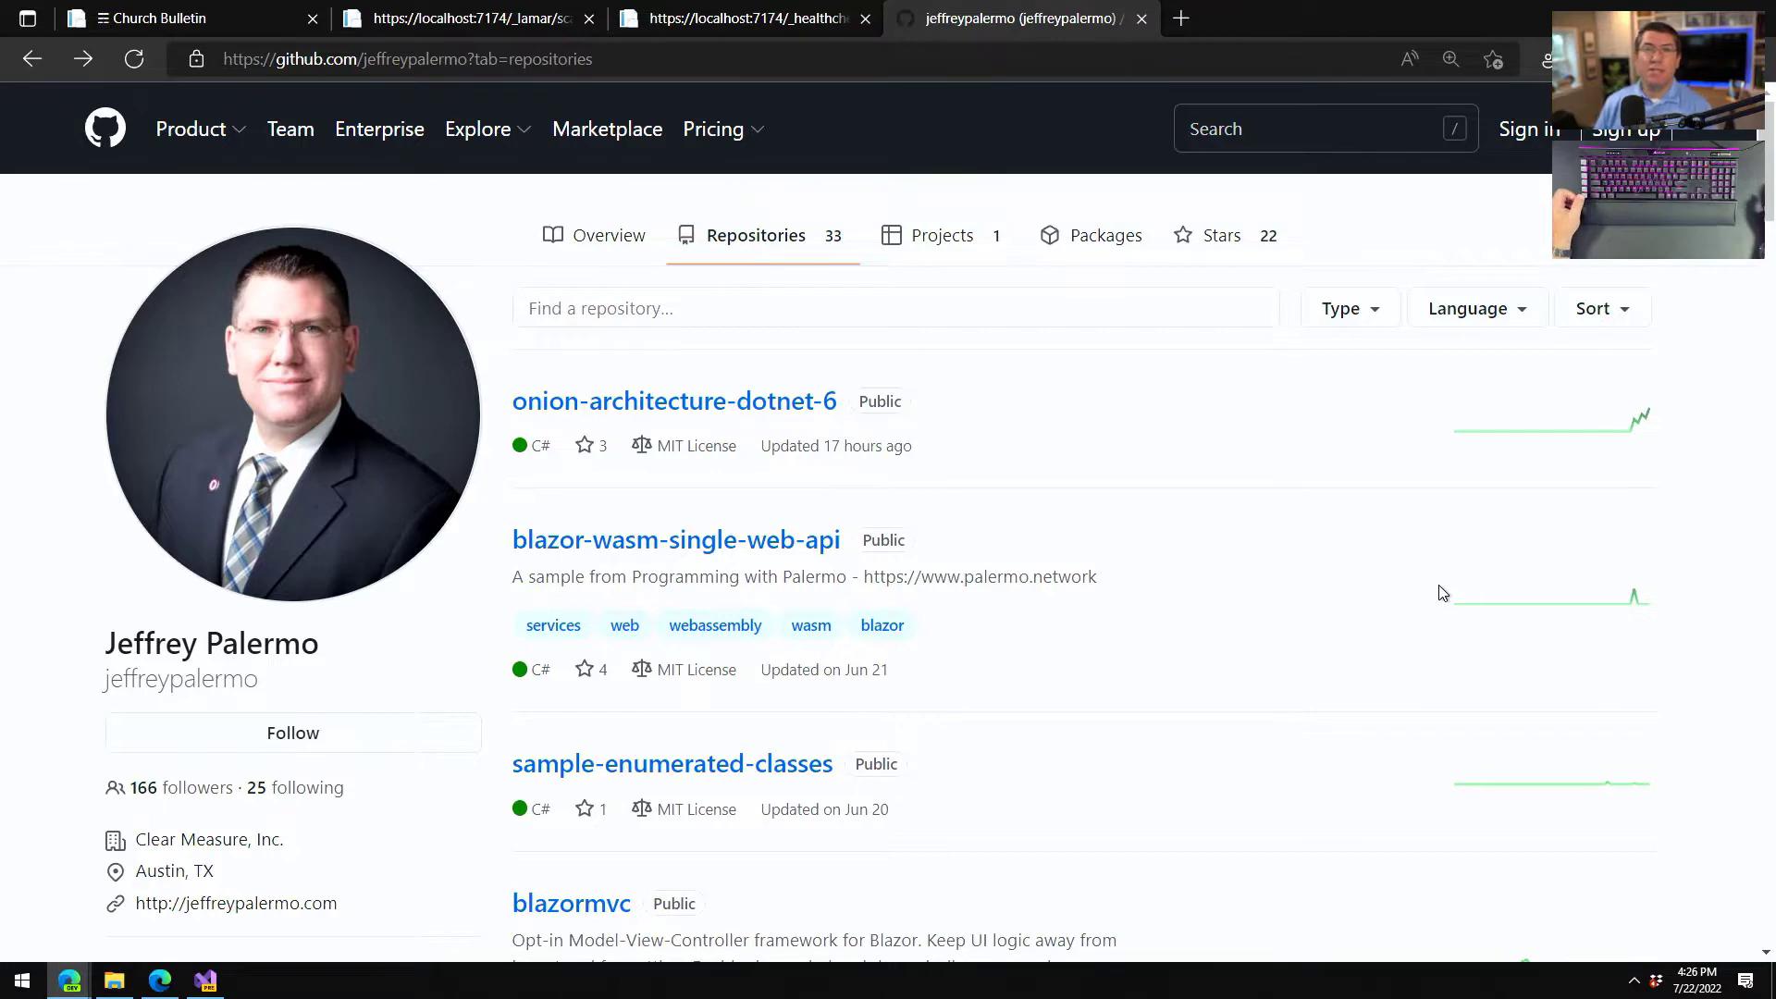
{"action": "mouse_move", "coordinate": [1426, 628]}
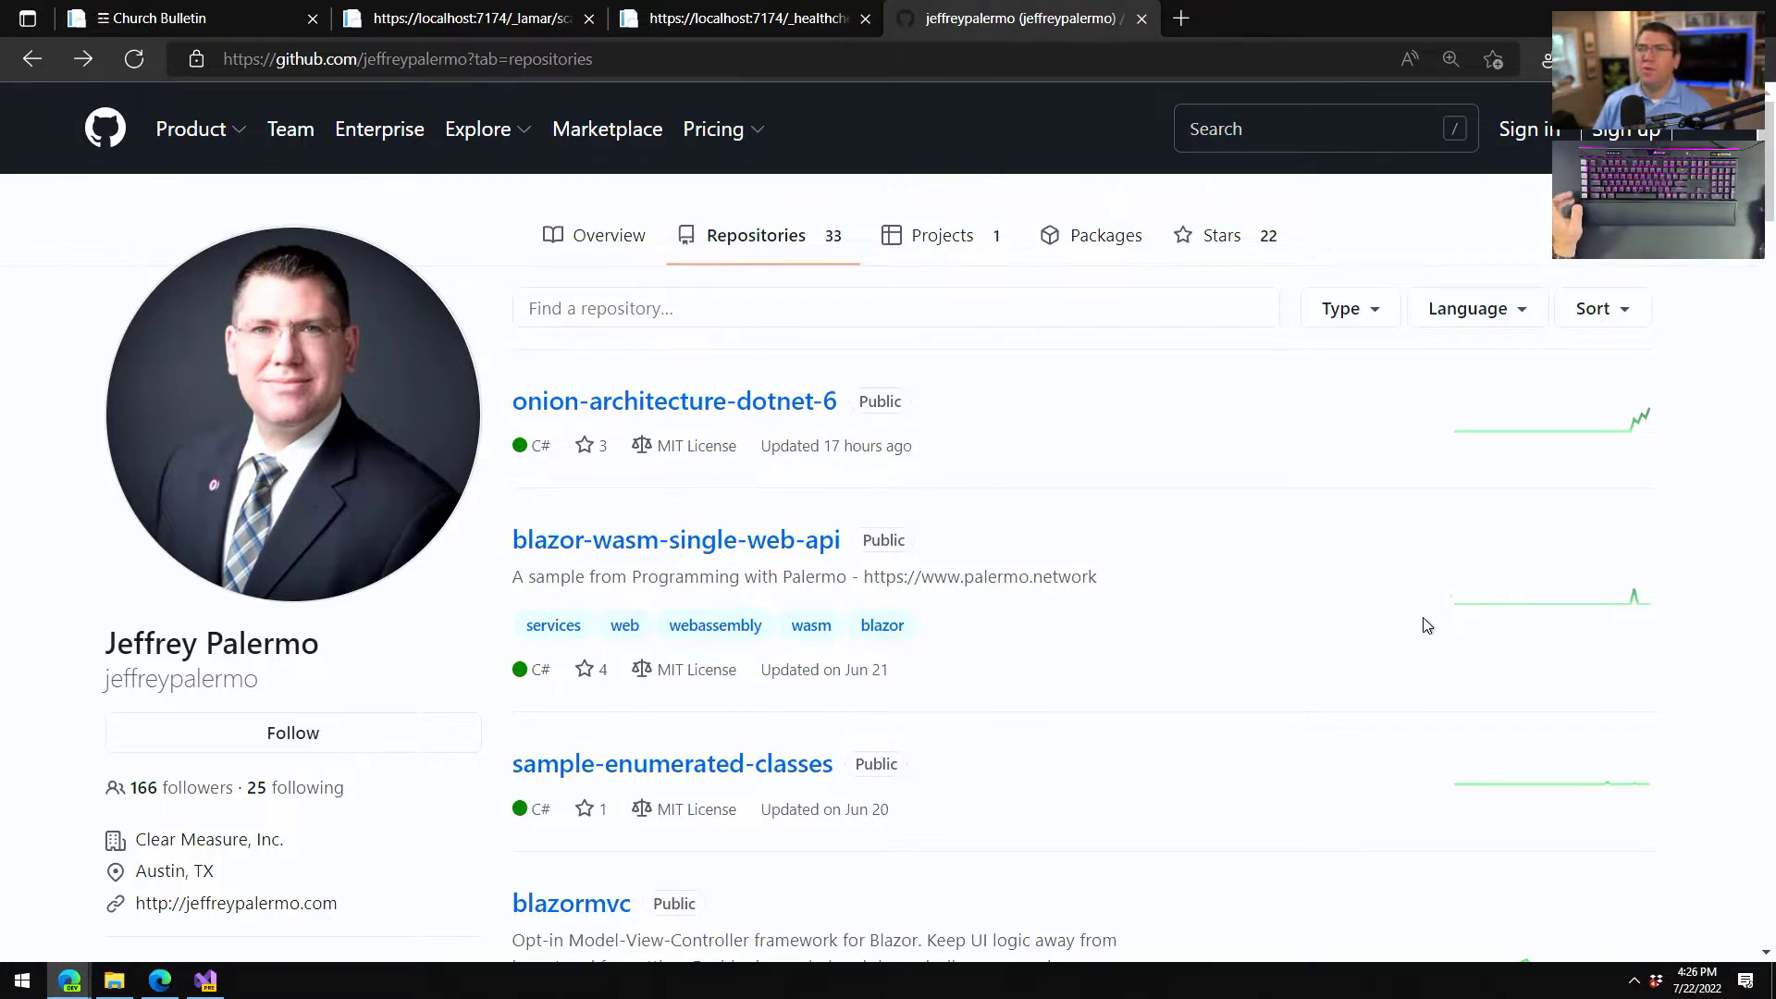
Open the onion-architecture-dotnet-6 repository from the GitHub repositories list.
{"action": "left_click", "coordinate": [674, 399]}
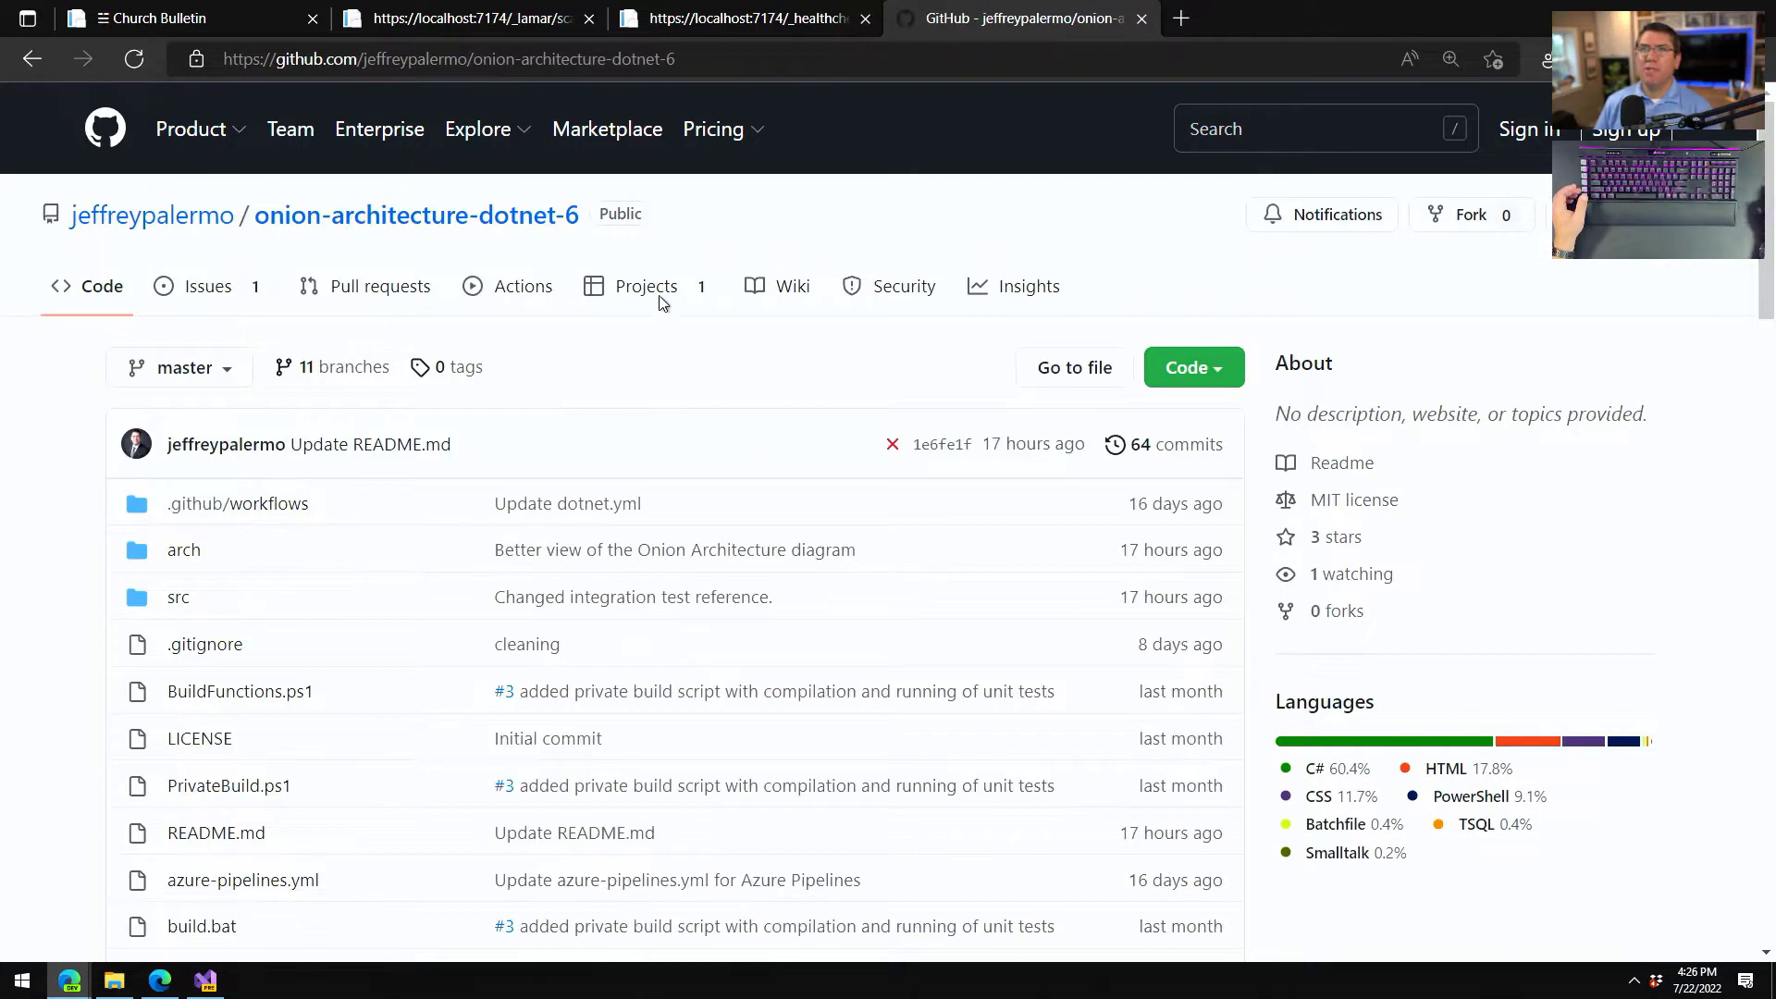
{"action": "mouse_move", "coordinate": [575, 316]}
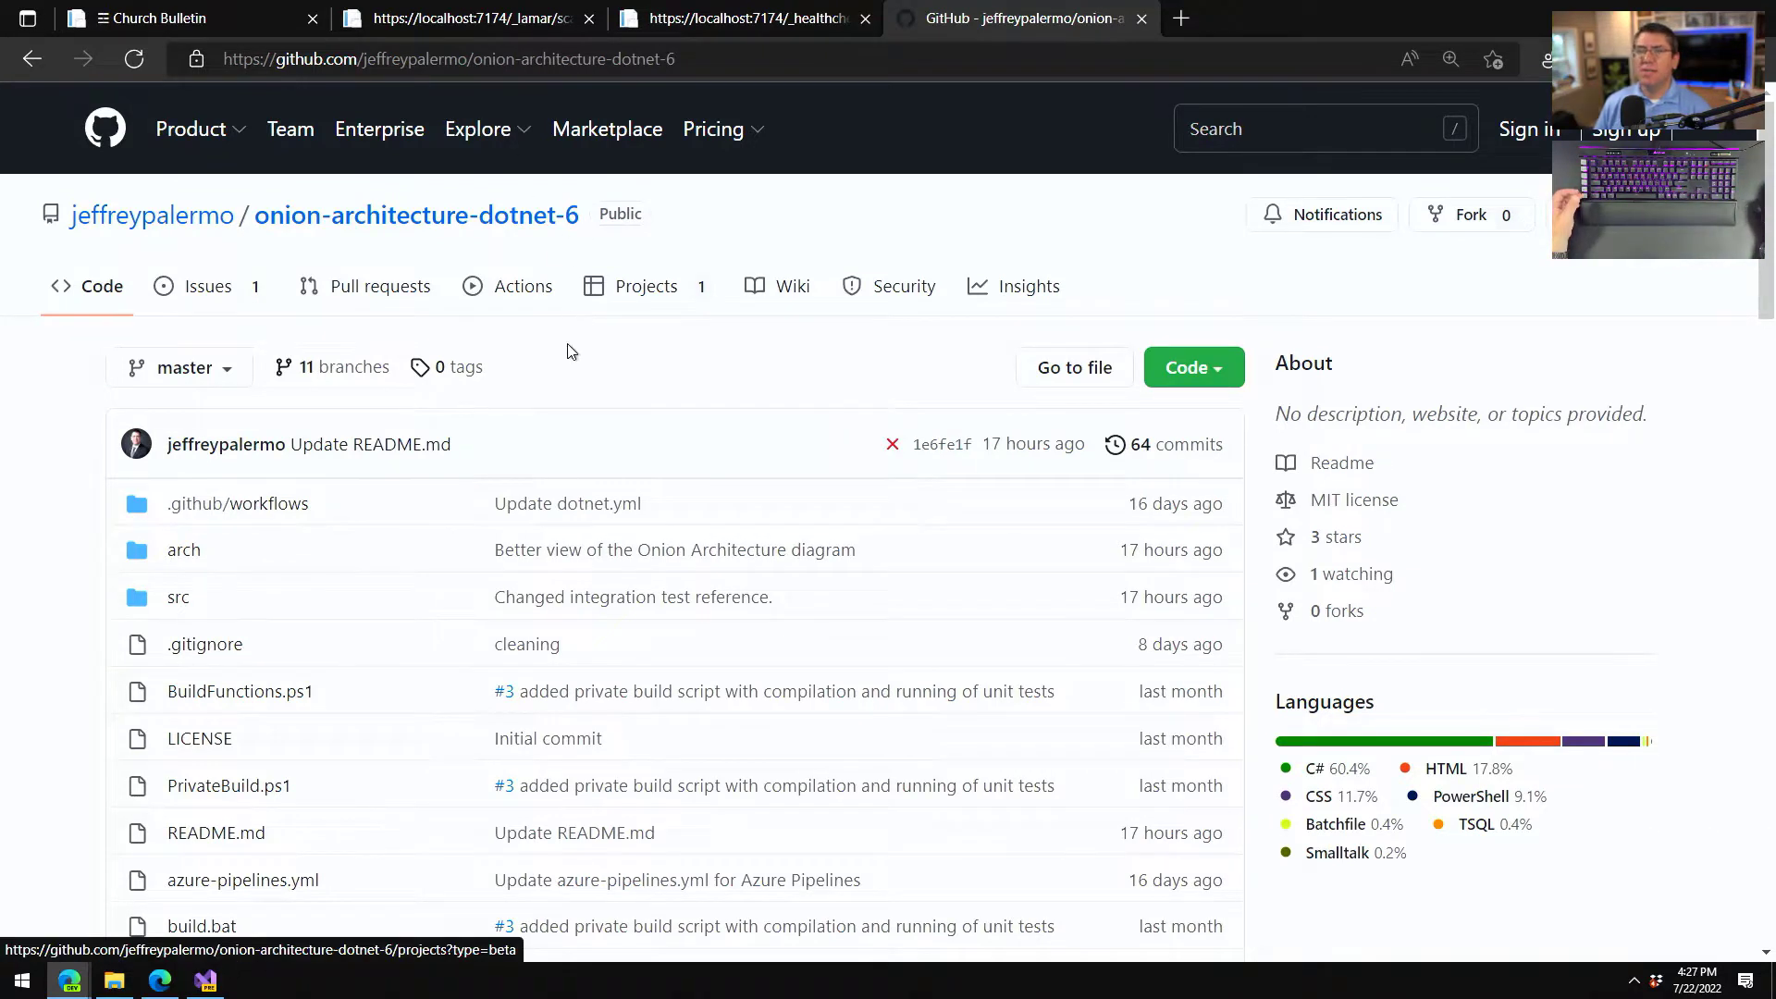
{"action": "mouse_move", "coordinate": [90, 613]}
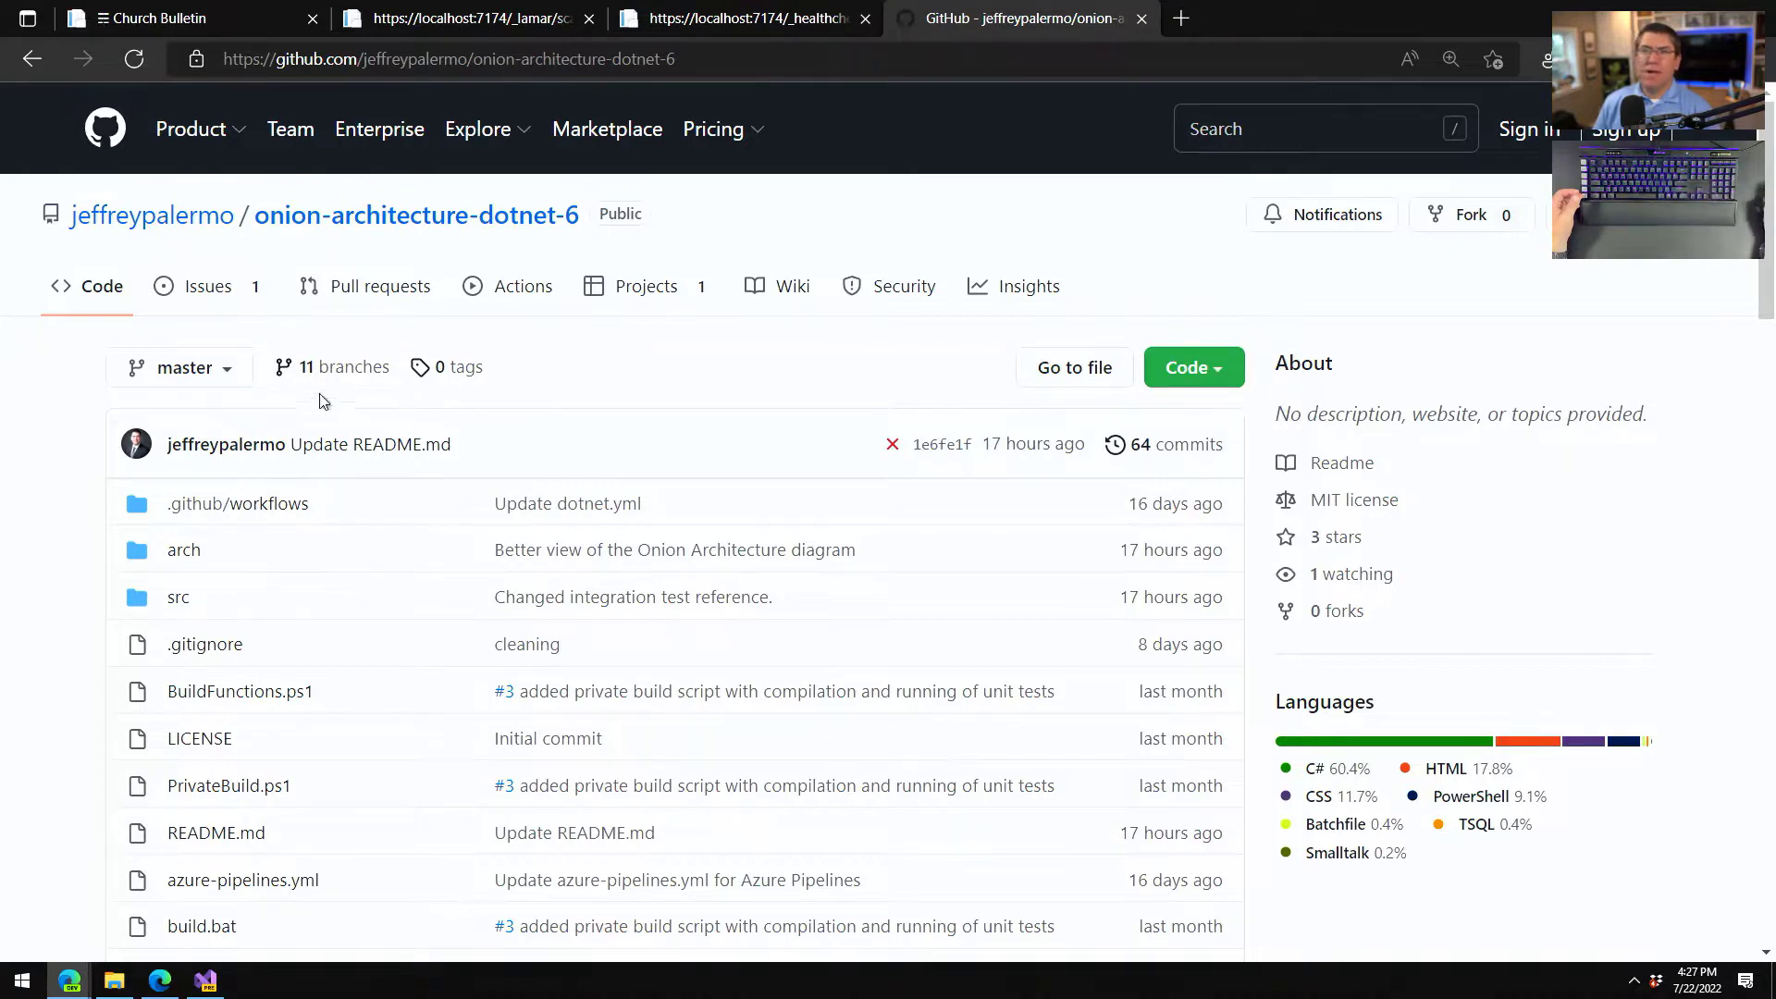
{"action": "mouse_move", "coordinate": [183, 367]}
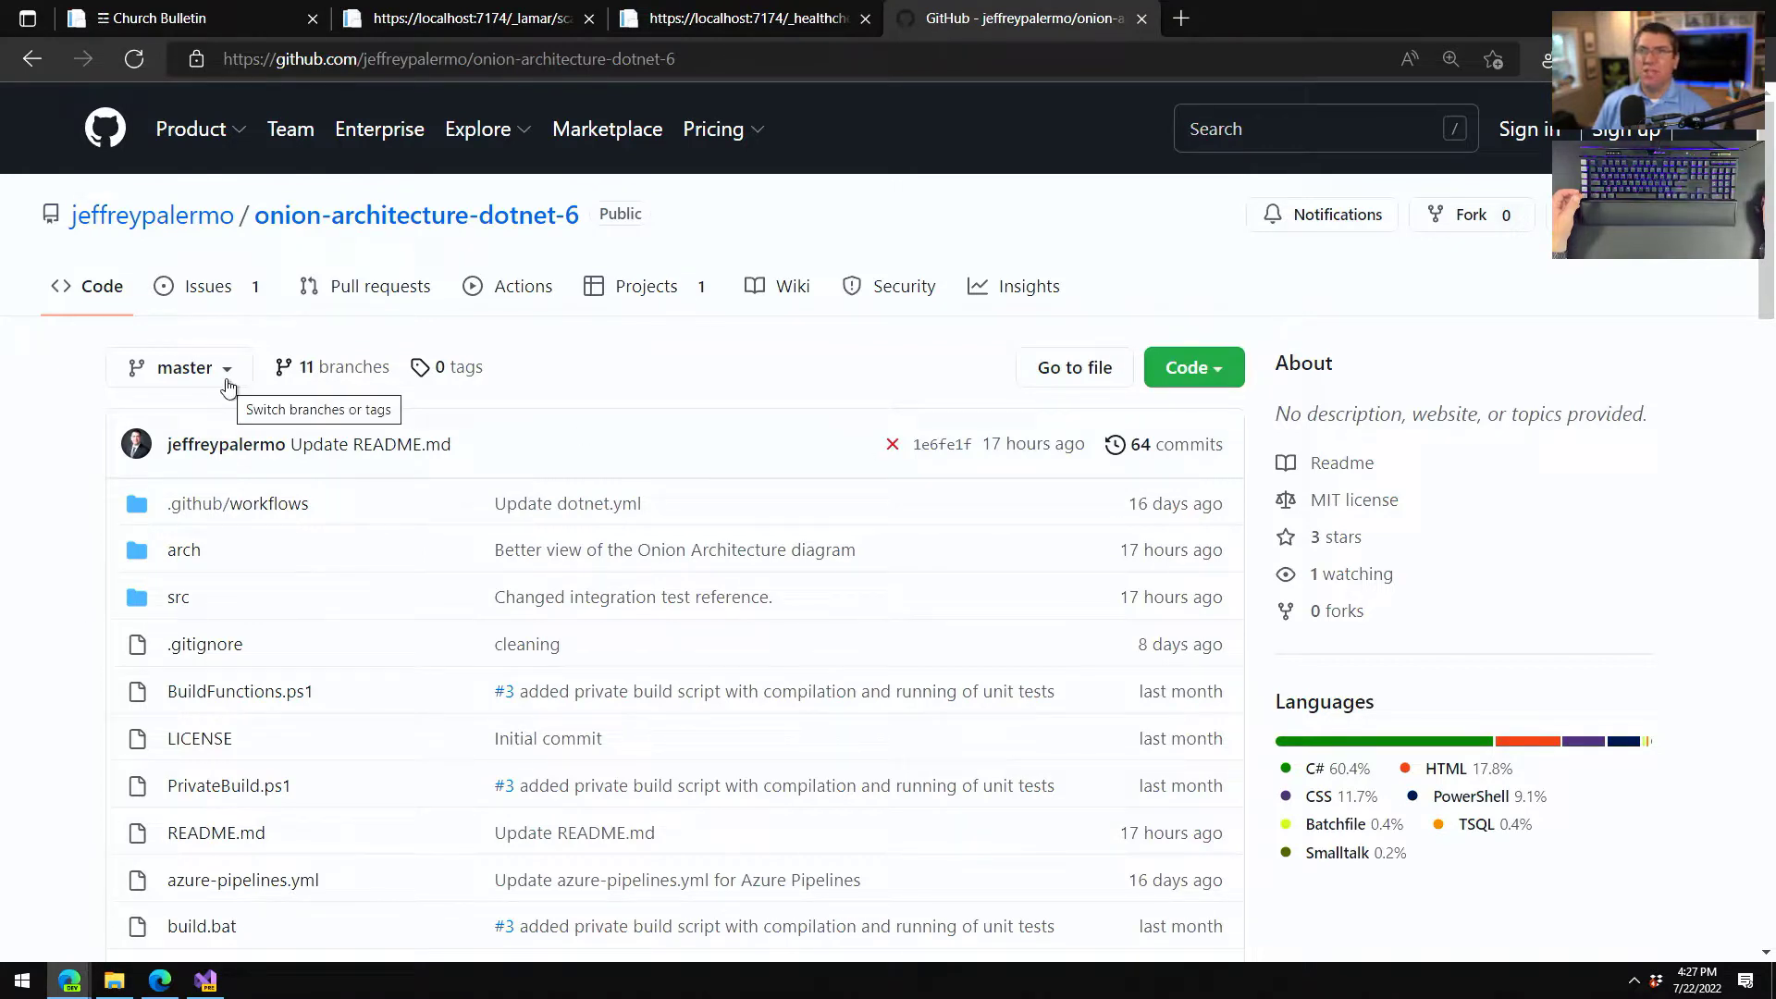
{"action": "left_click", "coordinate": [177, 366]}
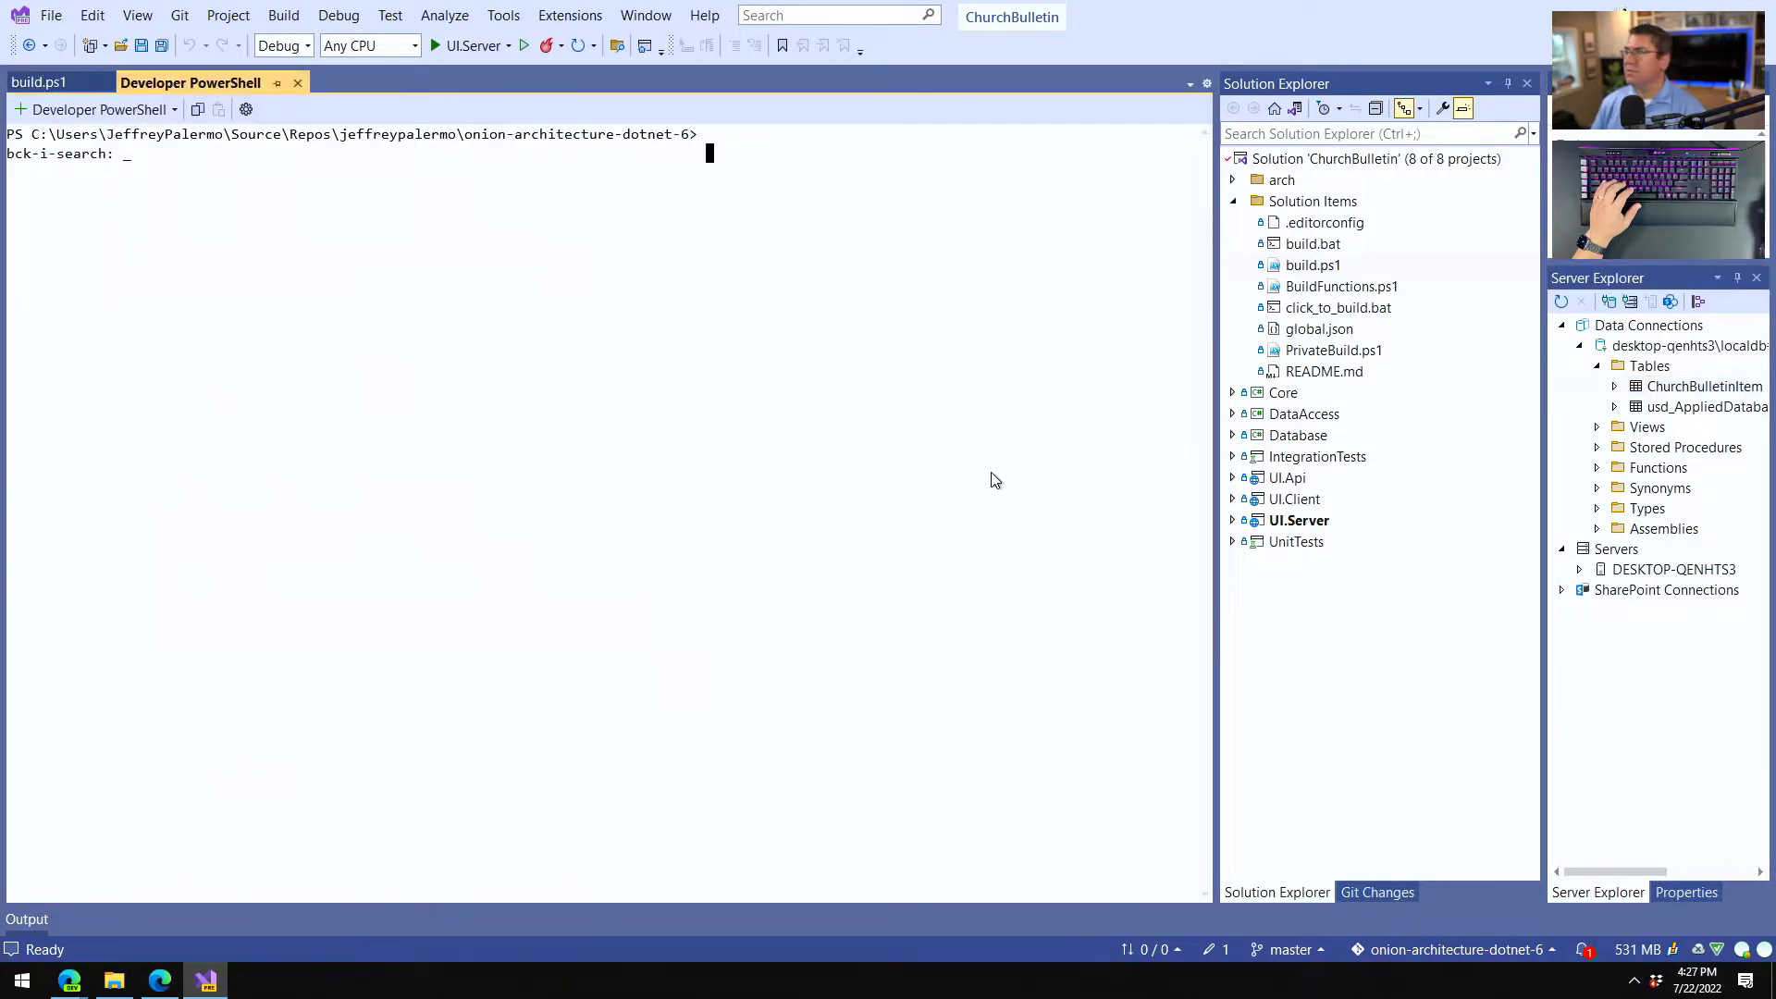
{"action": "mouse_move", "coordinate": [1001, 483]}
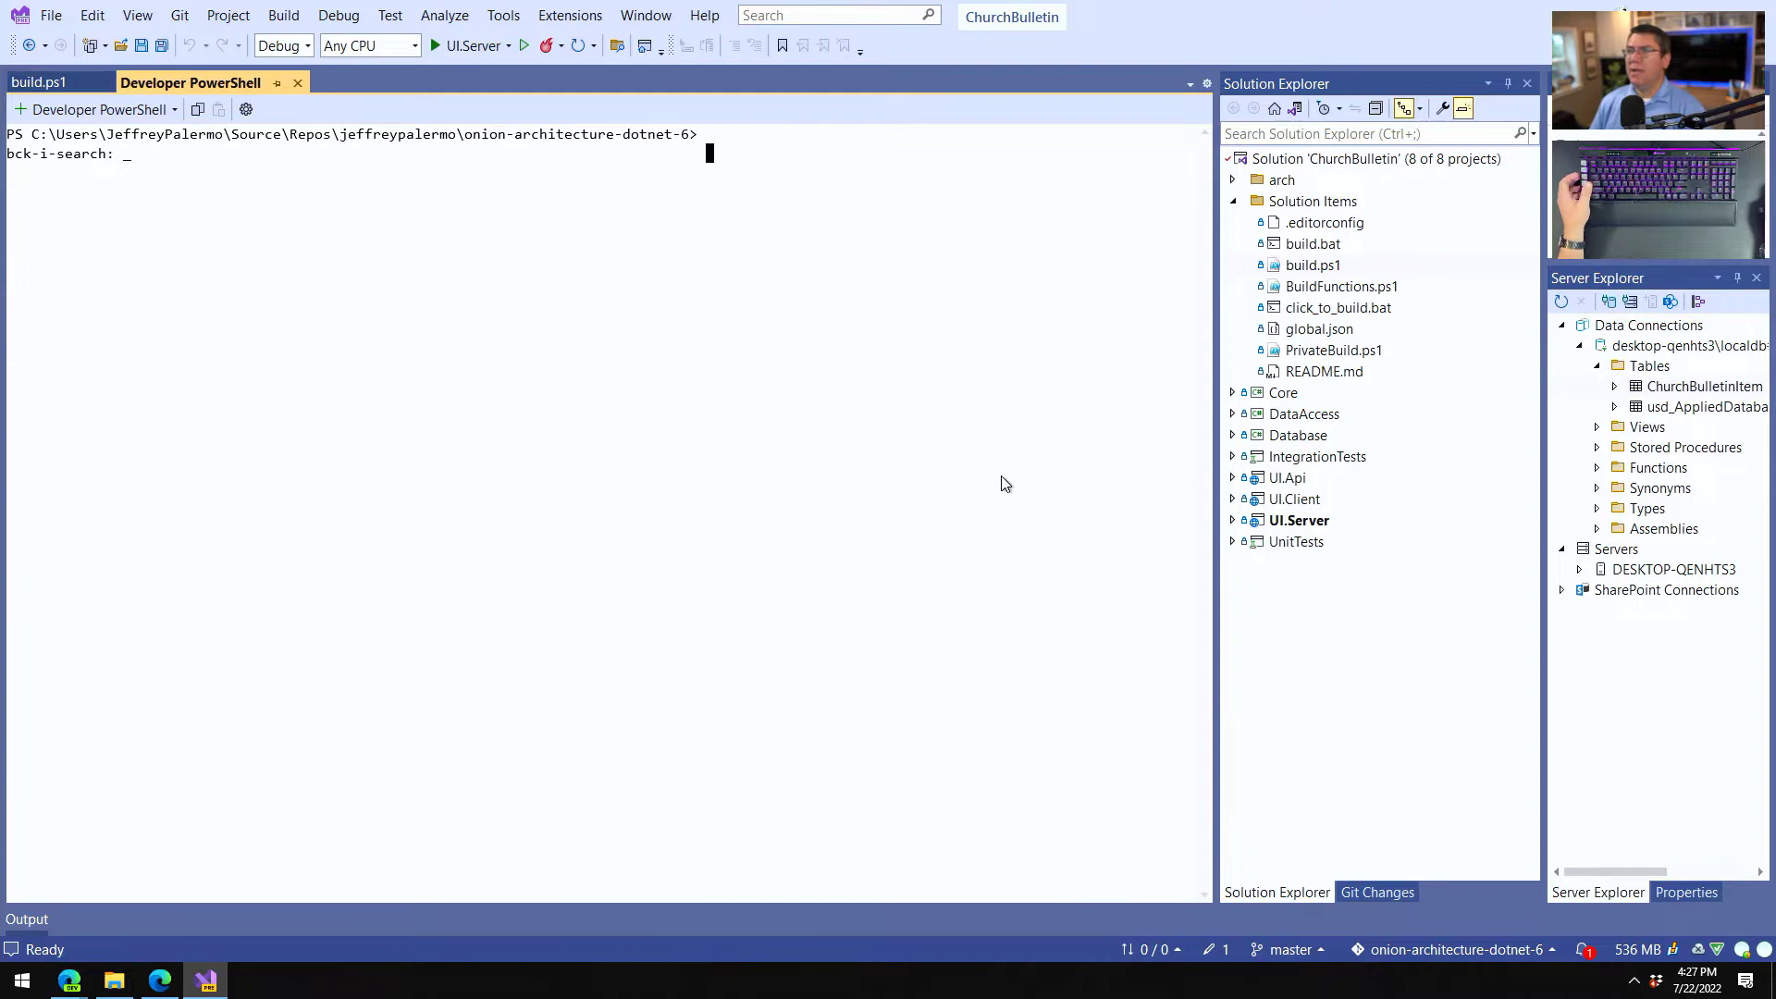
{"action": "mouse_move", "coordinate": [555, 433]}
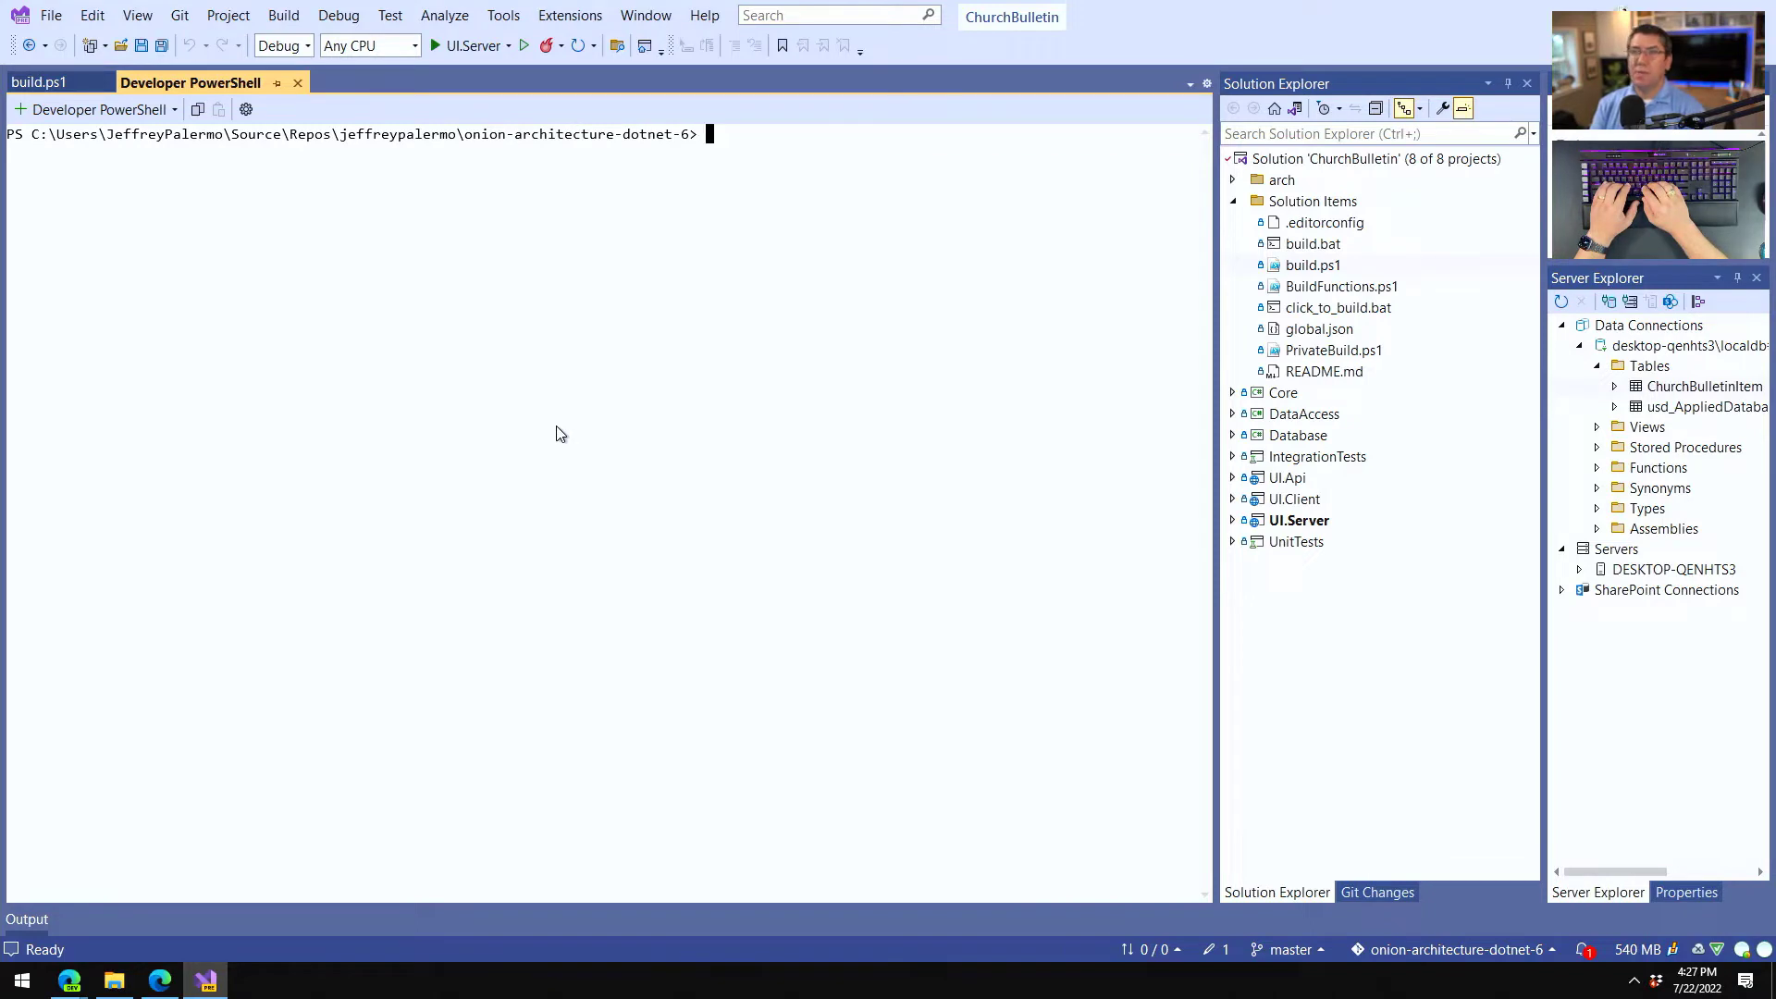
Run .\click_to_build.bat in Developer PowerShell and continue past the prompt after tests and coverage.
{"action": "type", "text": ".\\click_to_build.bat"}
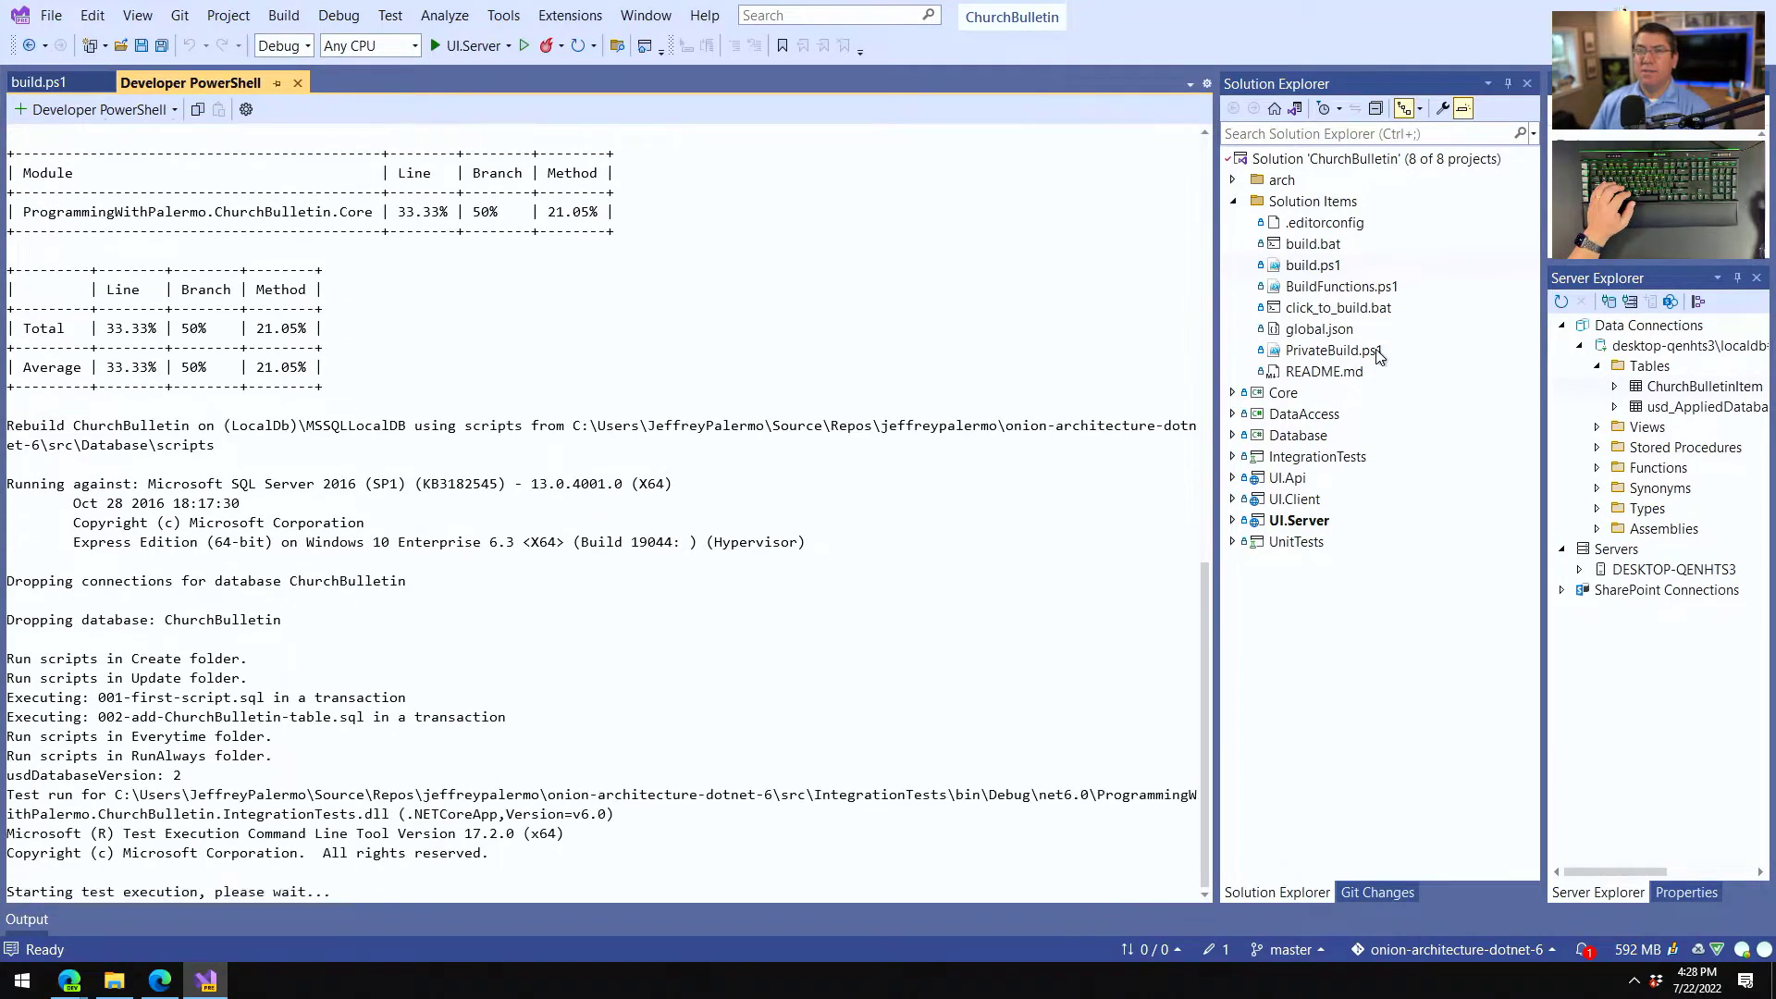
{"action": "scroll", "scroll_direction": "down", "scroll_amount": 3}
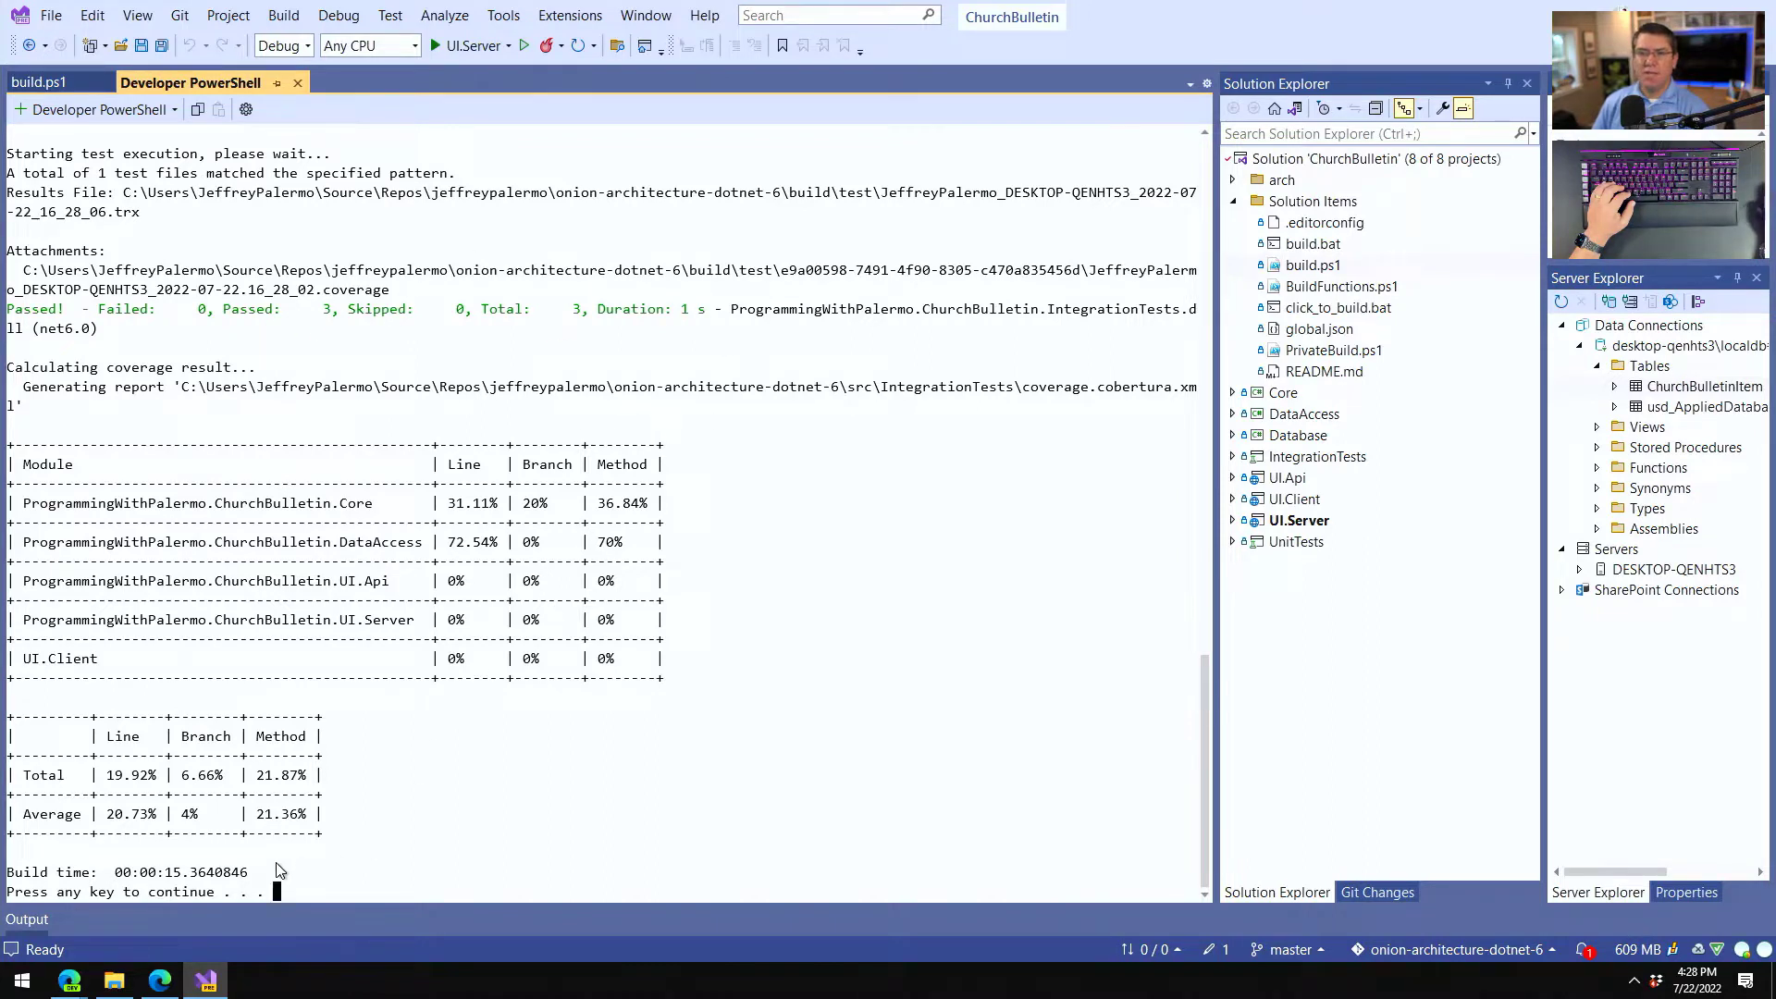
{"action": "key", "text": "enter"}
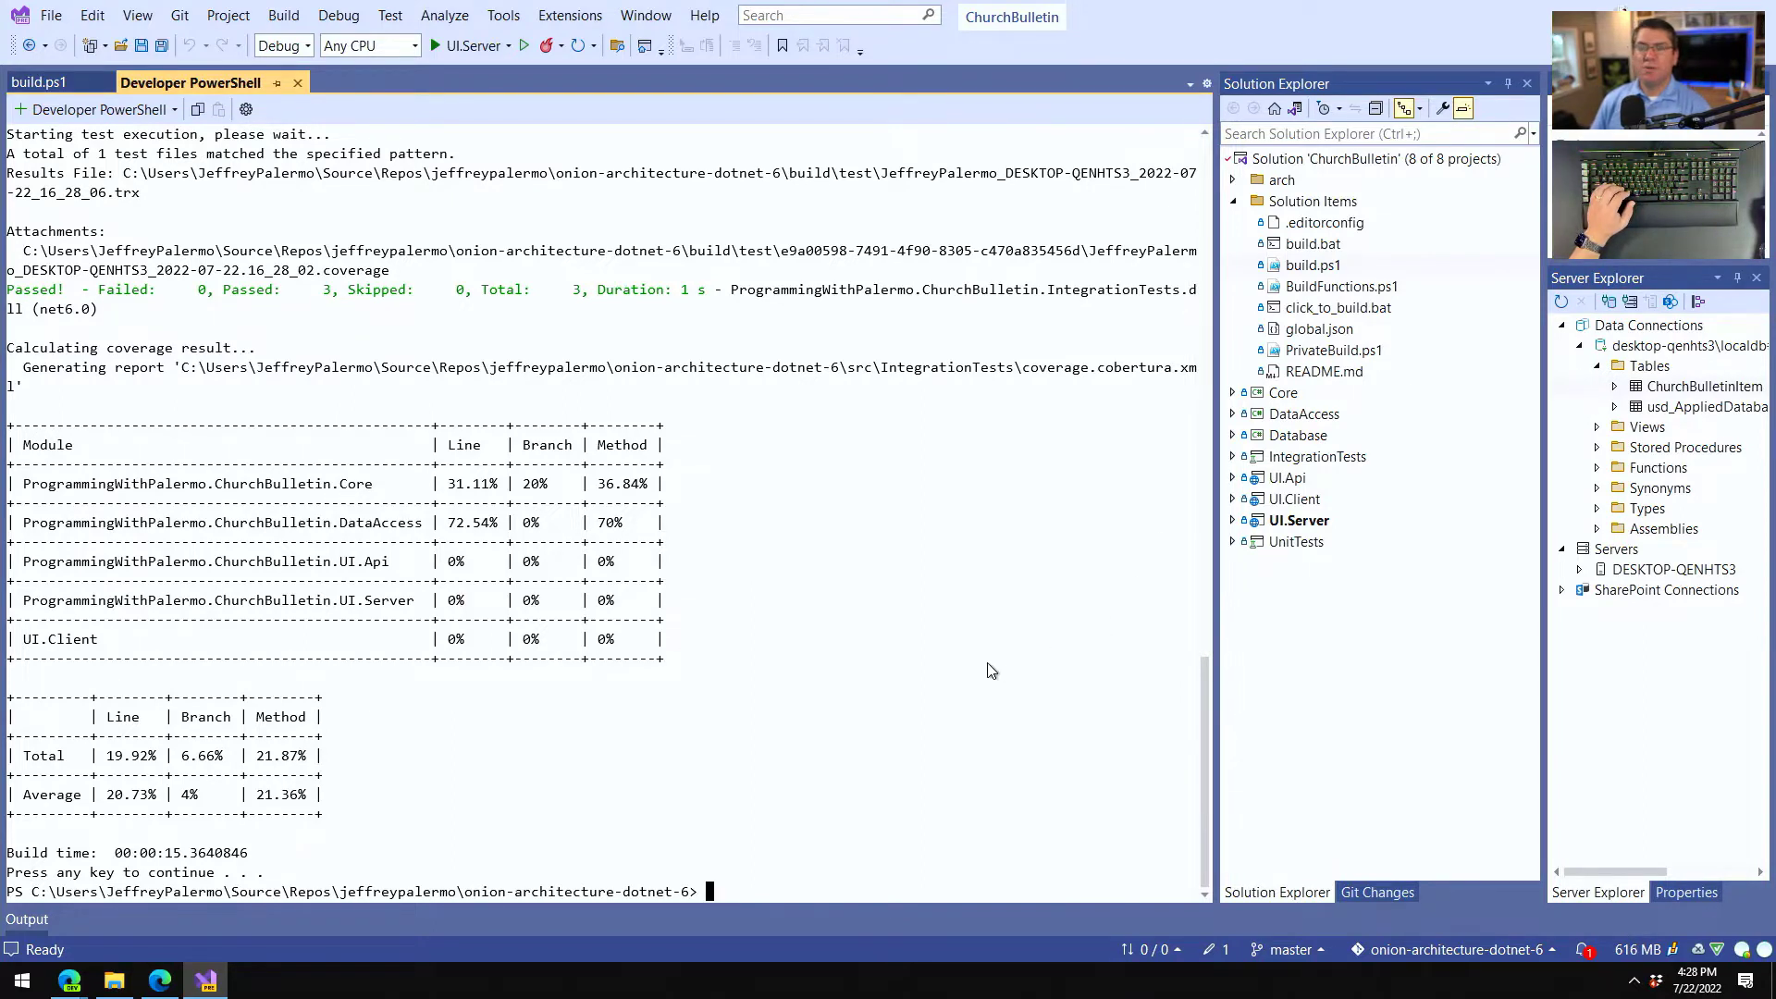
{"action": "mouse_move", "coordinate": [967, 679]}
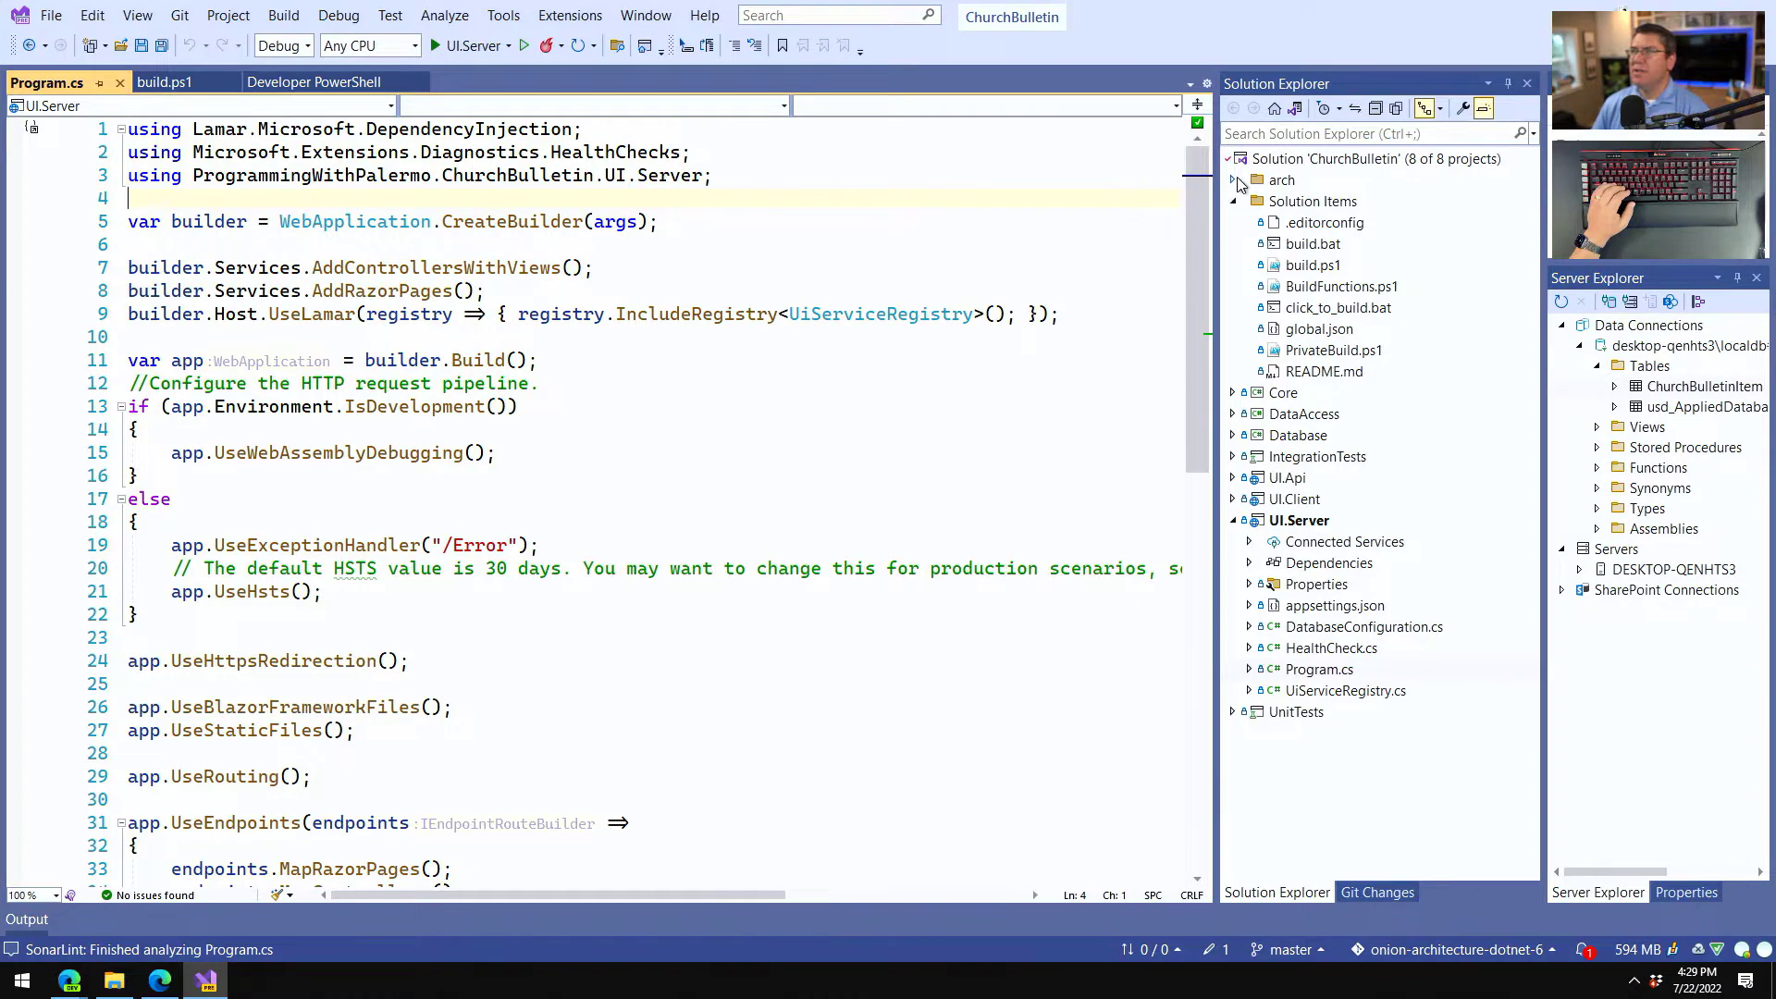
Expand the arch folder in Solution Explorer to reveal the C4 architecture diagram files.
{"action": "left_click", "coordinate": [1234, 179]}
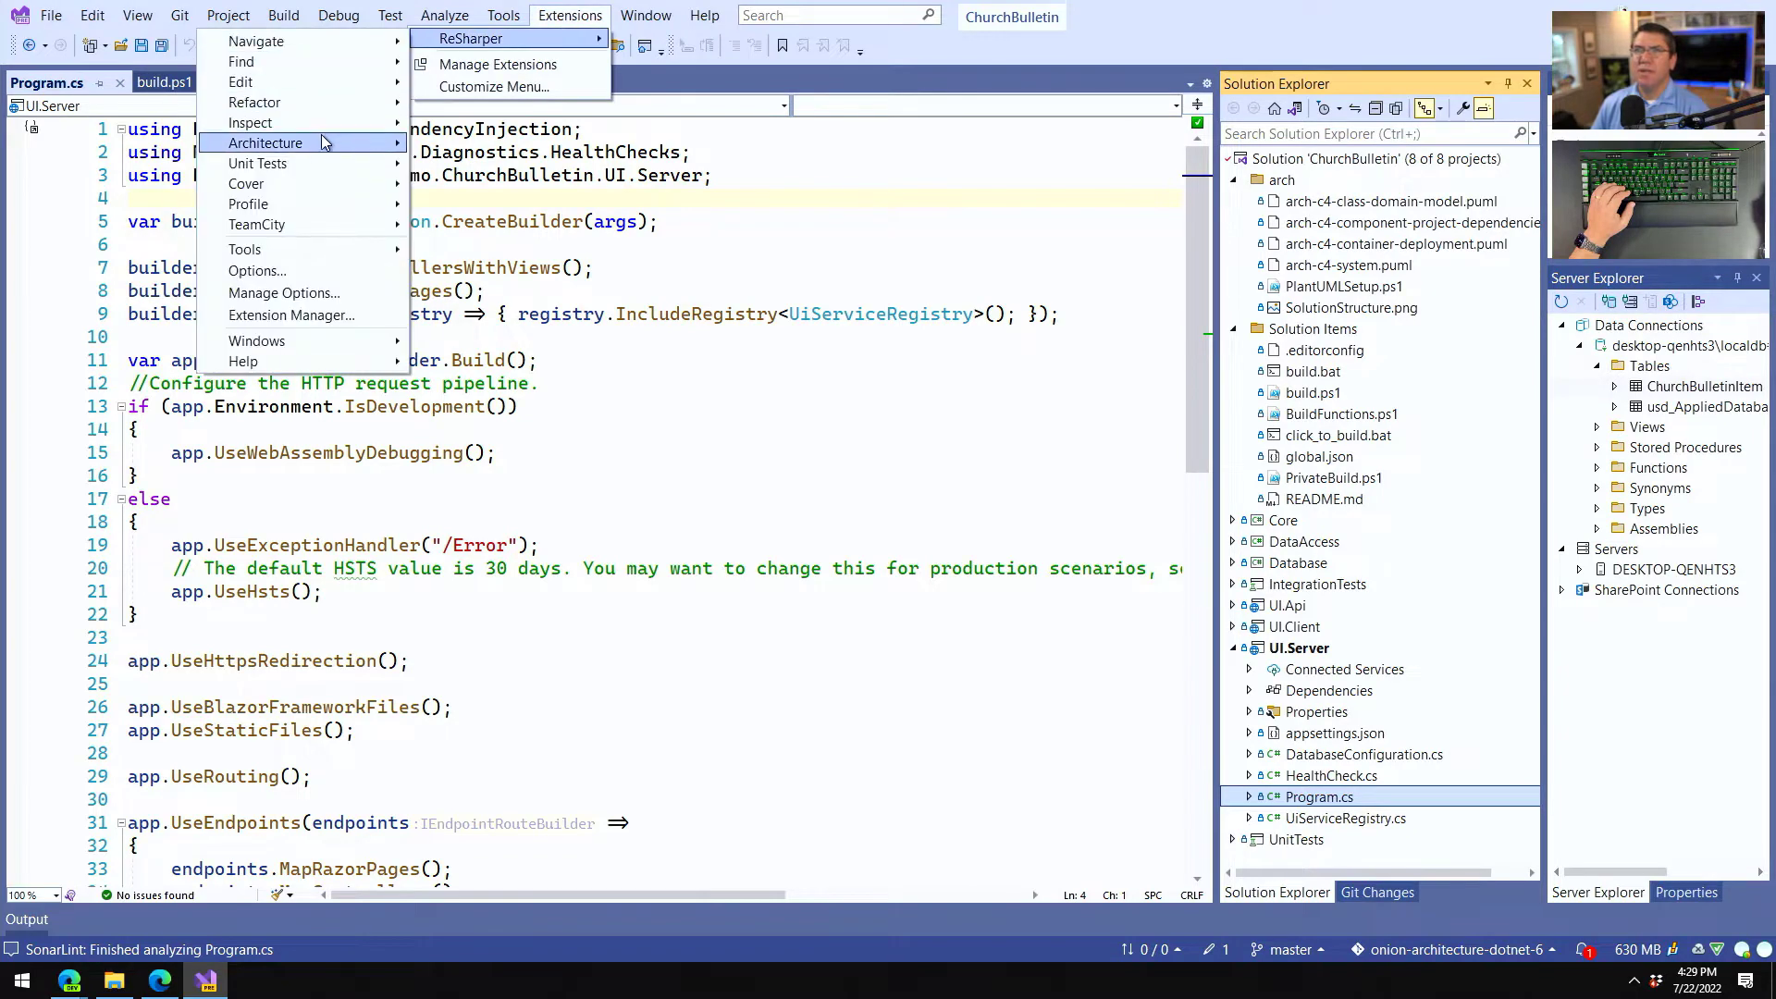
{"action": "mouse_move", "coordinate": [264, 142]}
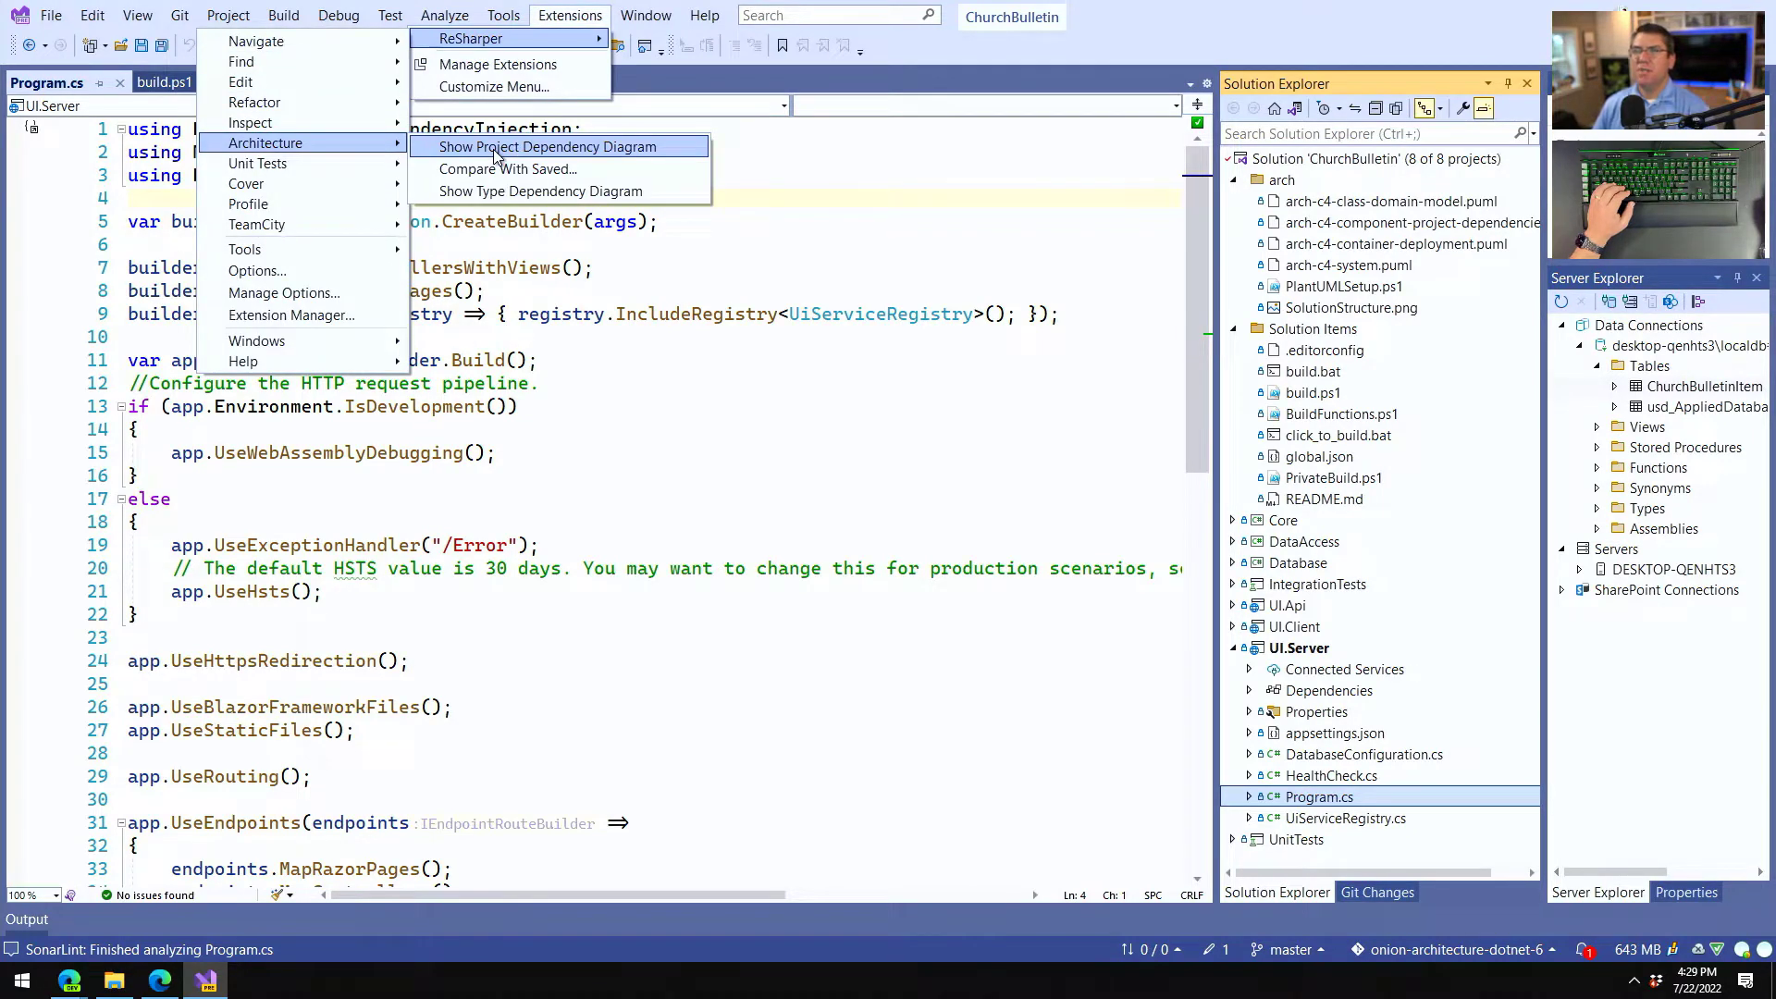
{"action": "mouse_move", "coordinate": [1305, 298]}
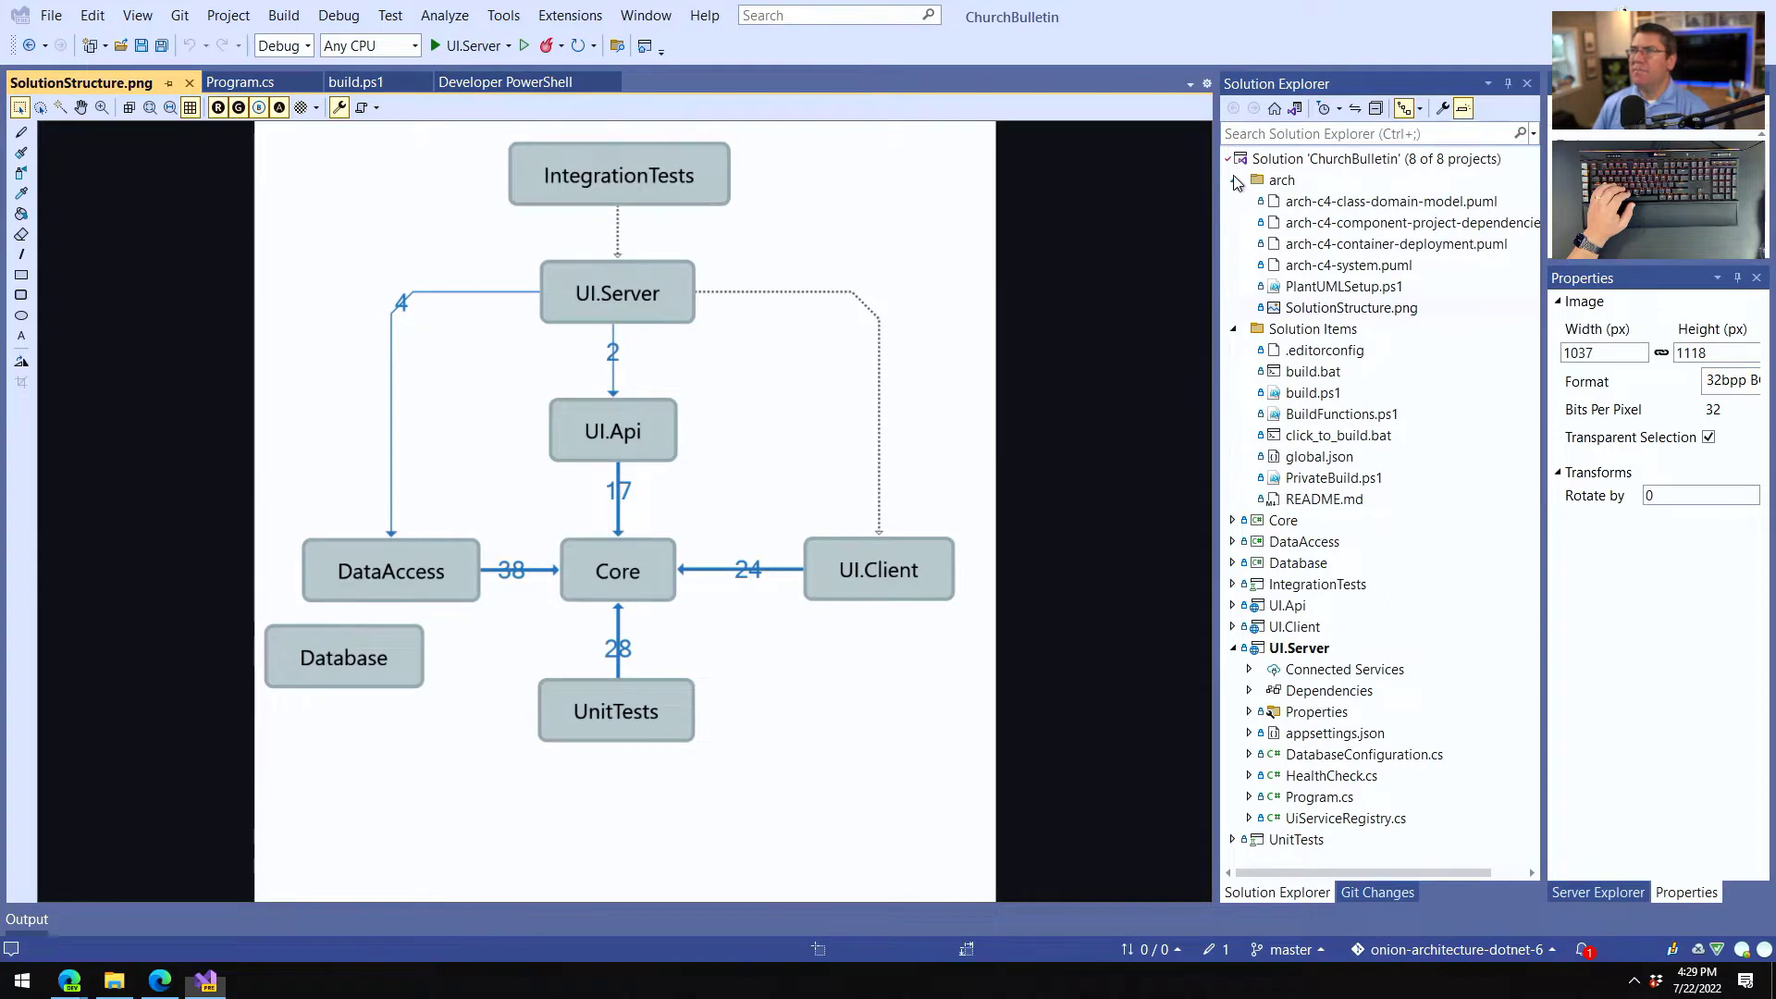
{"action": "left_click", "coordinate": [1232, 180]}
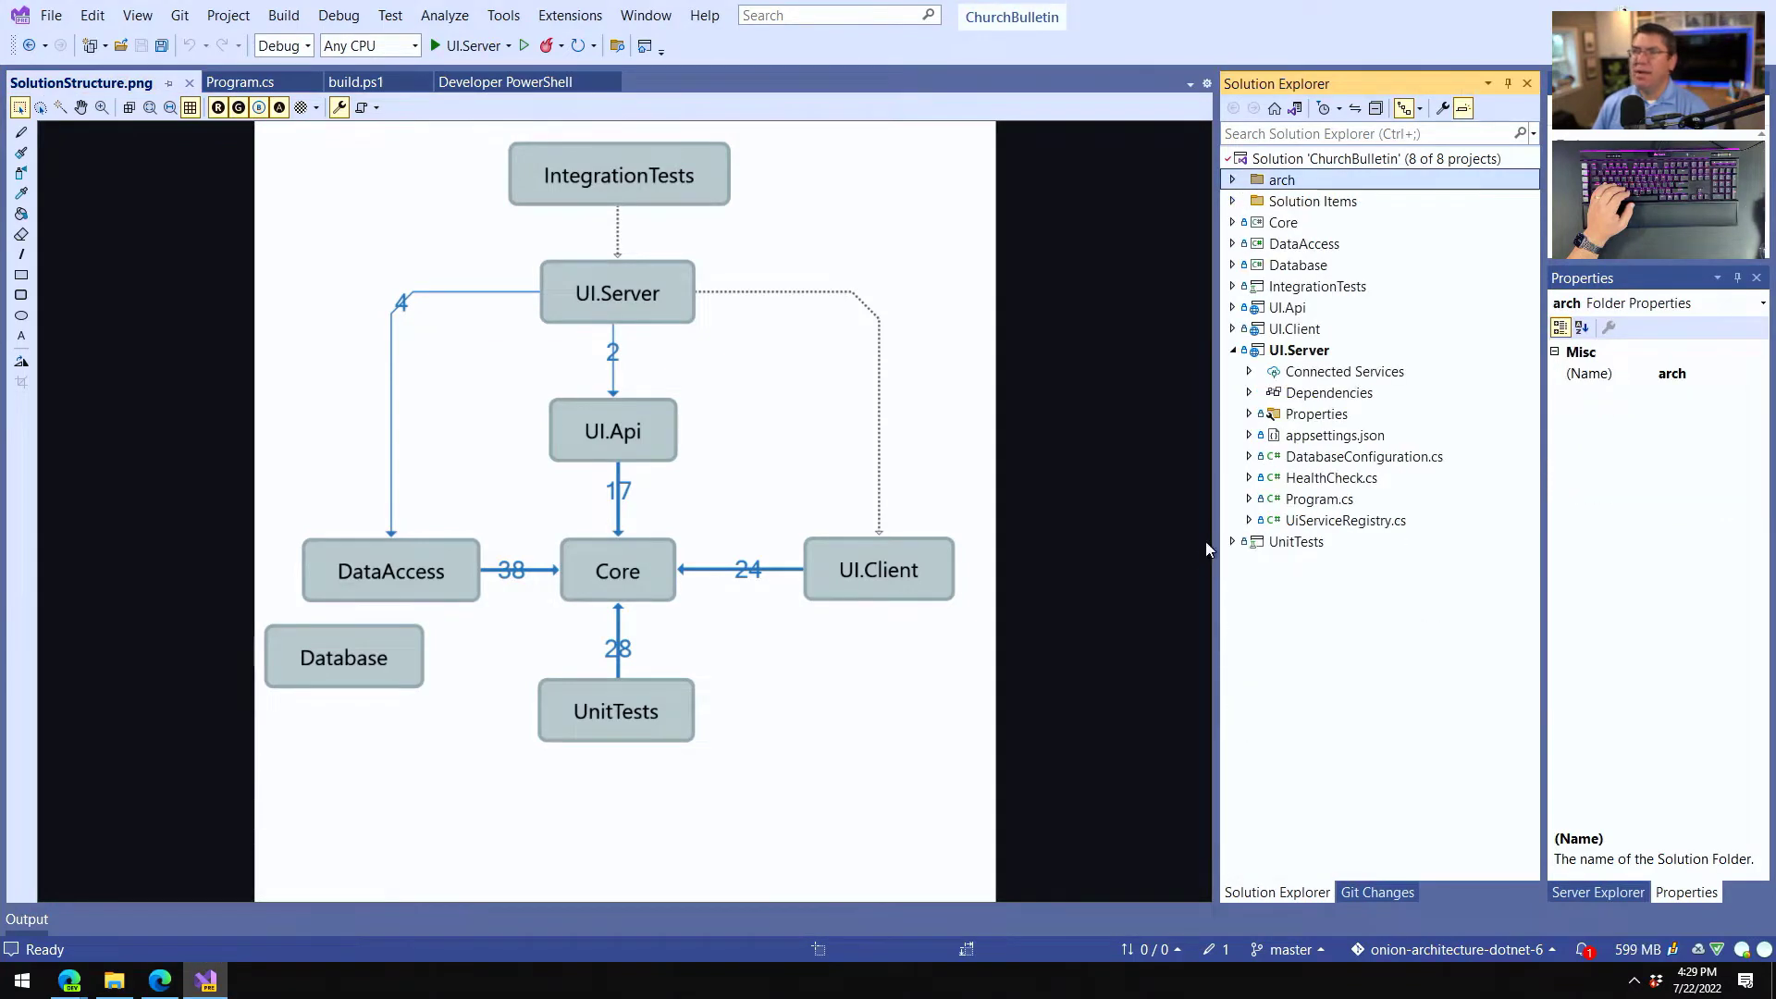
{"action": "left_click", "coordinate": [1232, 350]}
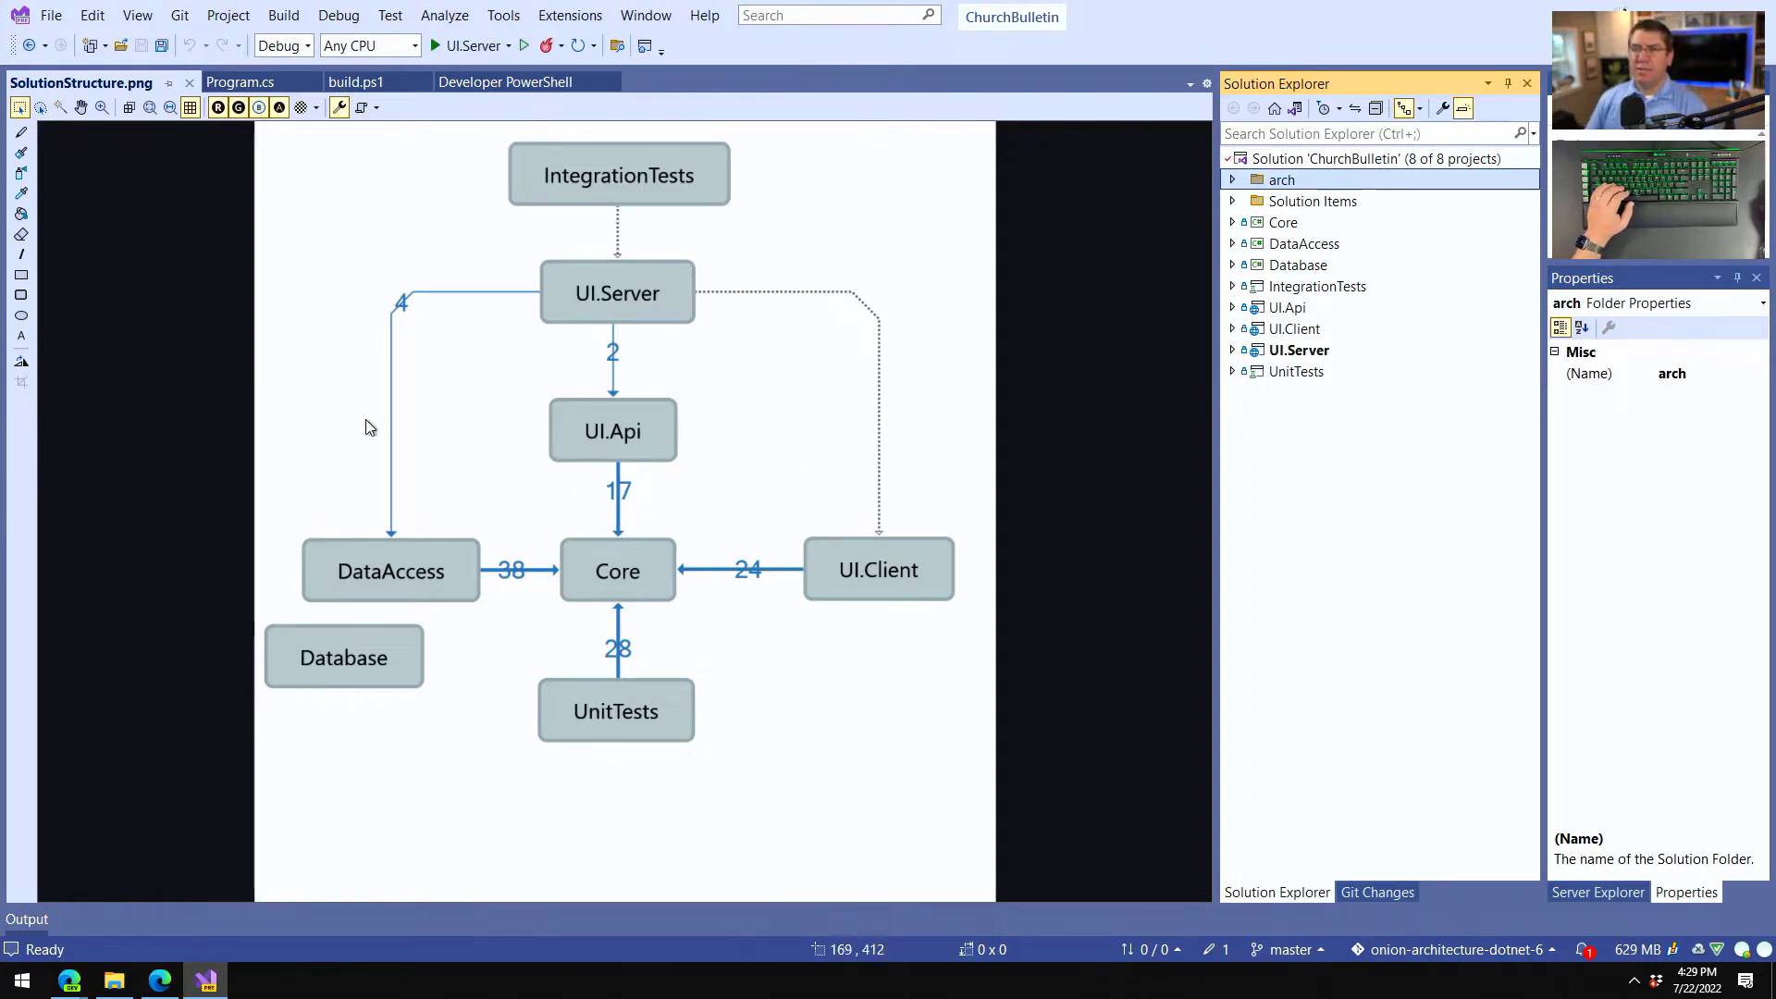
{"action": "mouse_move", "coordinate": [477, 448]}
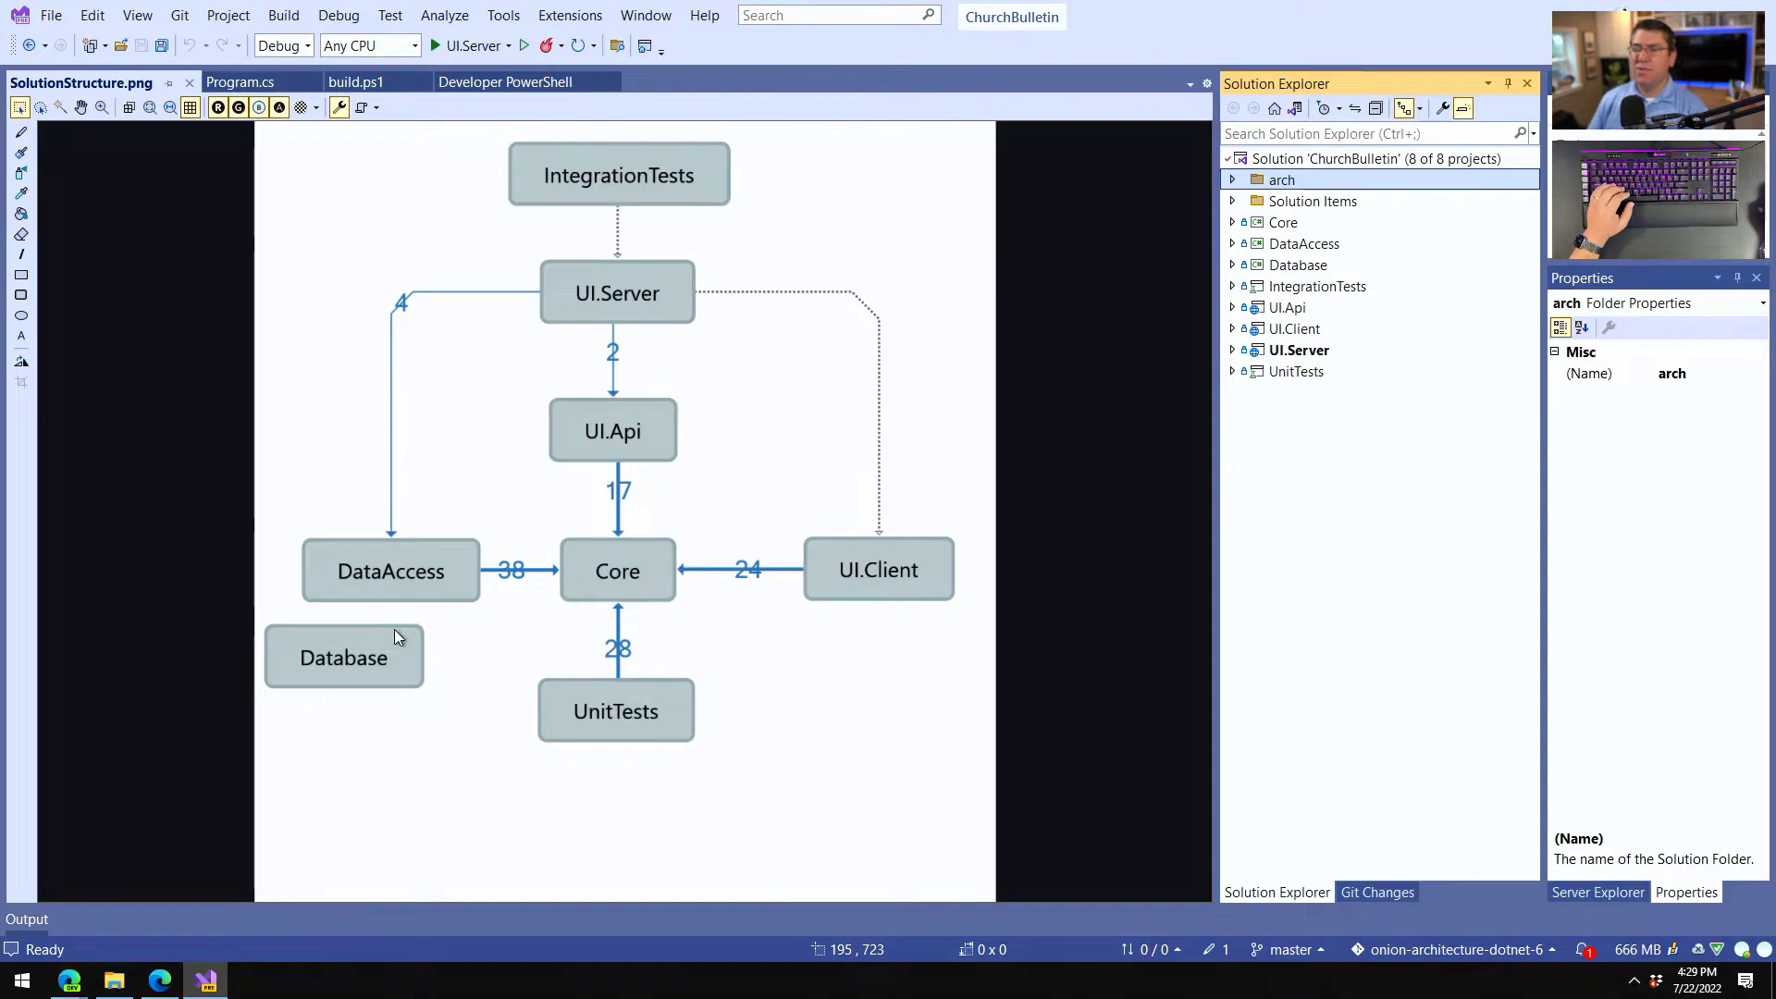
{"action": "mouse_move", "coordinate": [736, 756]}
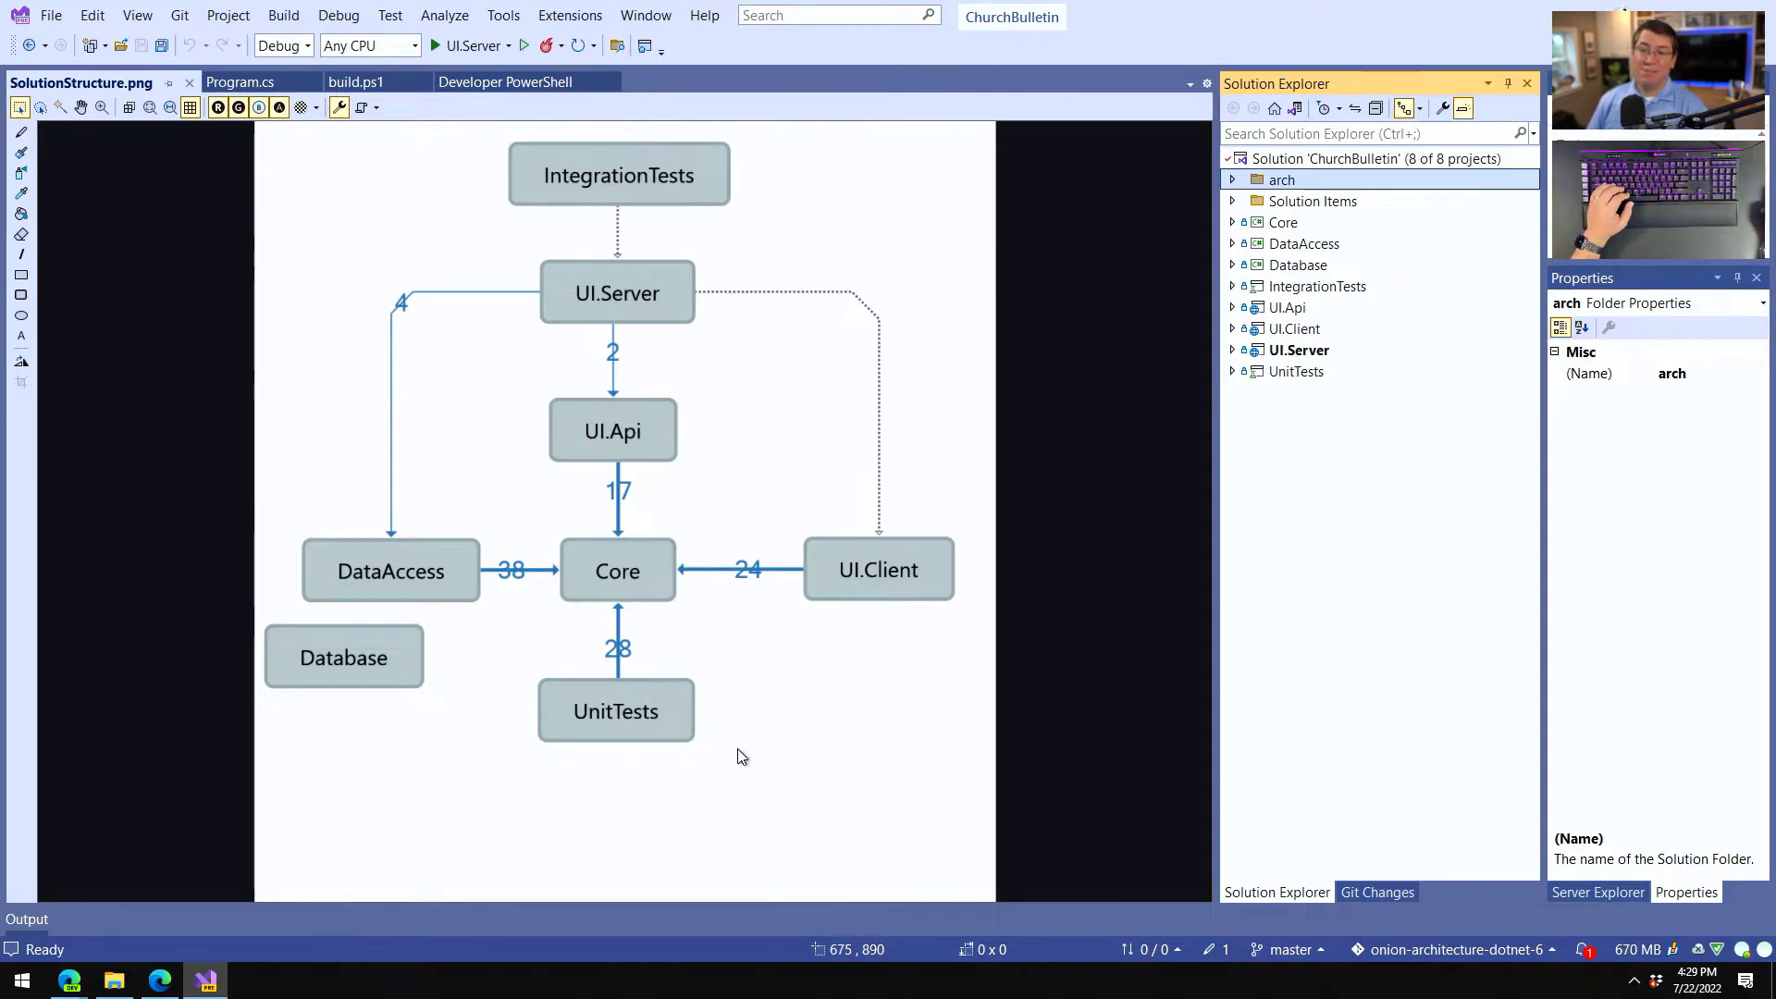
{"action": "mouse_move", "coordinate": [363, 586]}
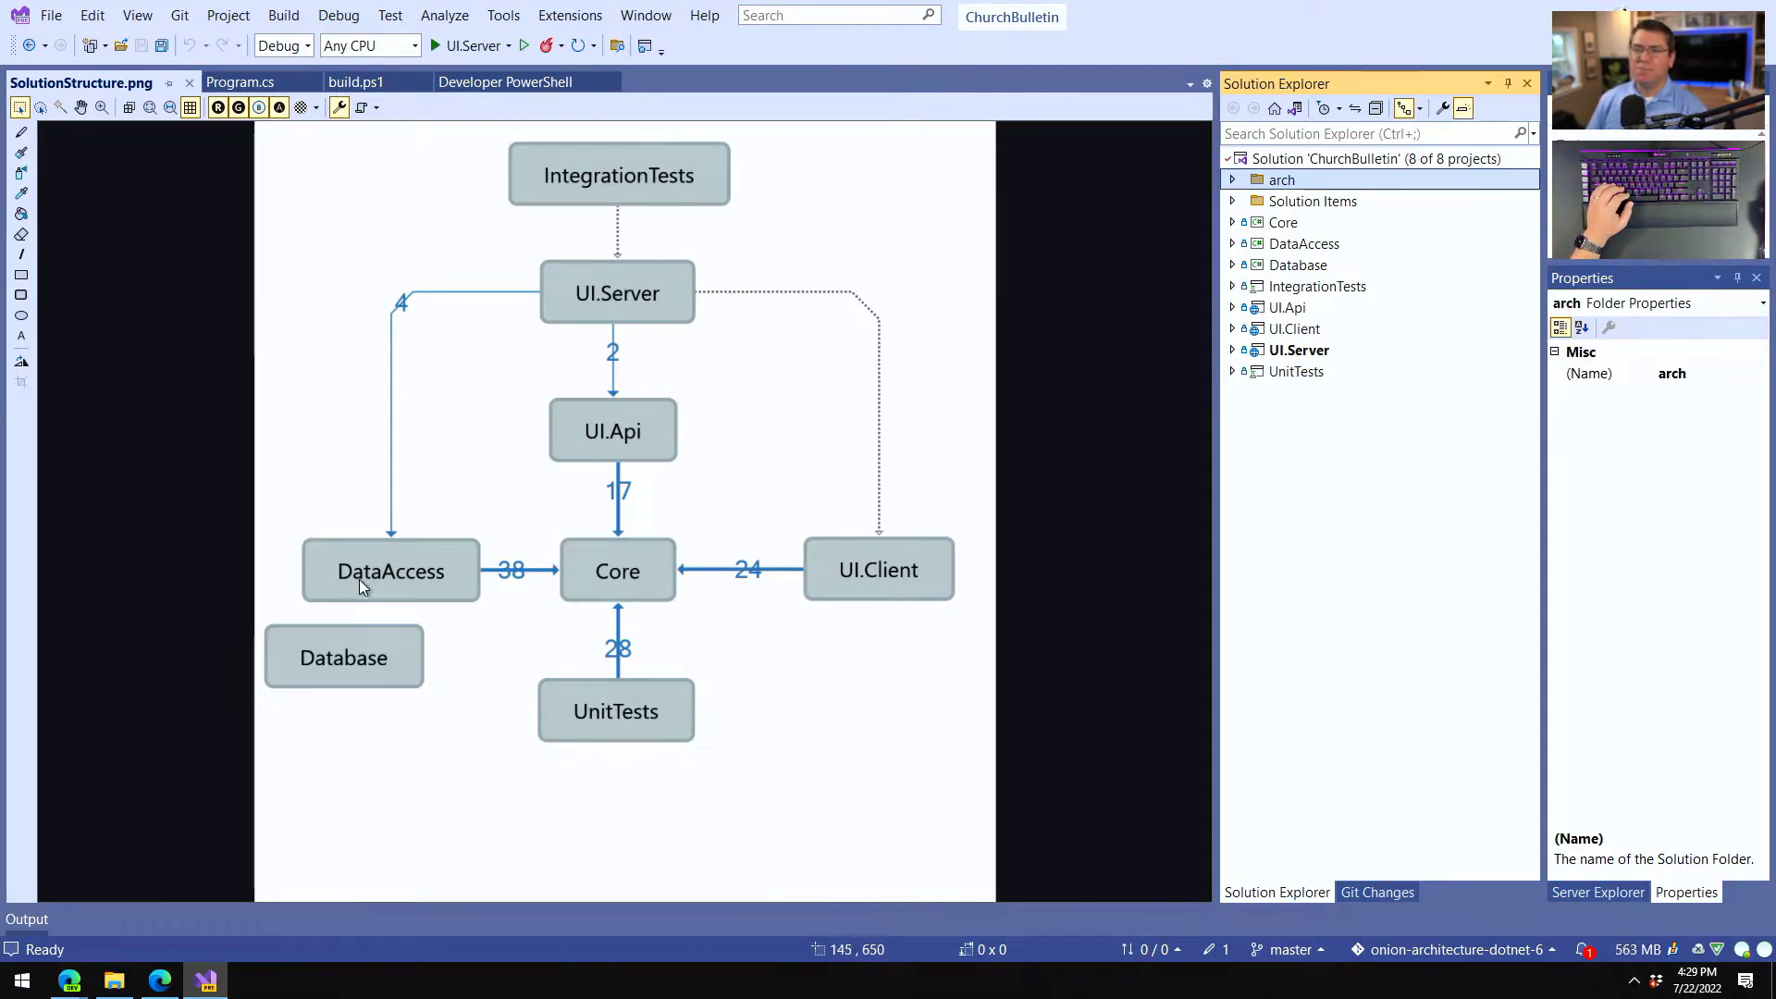
{"action": "mouse_move", "coordinate": [374, 608]}
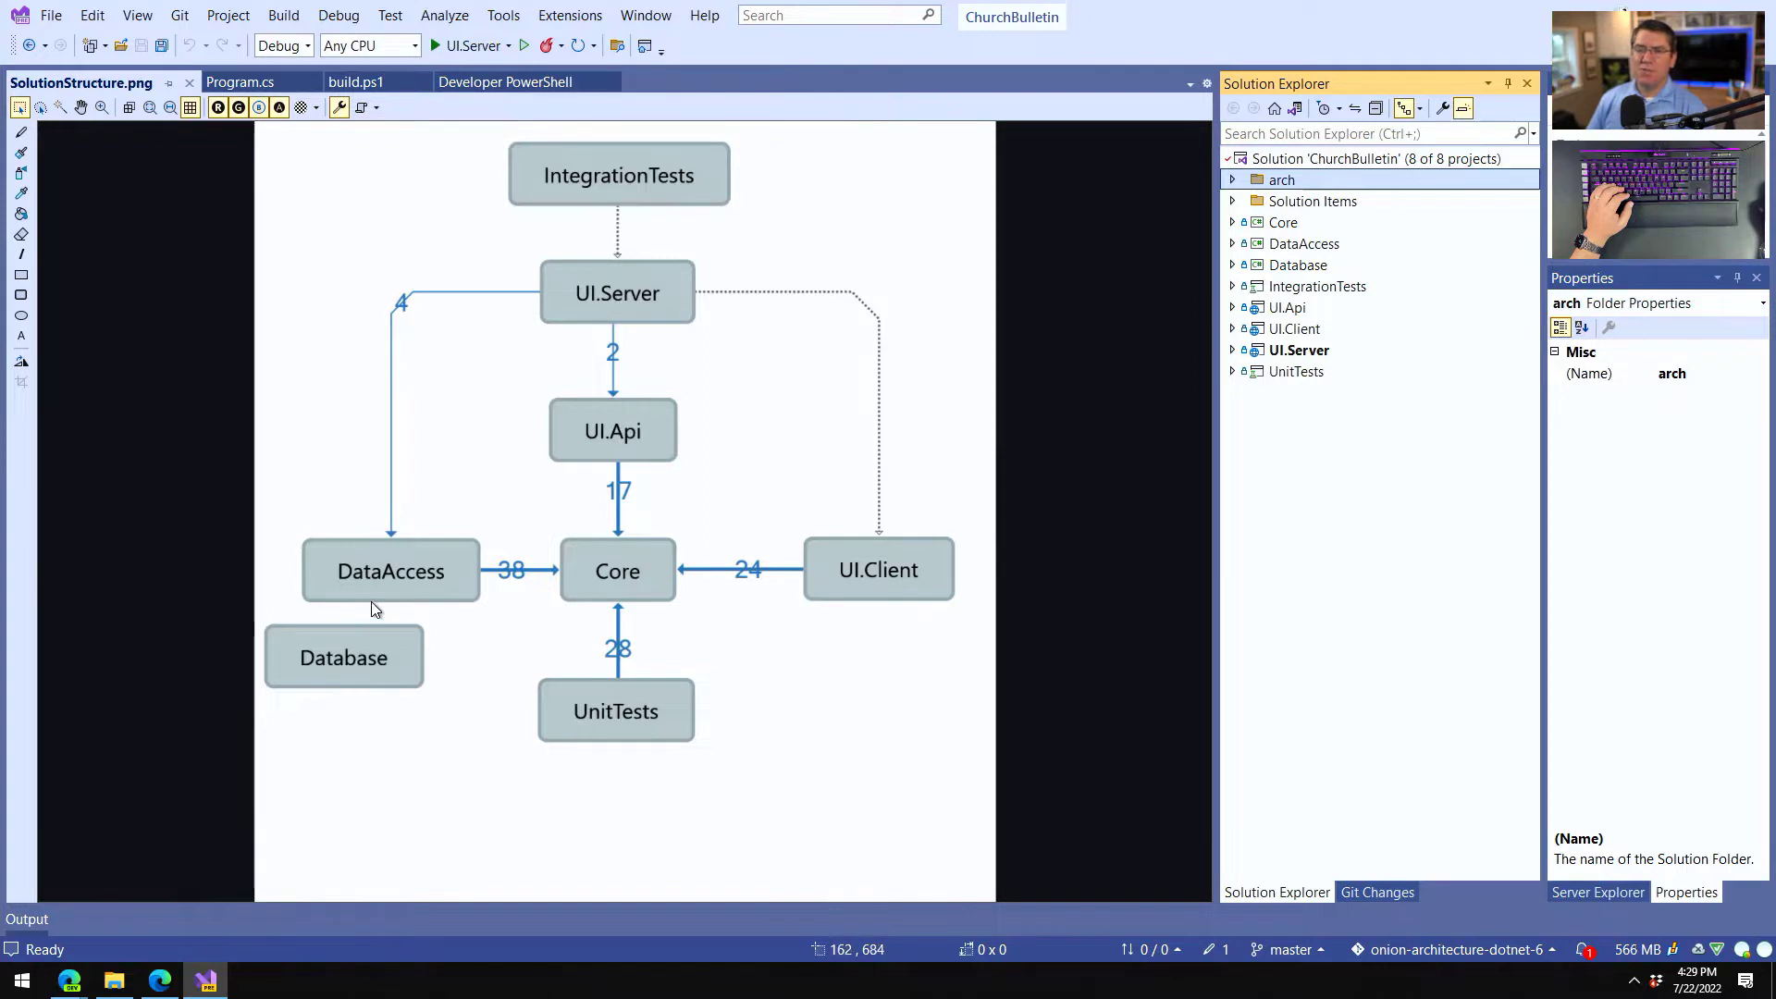
{"action": "mouse_move", "coordinate": [370, 603]}
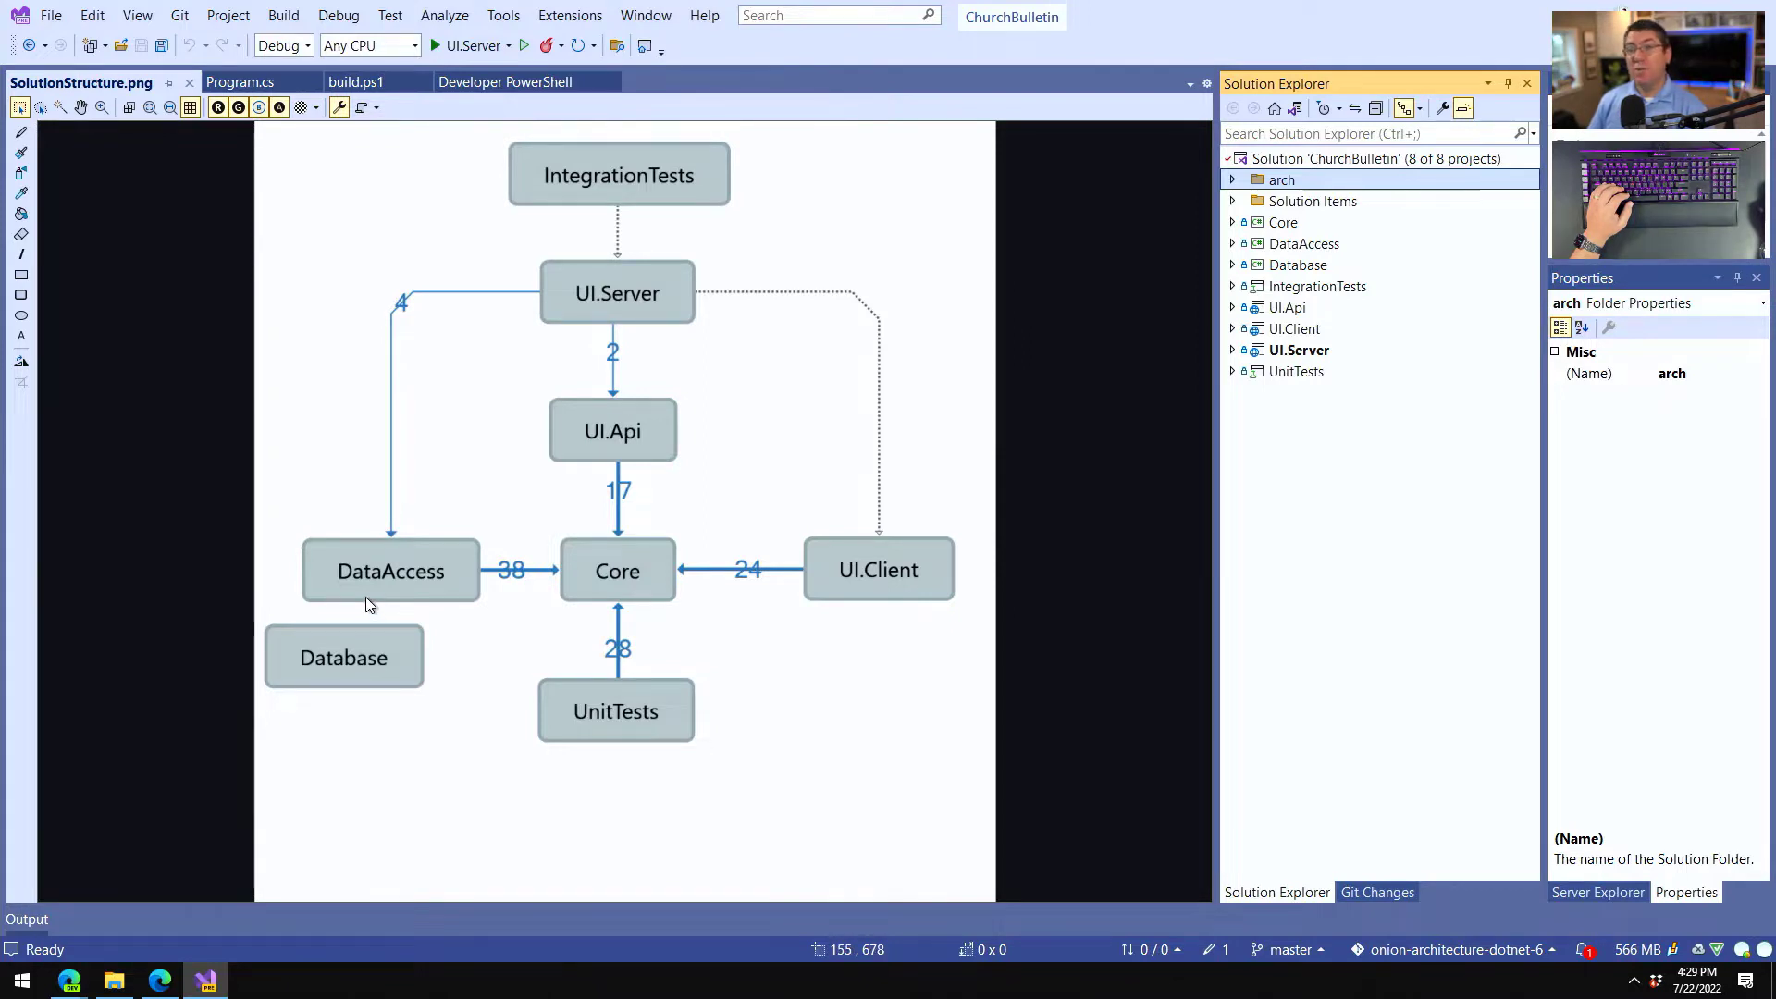
{"action": "mouse_move", "coordinate": [346, 647]}
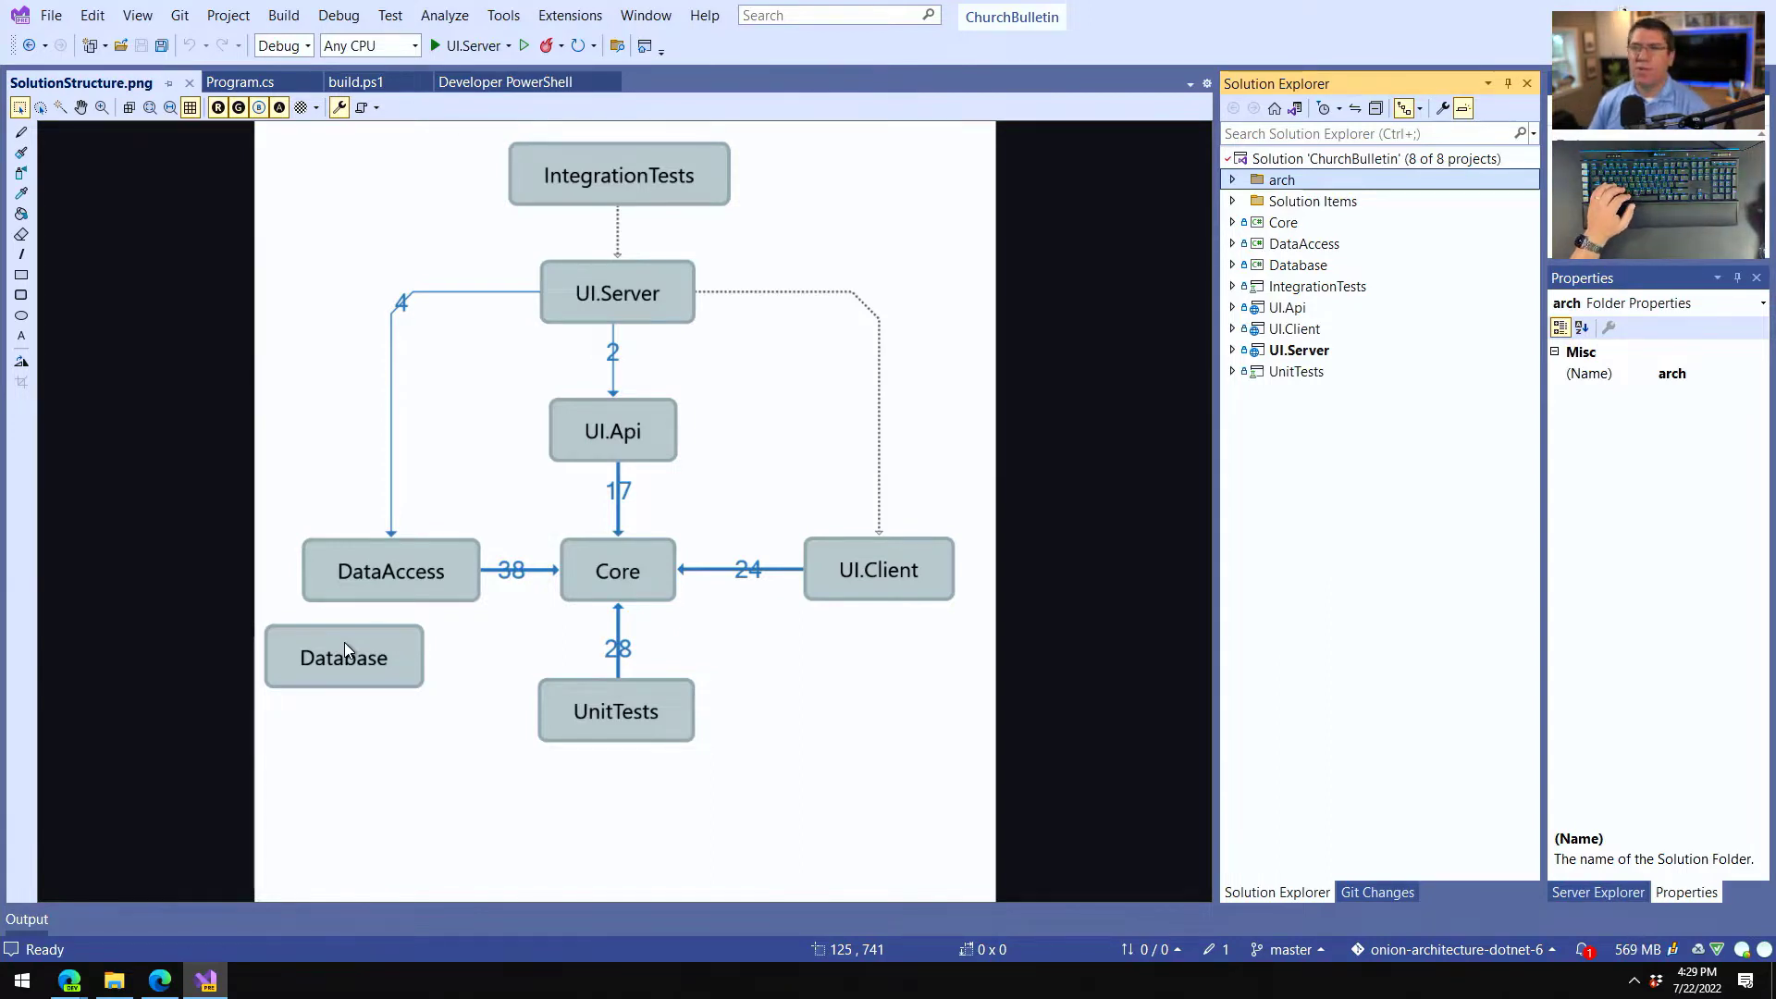
{"action": "mouse_move", "coordinate": [376, 602]}
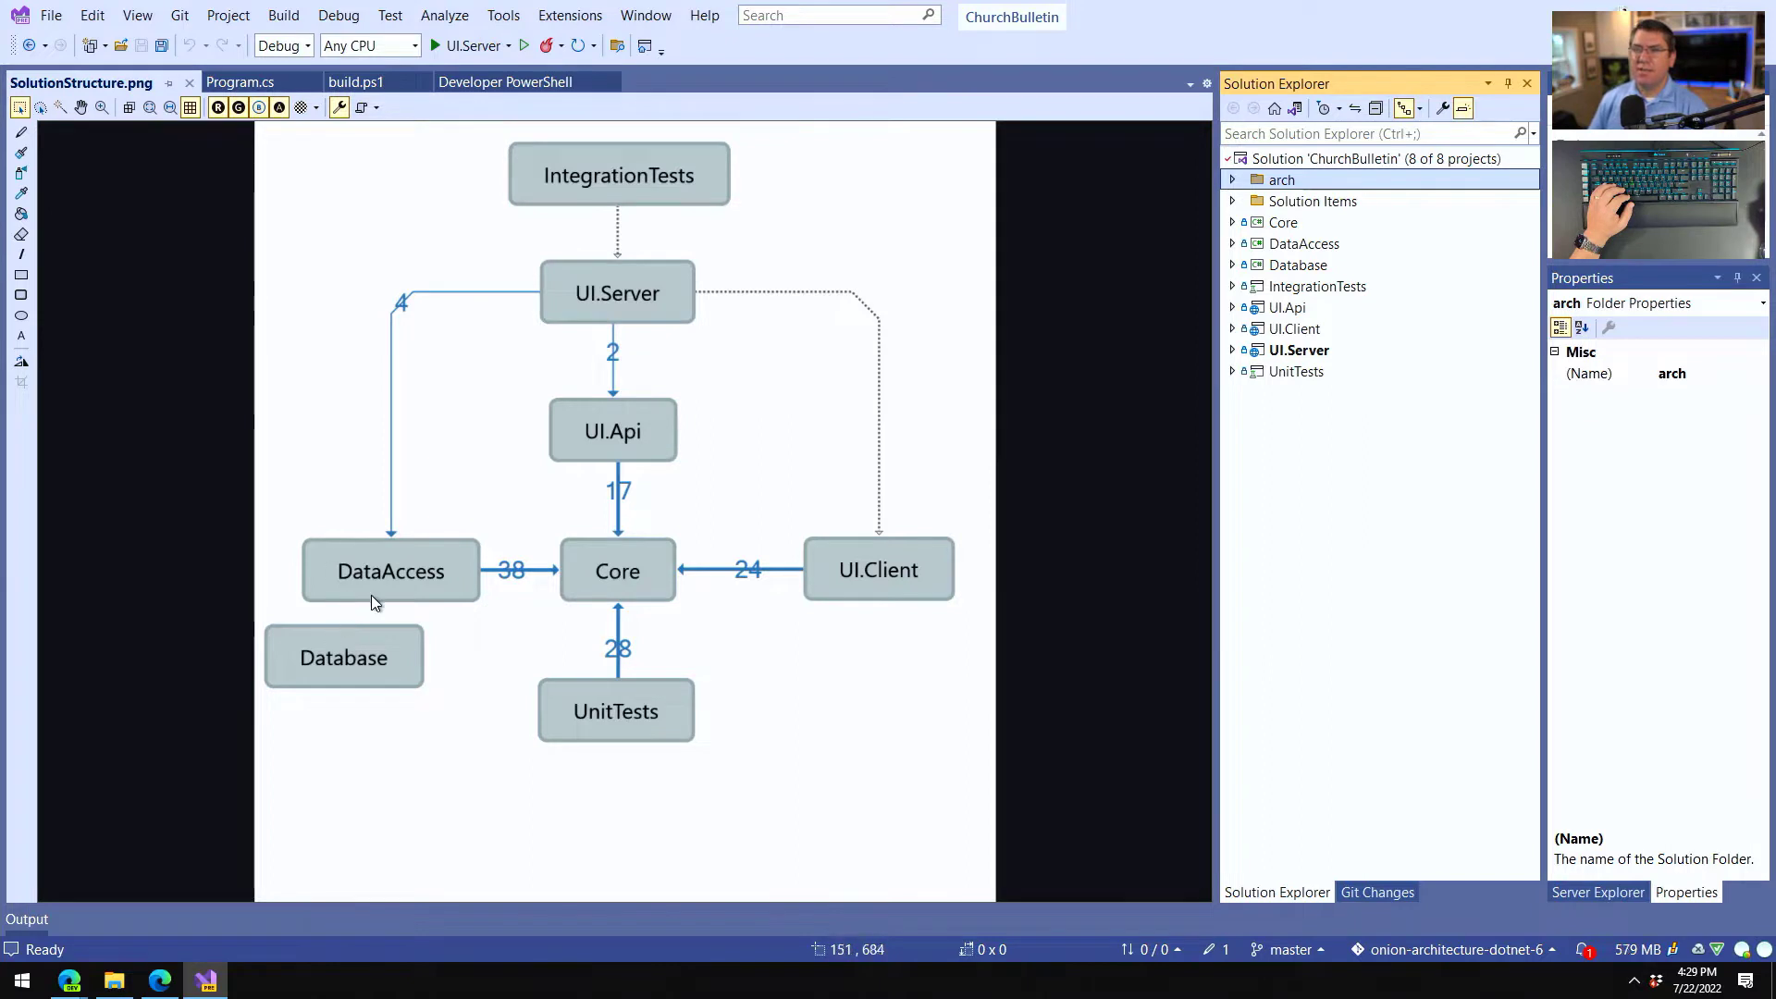
{"action": "mouse_move", "coordinate": [344, 573]}
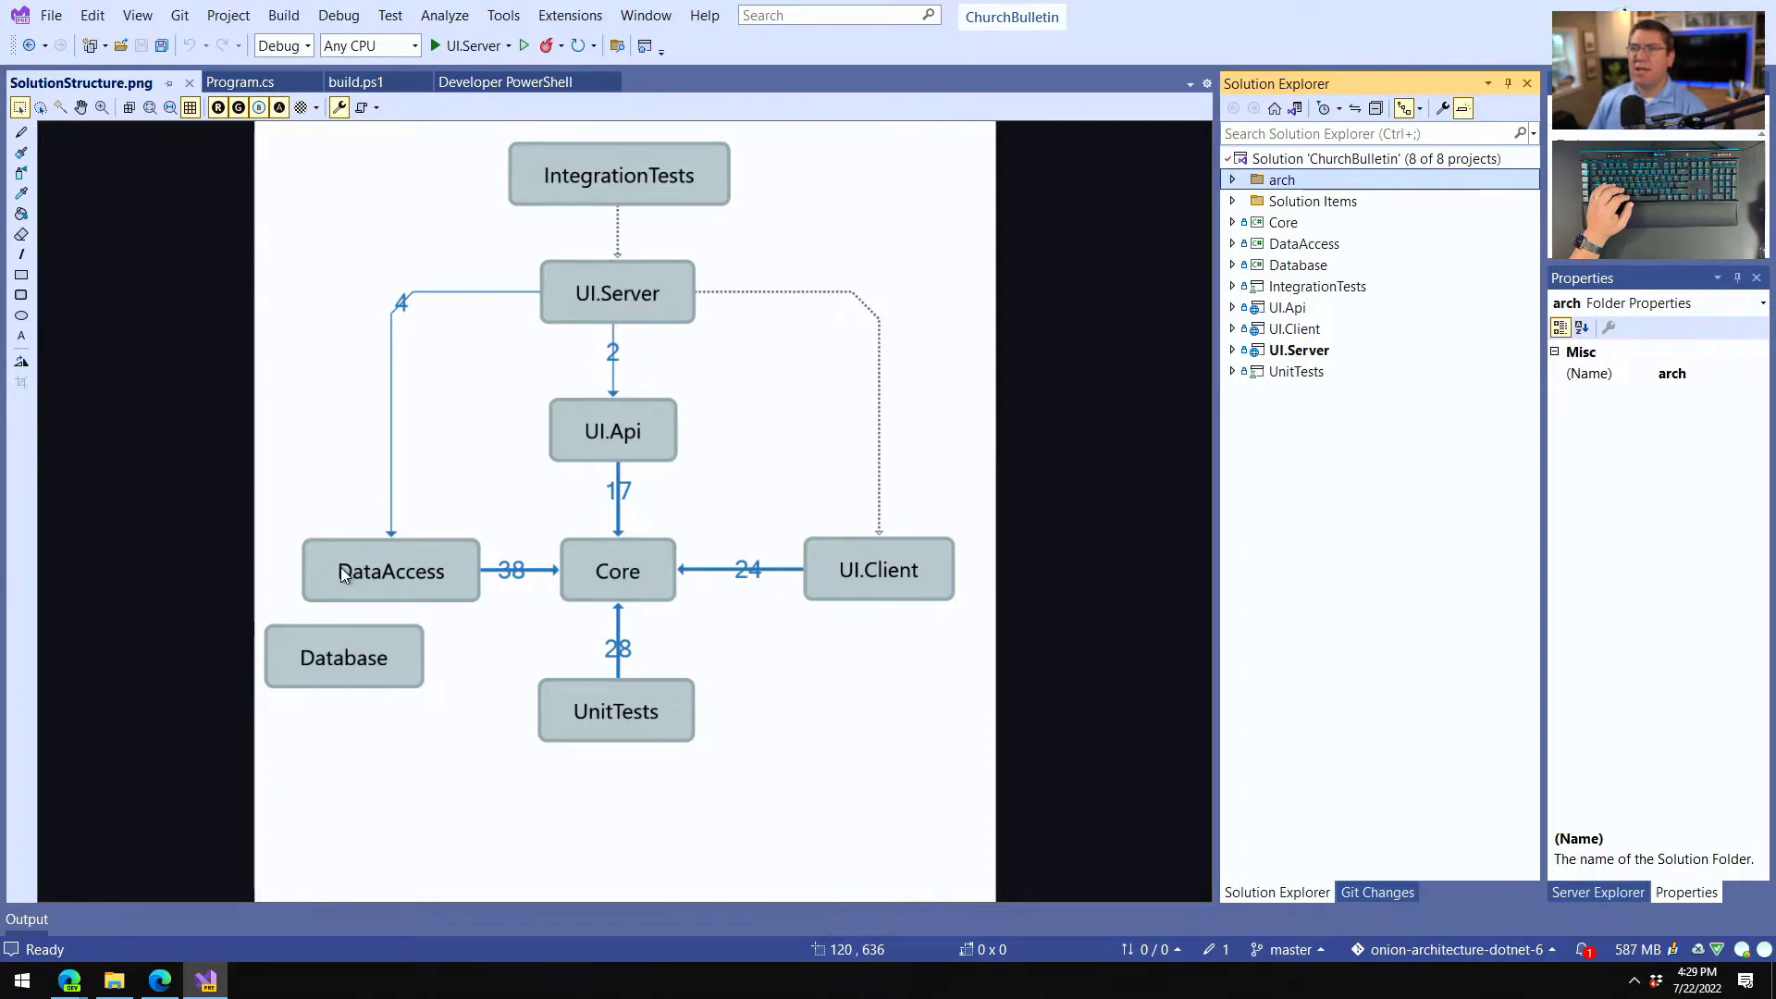
{"action": "mouse_move", "coordinate": [881, 533]}
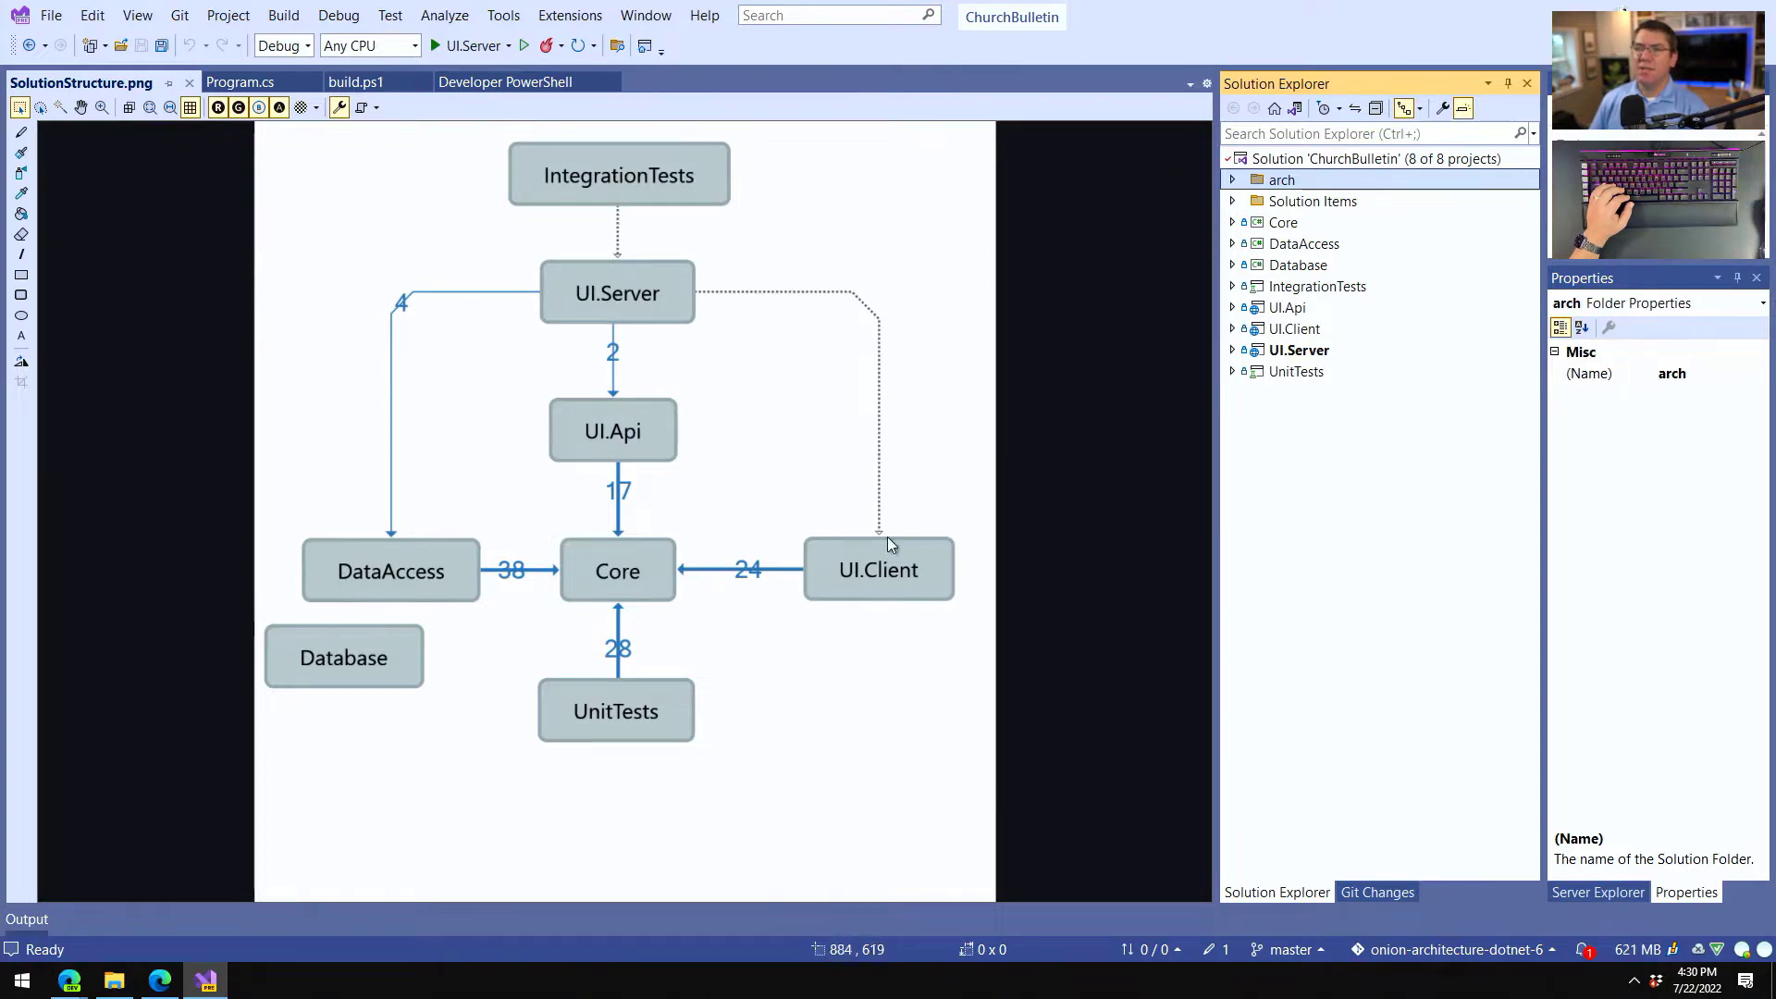
{"action": "mouse_move", "coordinate": [869, 575]}
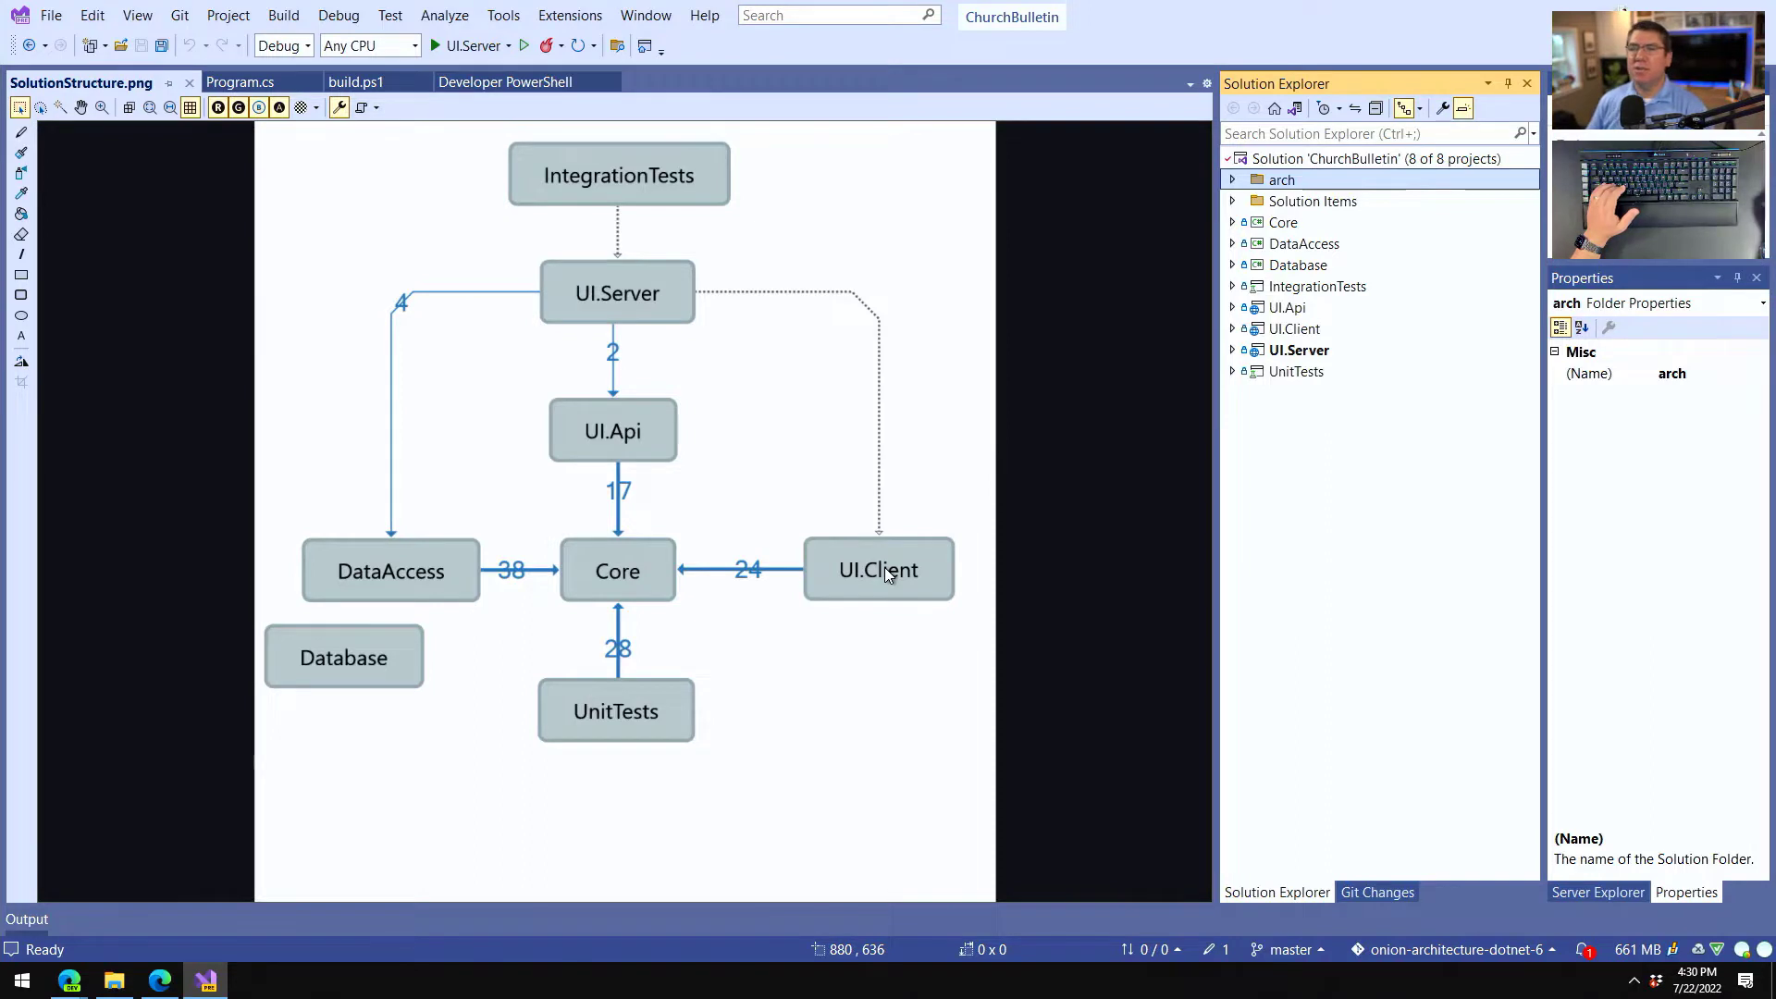
{"action": "mouse_move", "coordinate": [832, 502]}
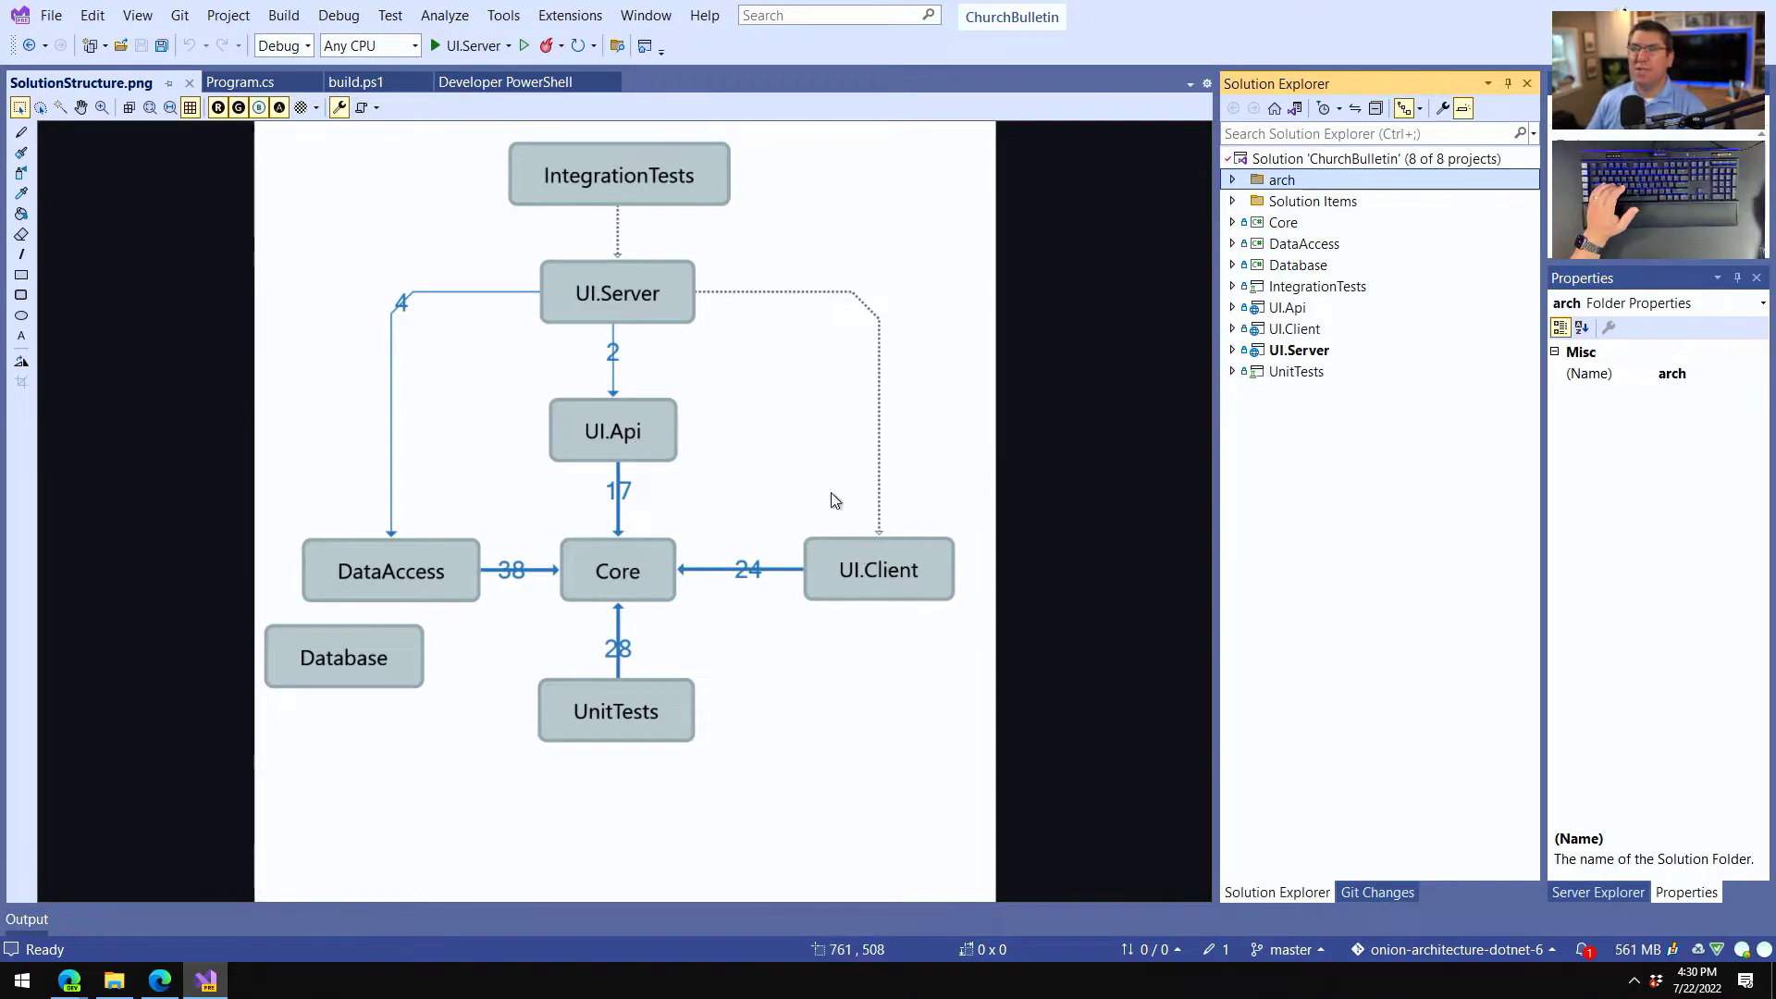
{"action": "mouse_move", "coordinate": [440, 557]}
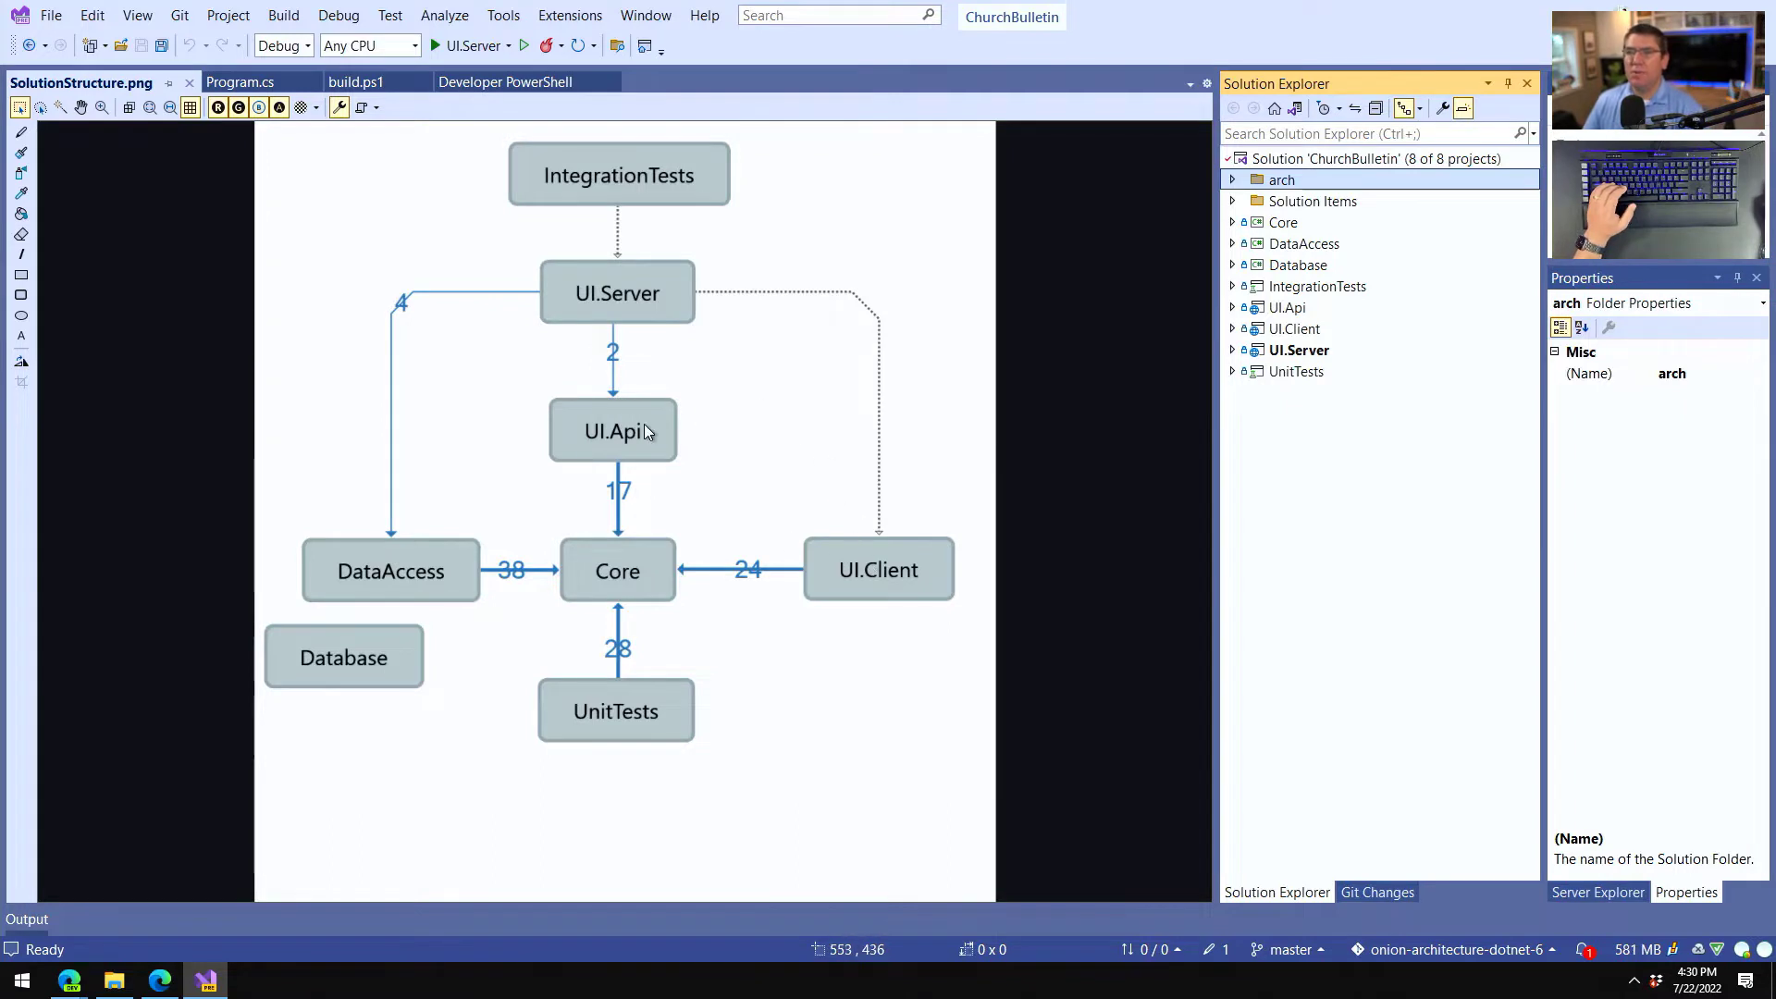
{"action": "mouse_move", "coordinate": [555, 292]}
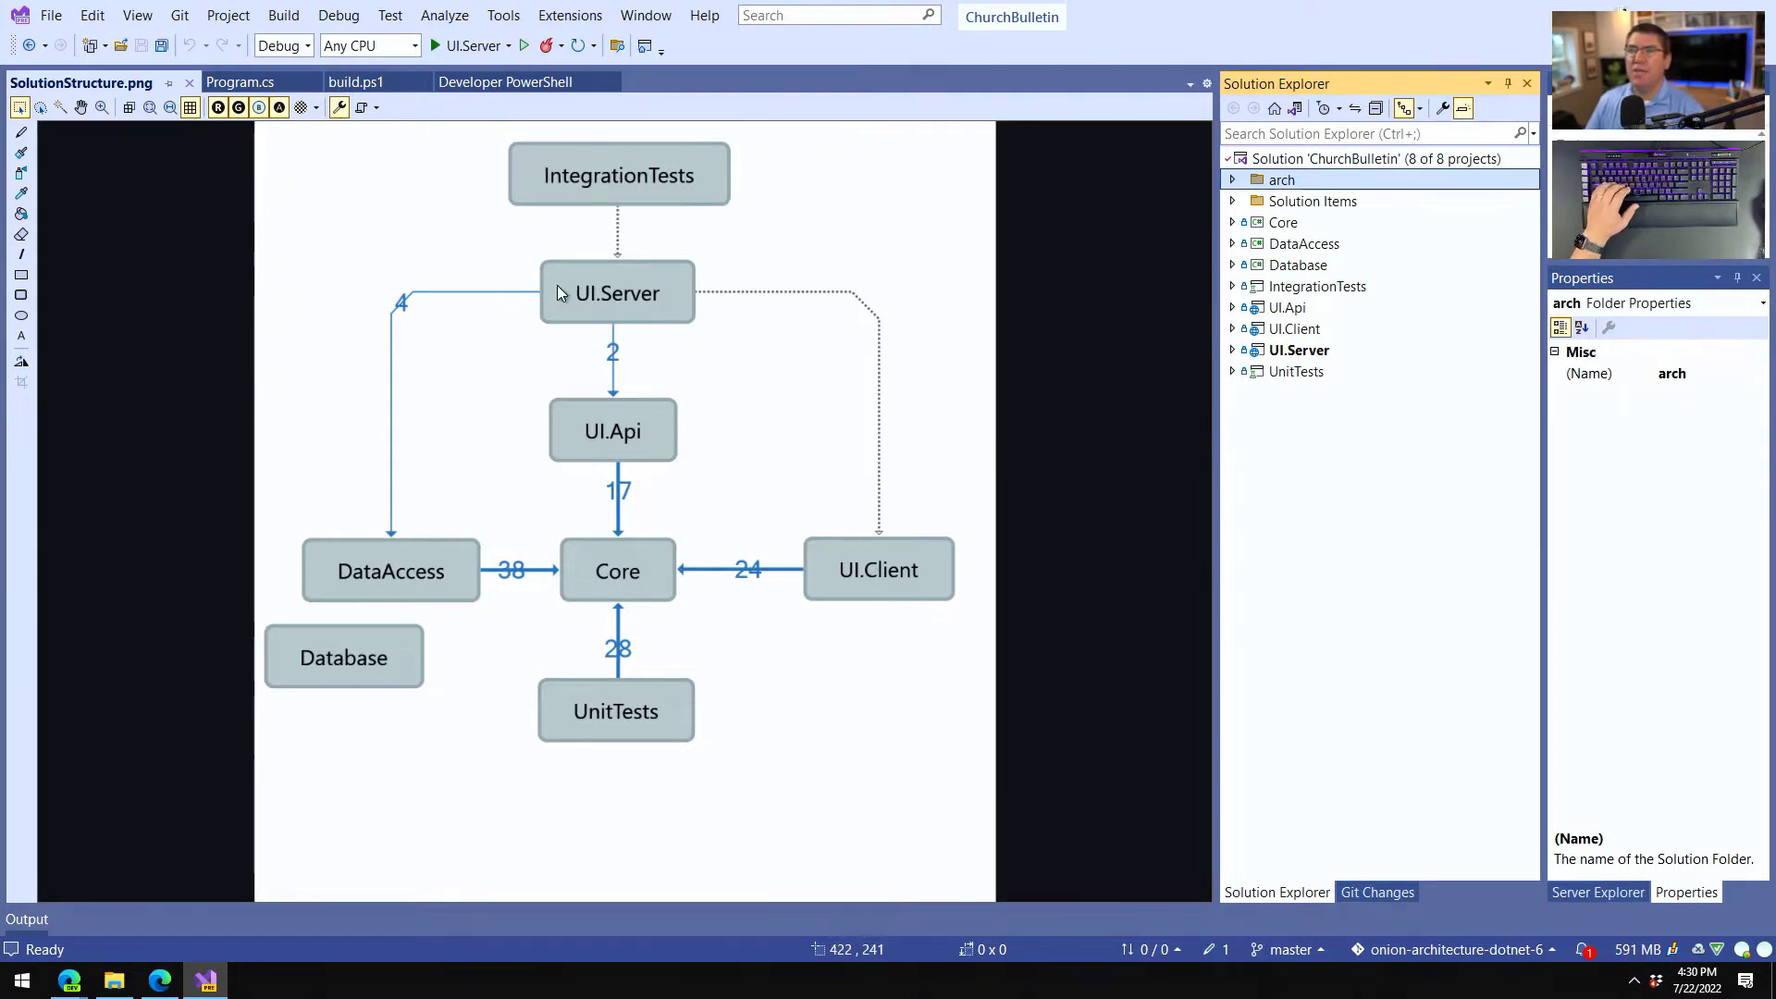
{"action": "mouse_move", "coordinate": [684, 293]}
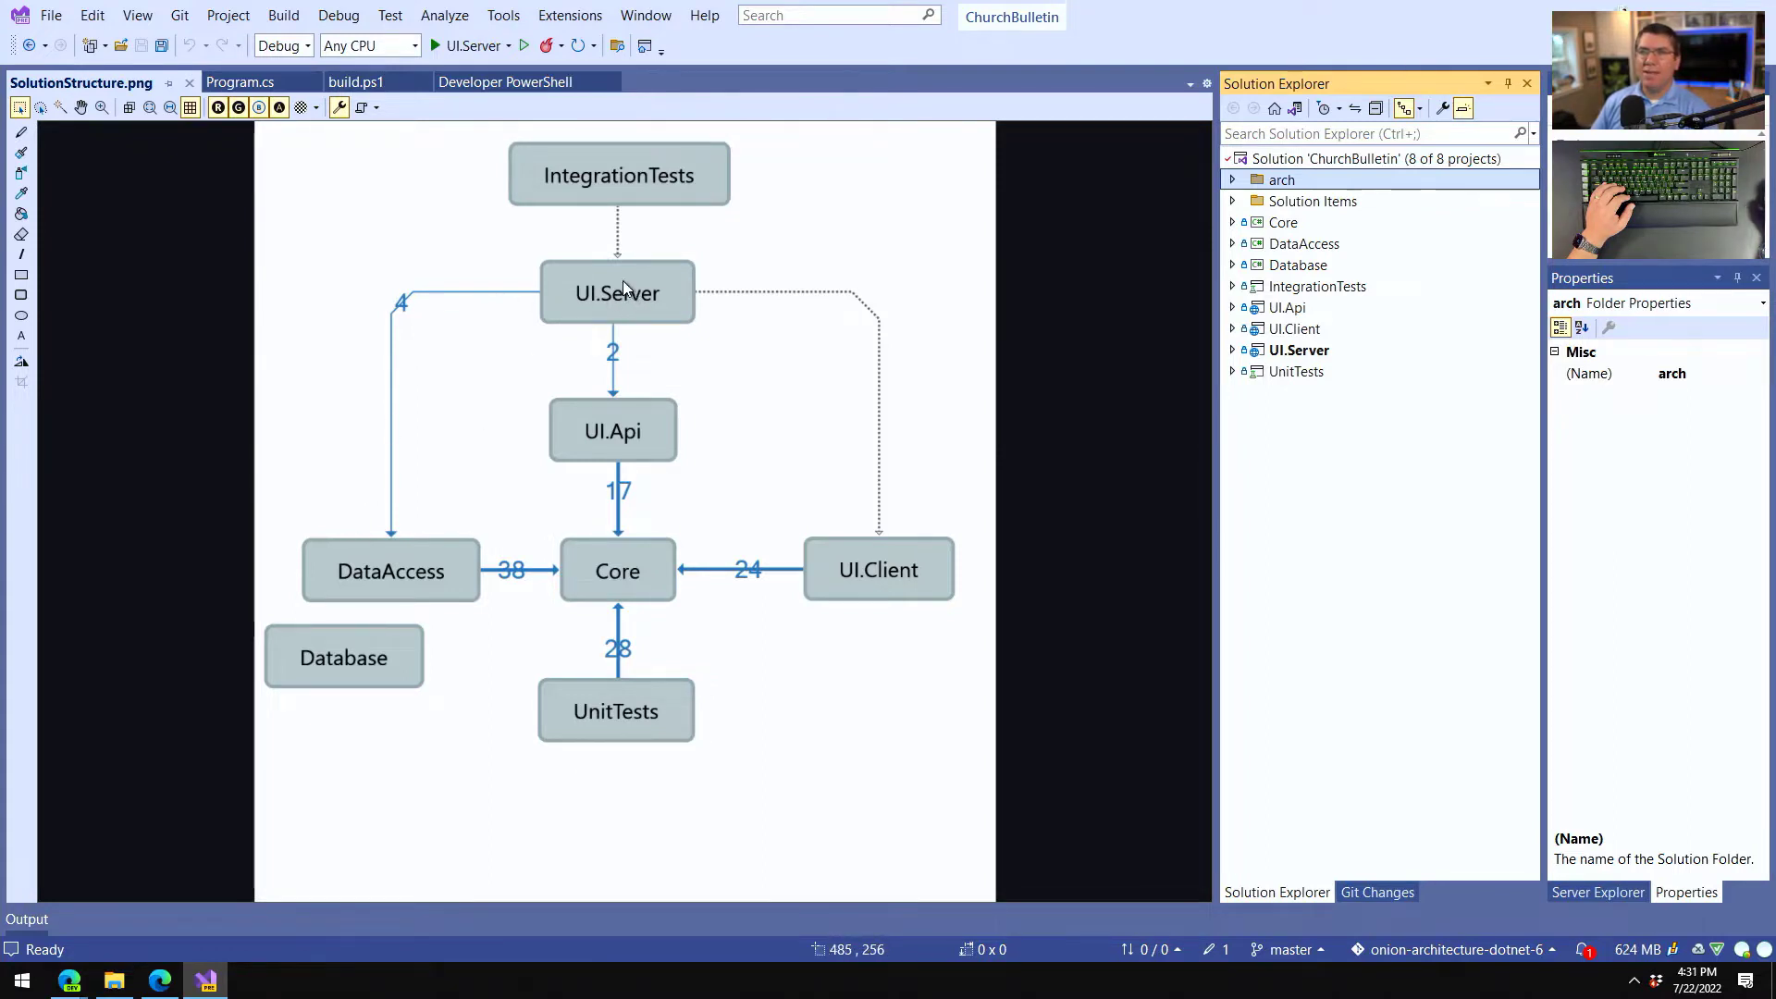
{"action": "mouse_move", "coordinate": [639, 716]}
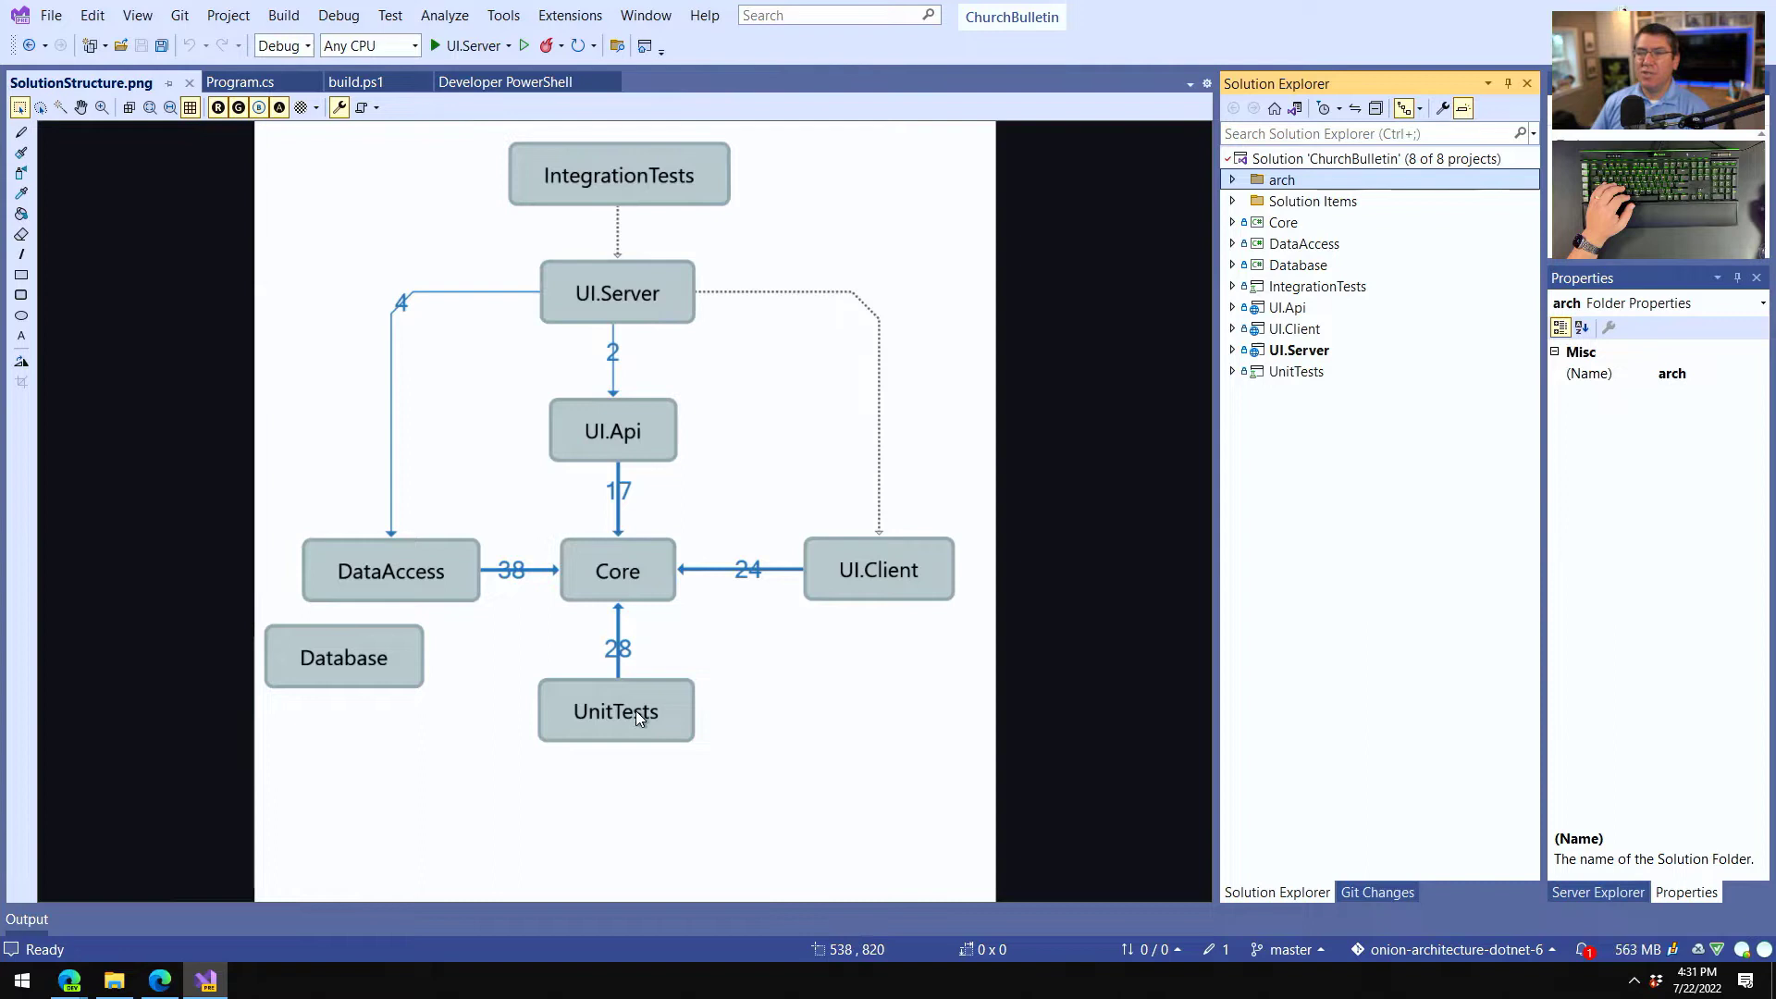
{"action": "mouse_move", "coordinate": [632, 555]}
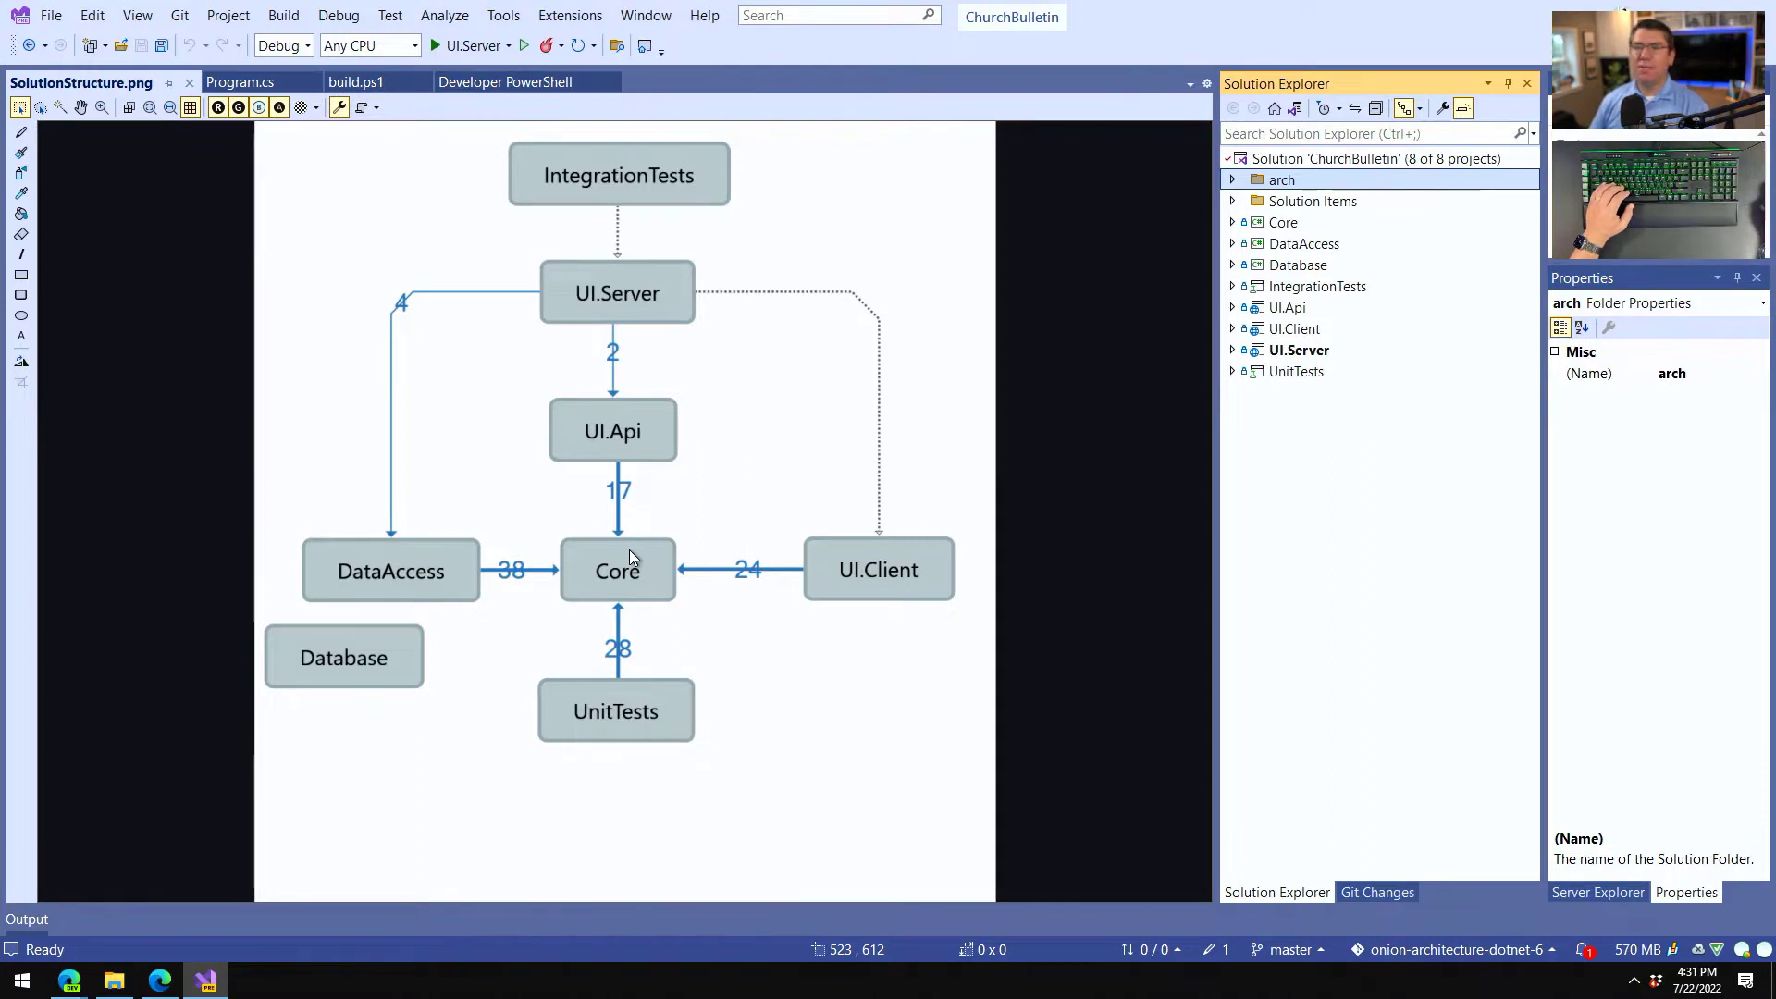
{"action": "mouse_move", "coordinate": [907, 566]}
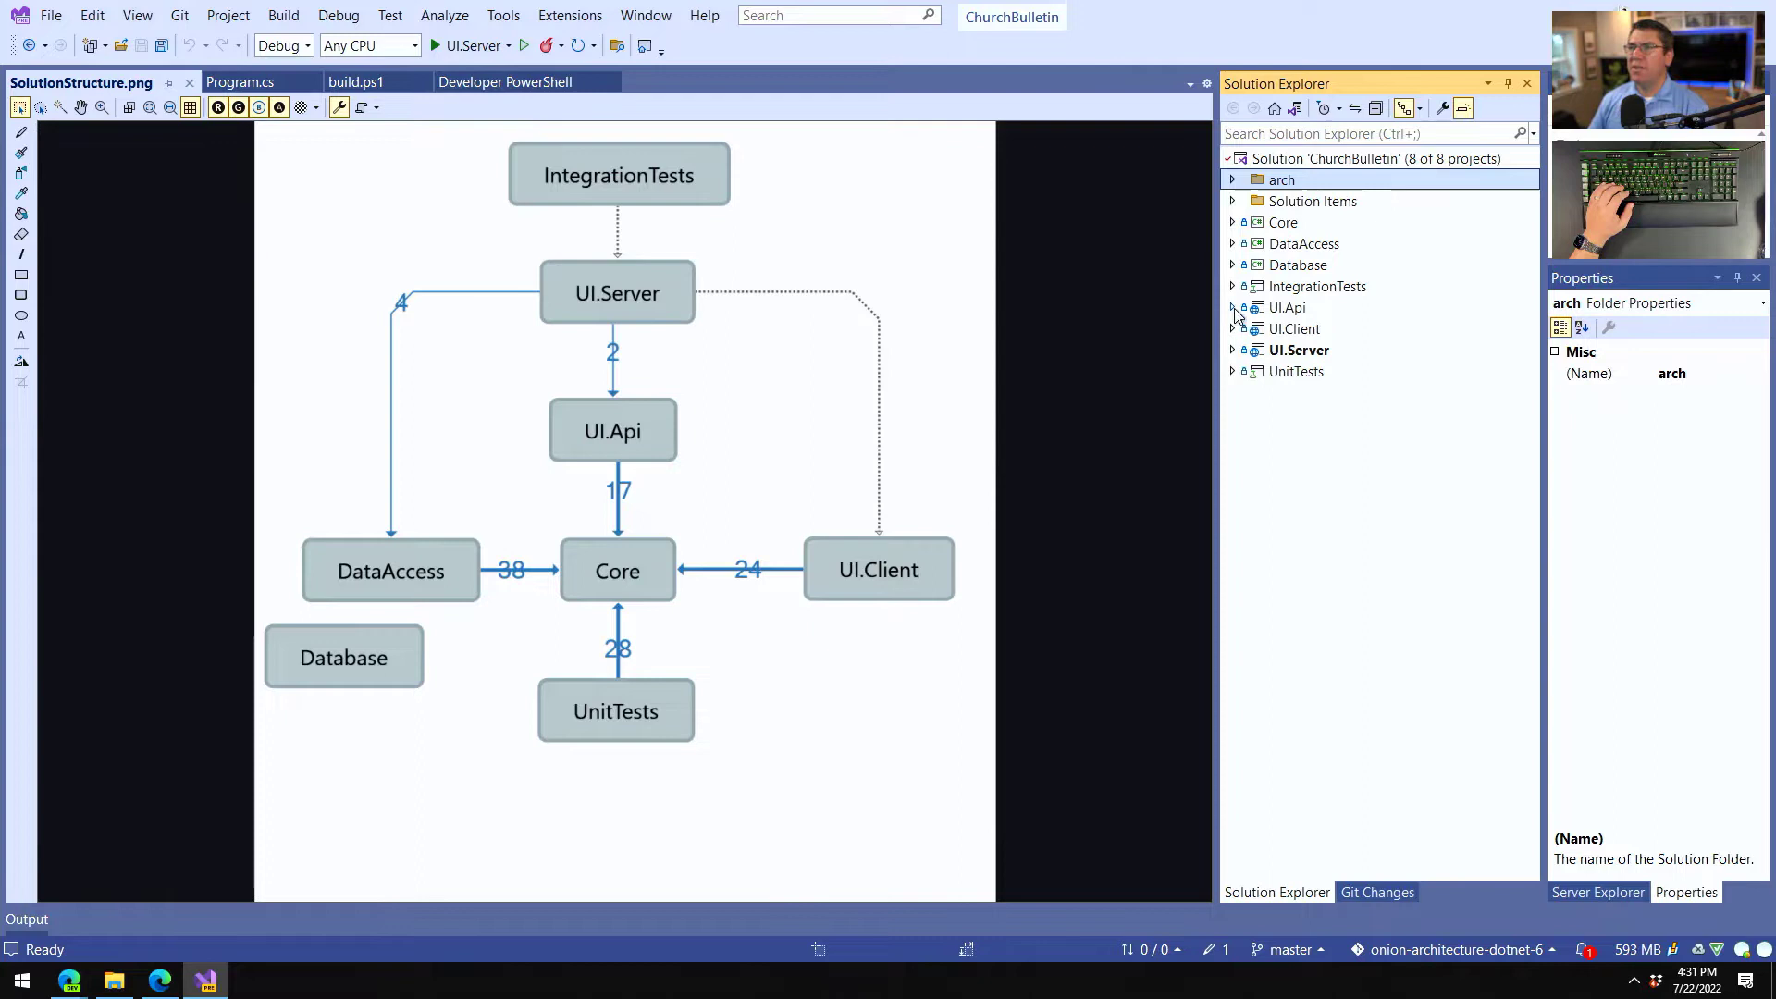
Reveal UI.Api's Dependencies > Packages and inspect the Lamar dependency injection package.
{"action": "left_click", "coordinate": [1234, 307]}
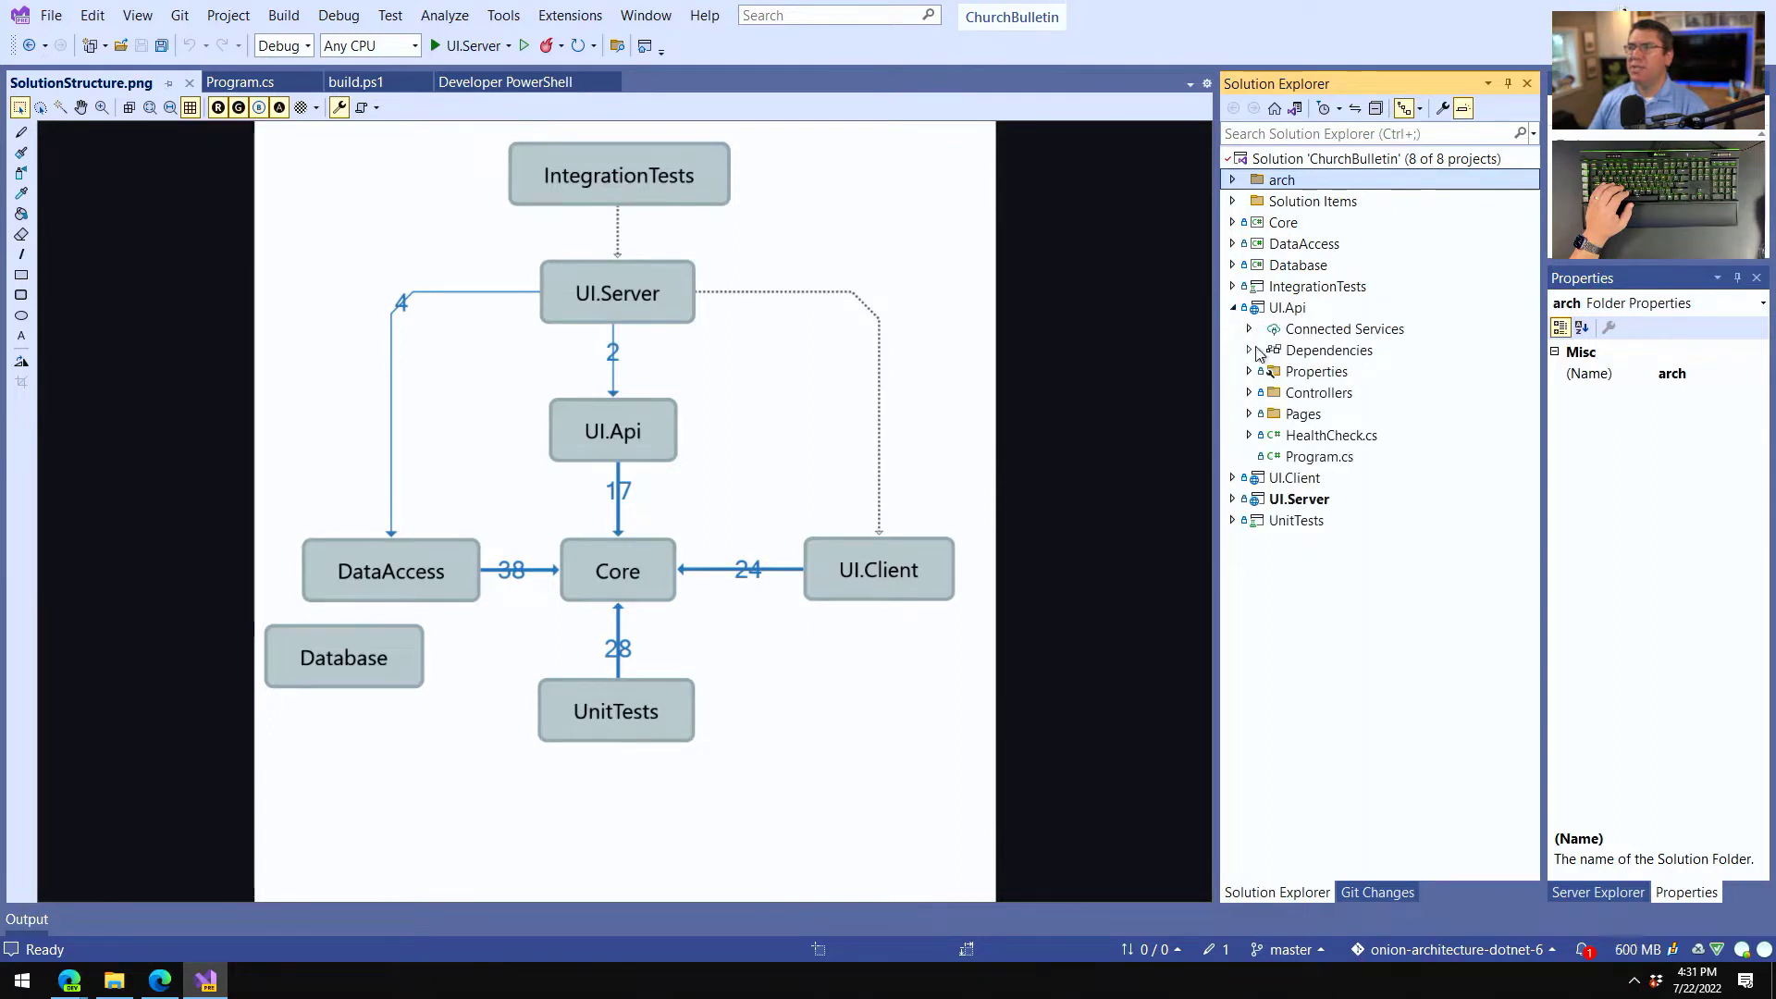
{"action": "left_click", "coordinate": [1249, 350]}
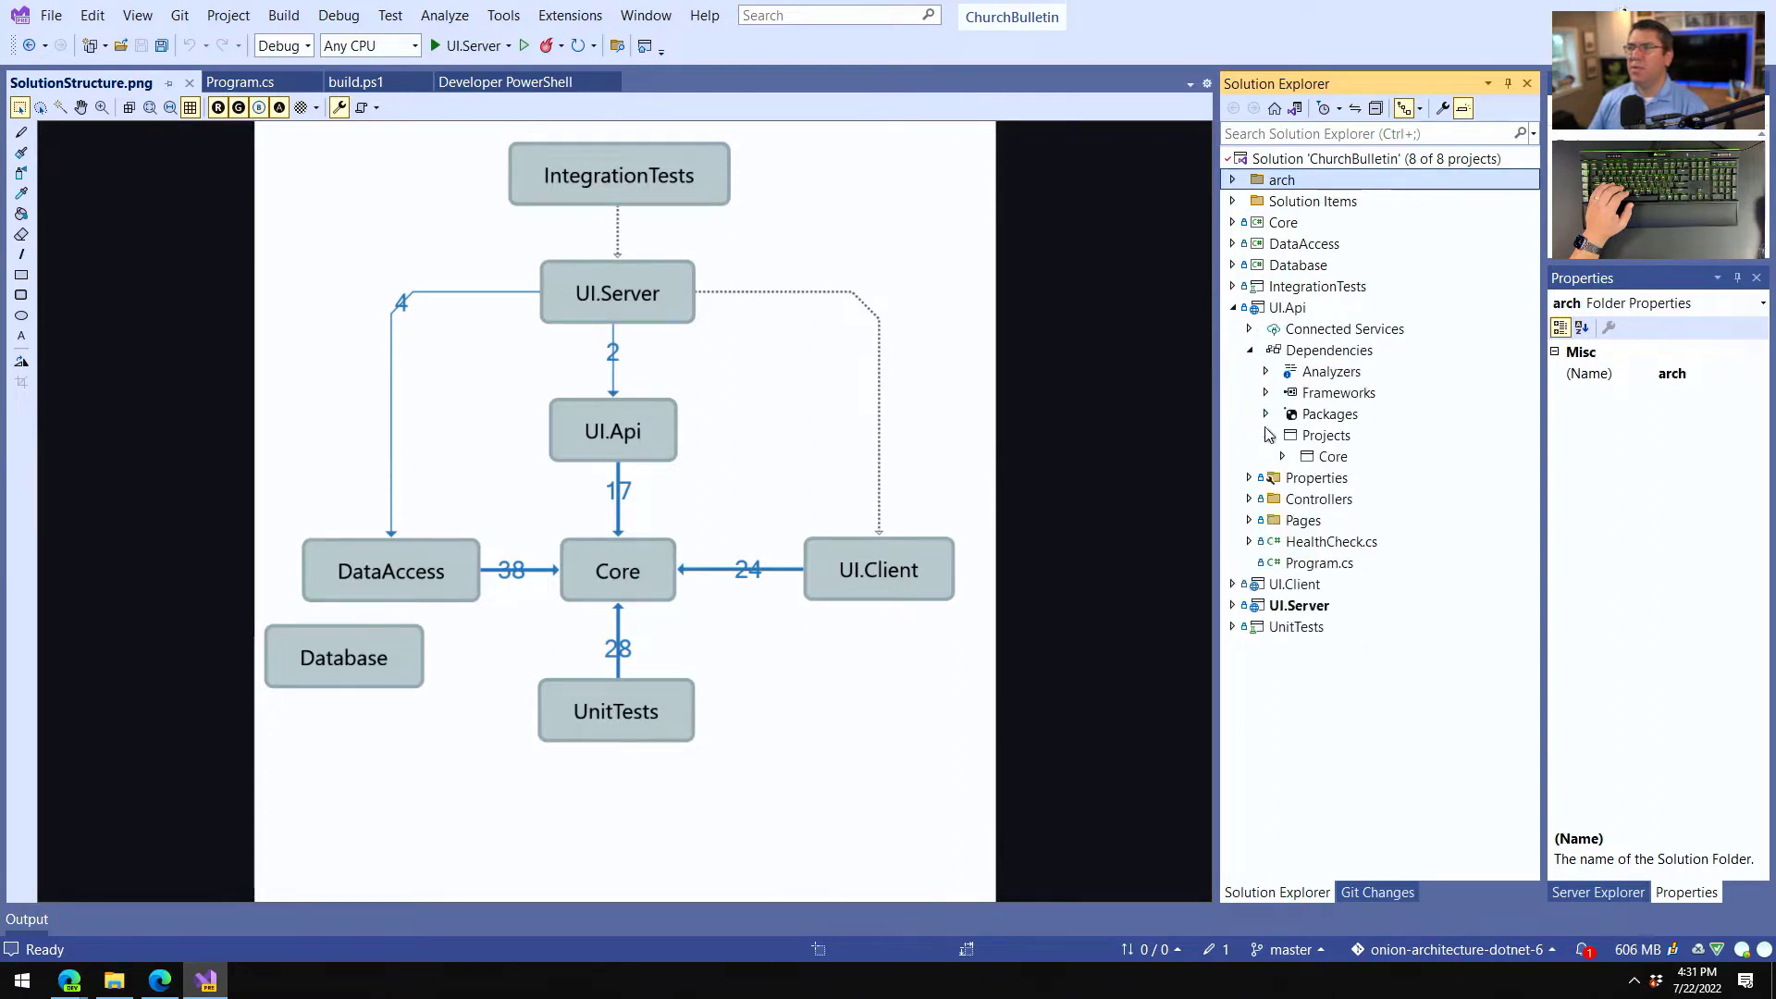
{"action": "left_click", "coordinate": [1266, 413]}
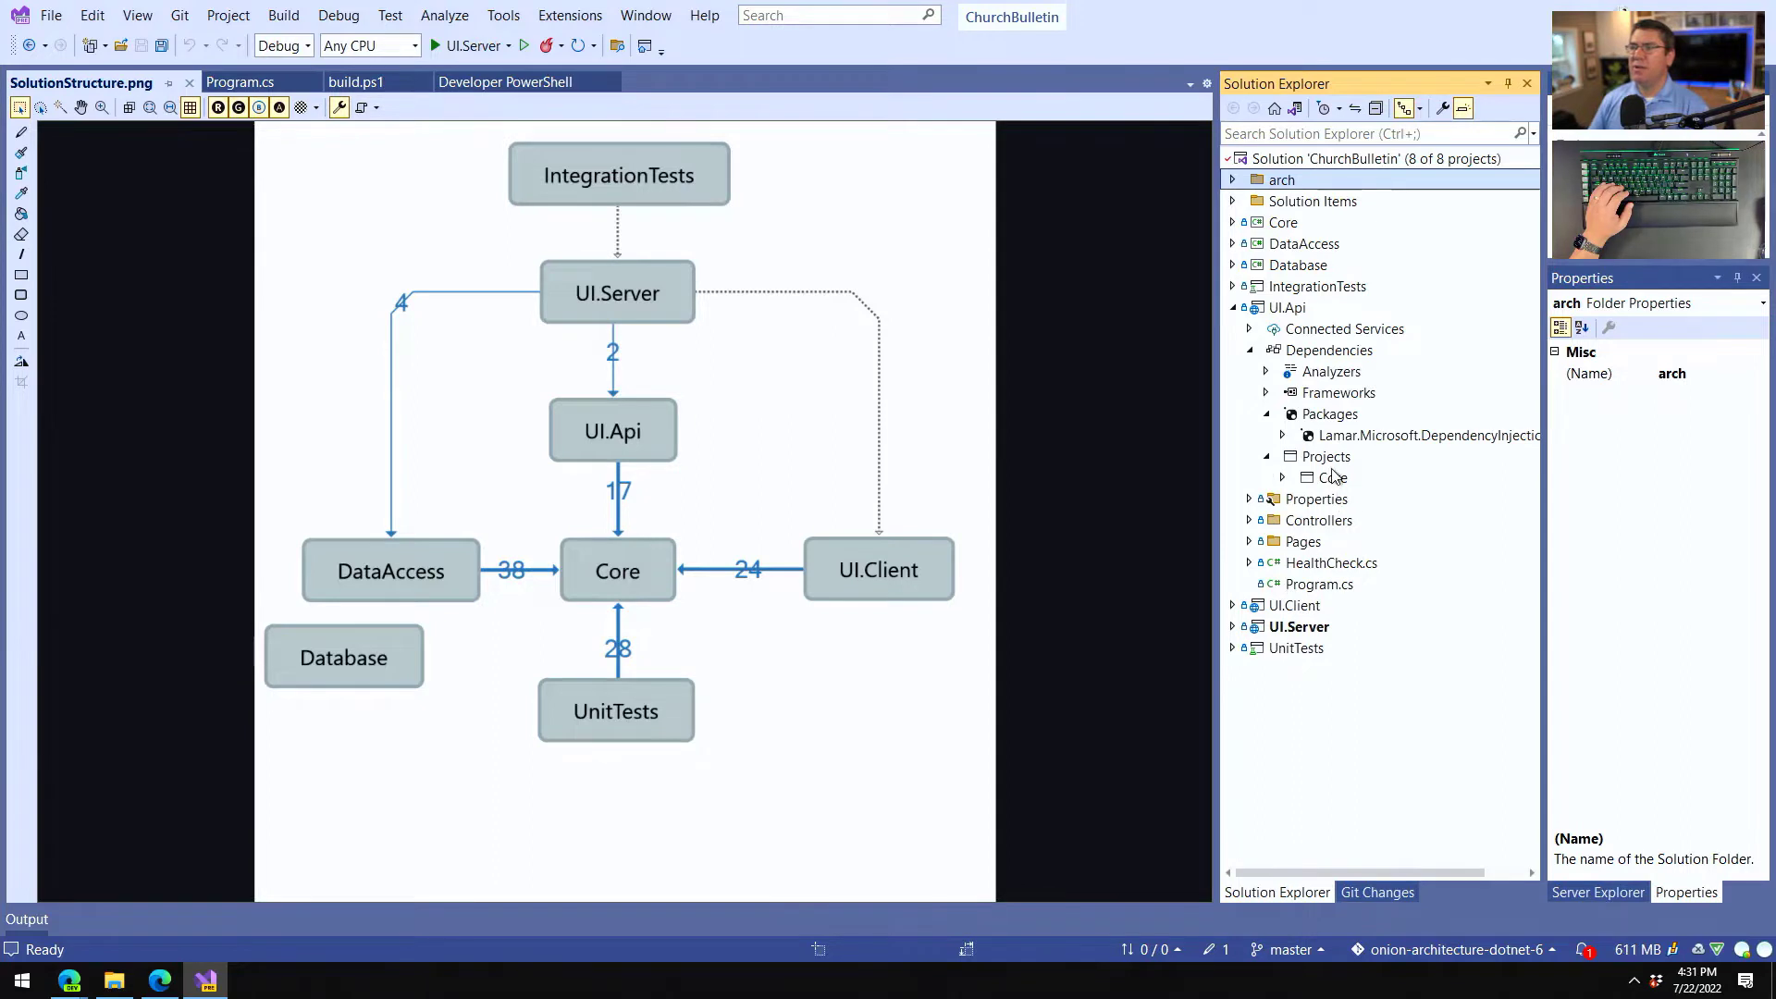
{"action": "left_click", "coordinate": [1426, 435]}
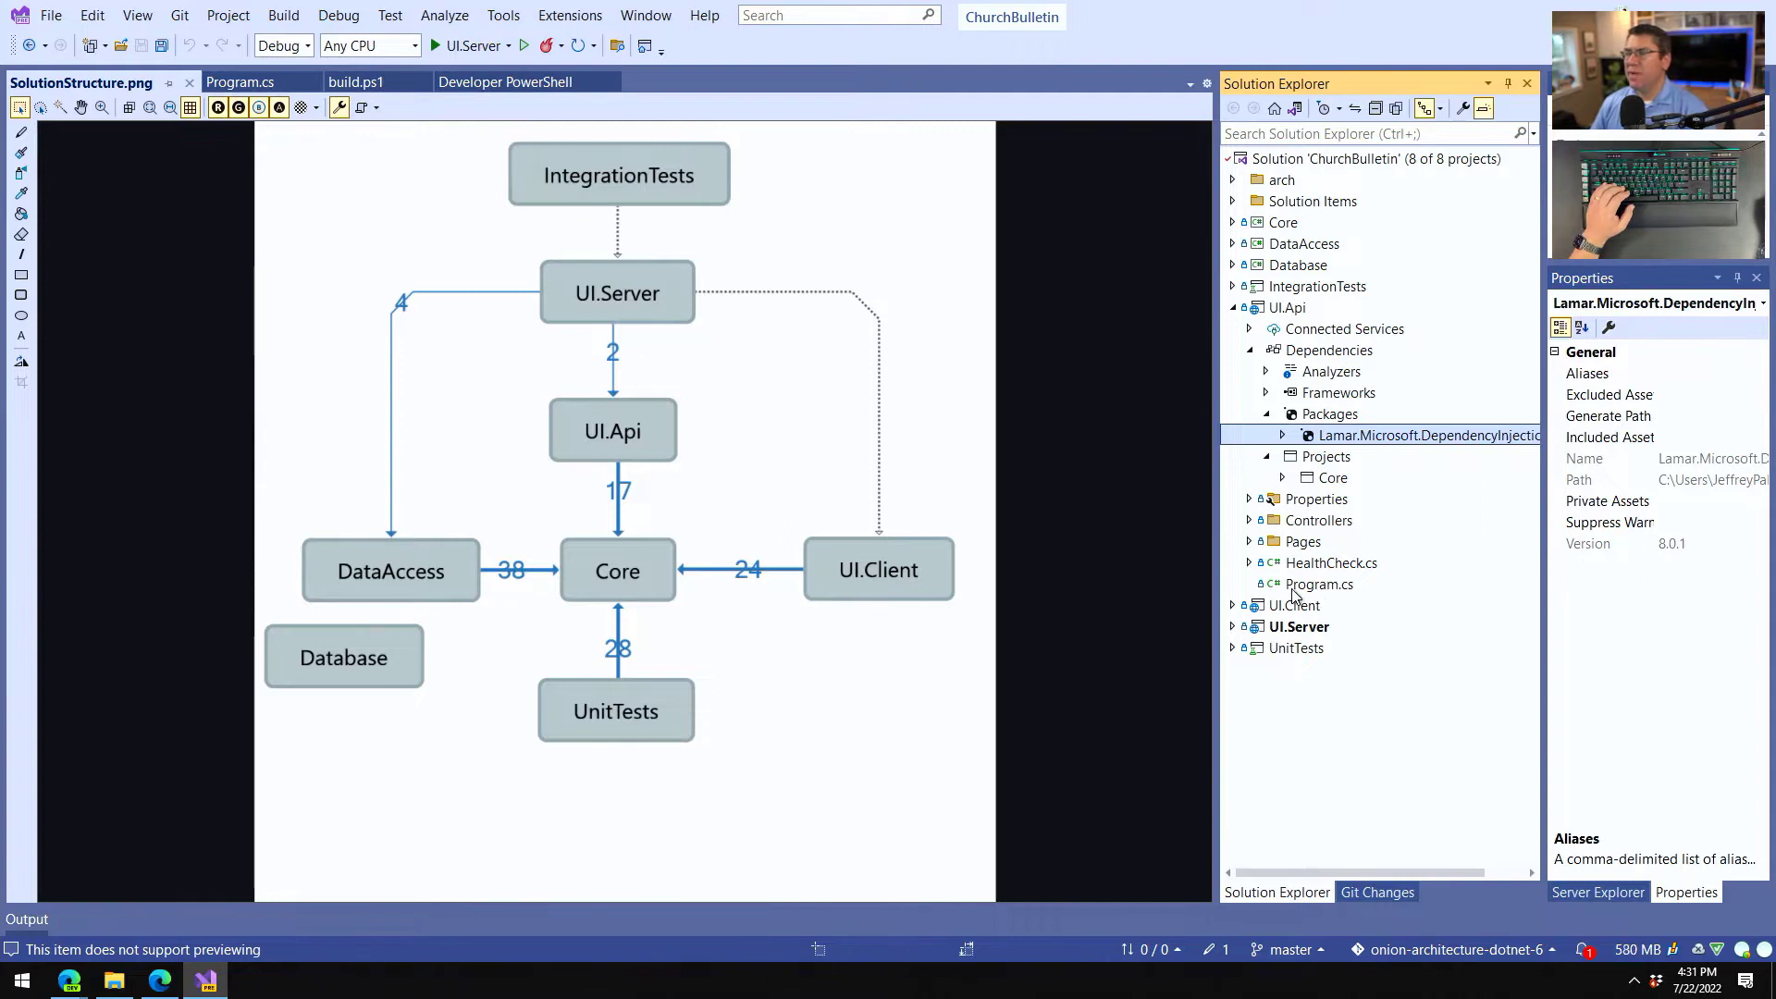
Reveal UI.Api's Pages and Controllers folders and open WhatDoIHaveController.cs.
{"action": "left_click", "coordinate": [1265, 542]}
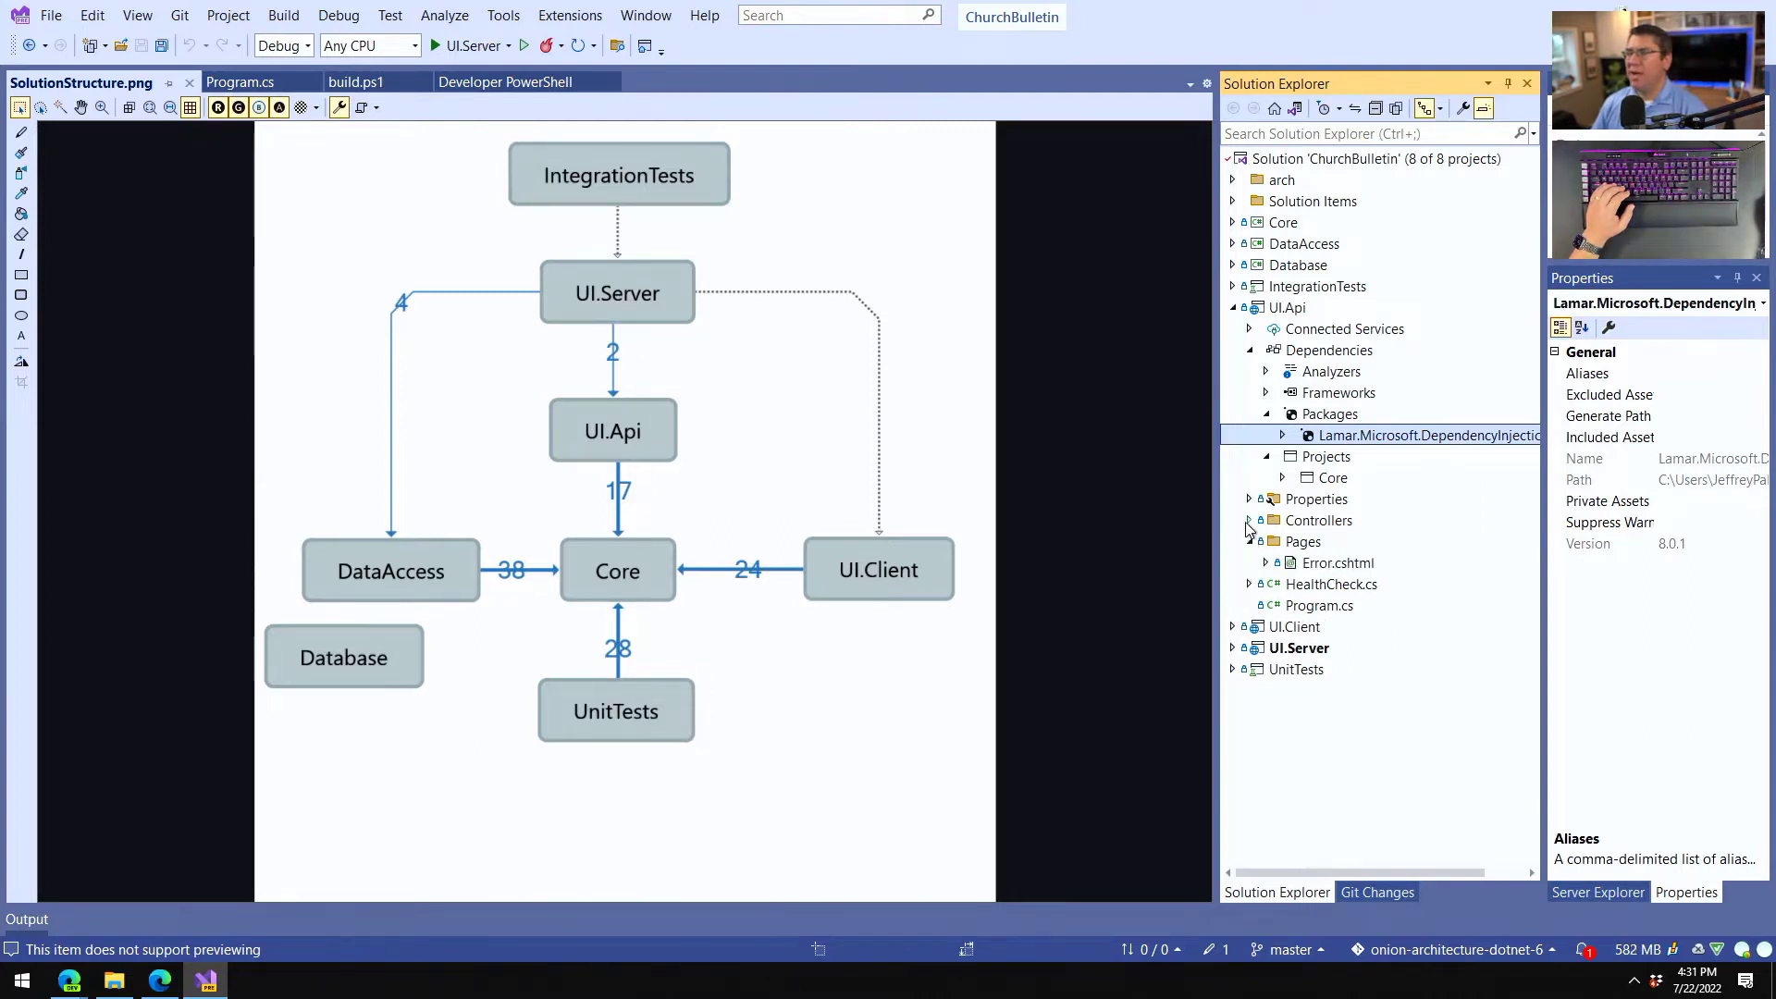
{"action": "left_click", "coordinate": [1248, 520]}
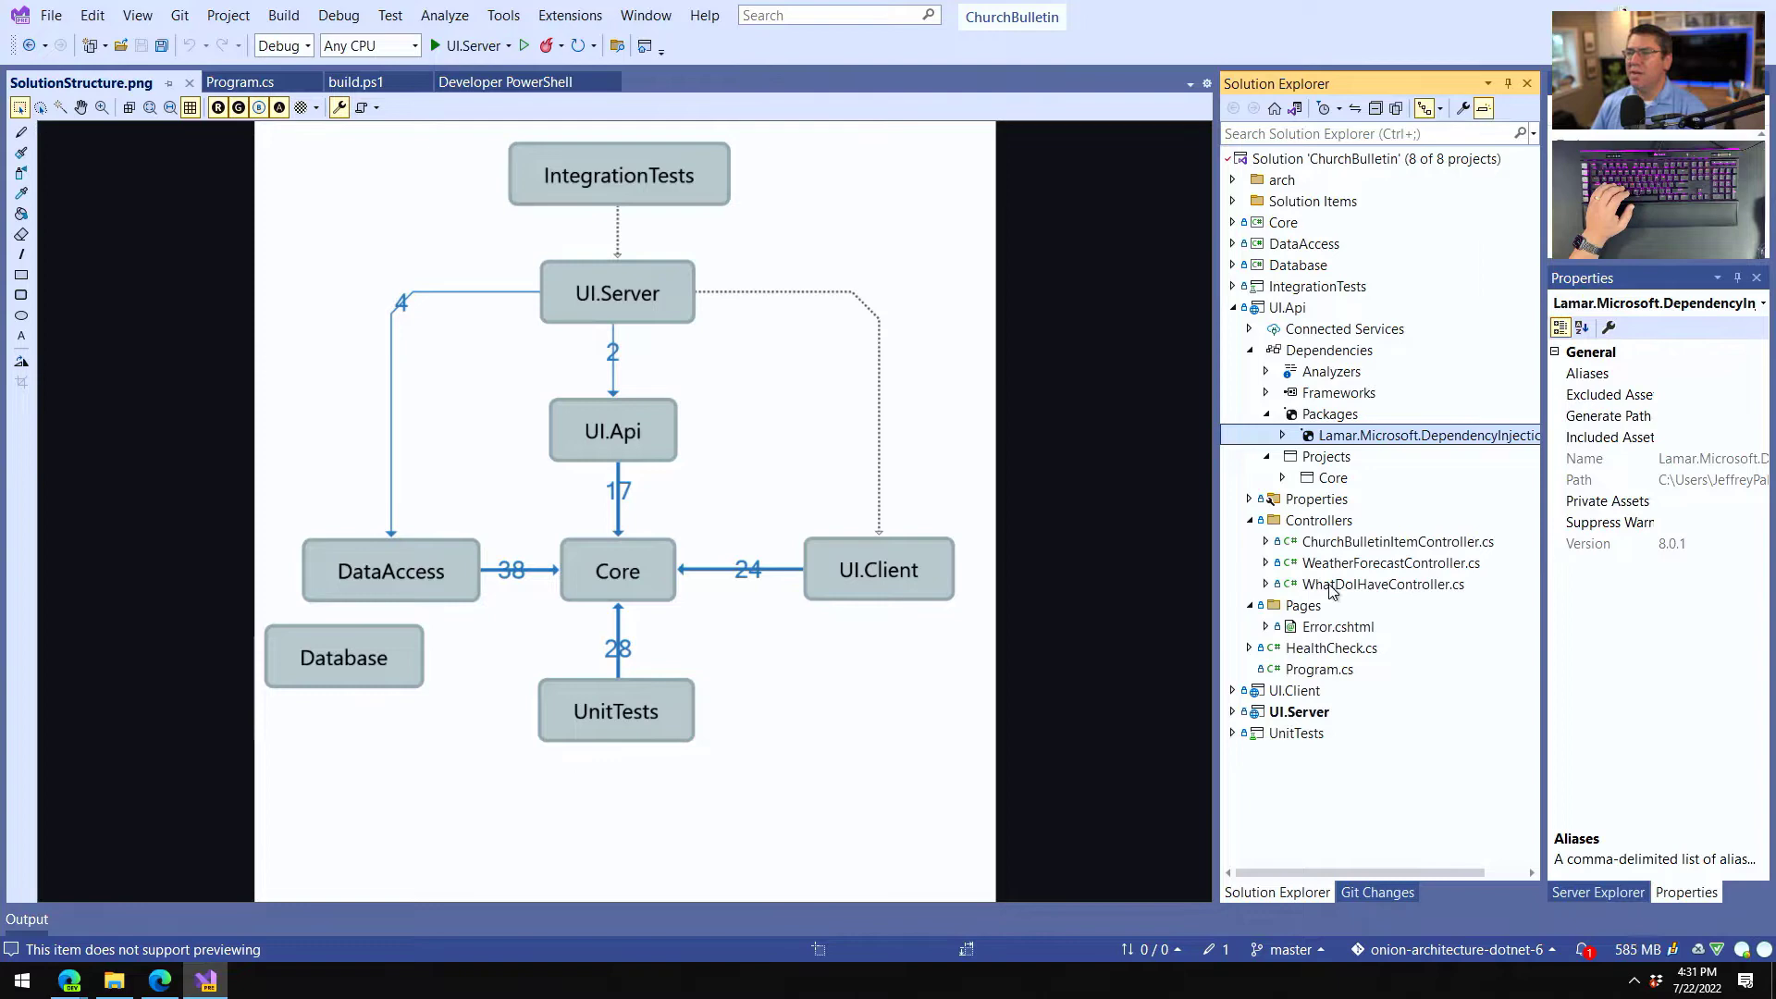
{"action": "double_click", "coordinate": [1384, 583]}
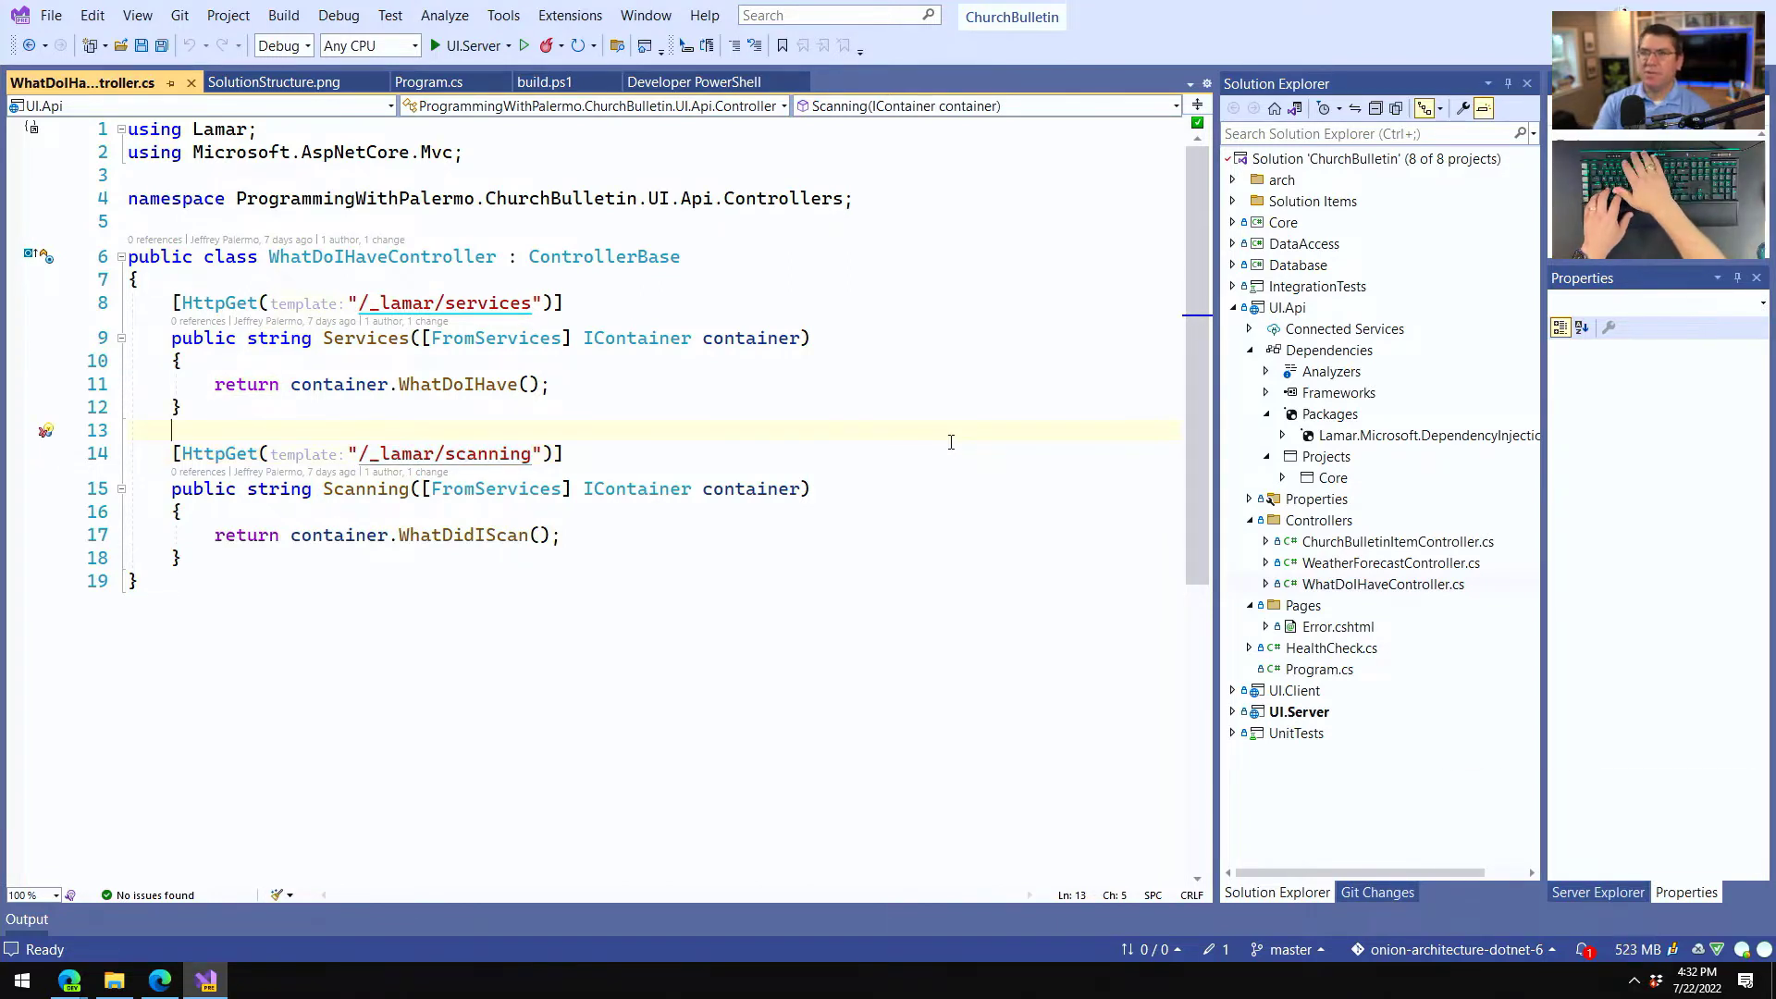
Close WhatDoIHaveController and open WeatherForecastController.cs from UI.Api.
{"action": "left_click", "coordinate": [274, 82]}
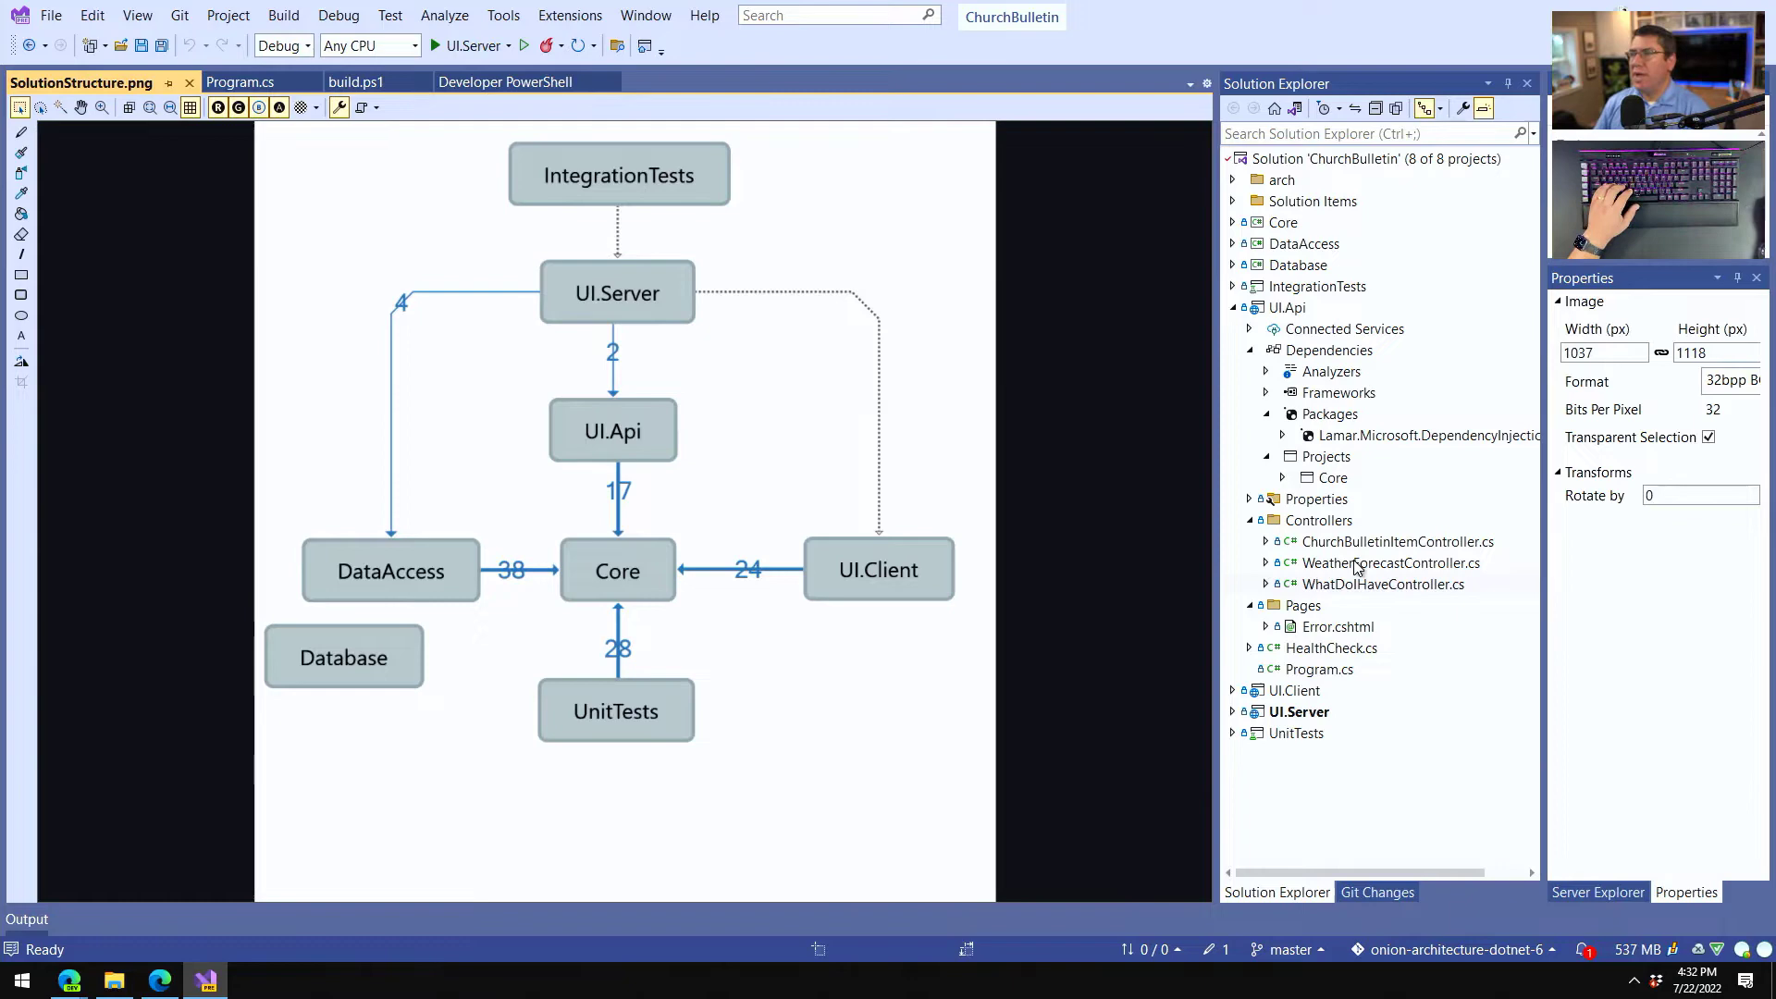
{"action": "double_click", "coordinate": [1392, 562]}
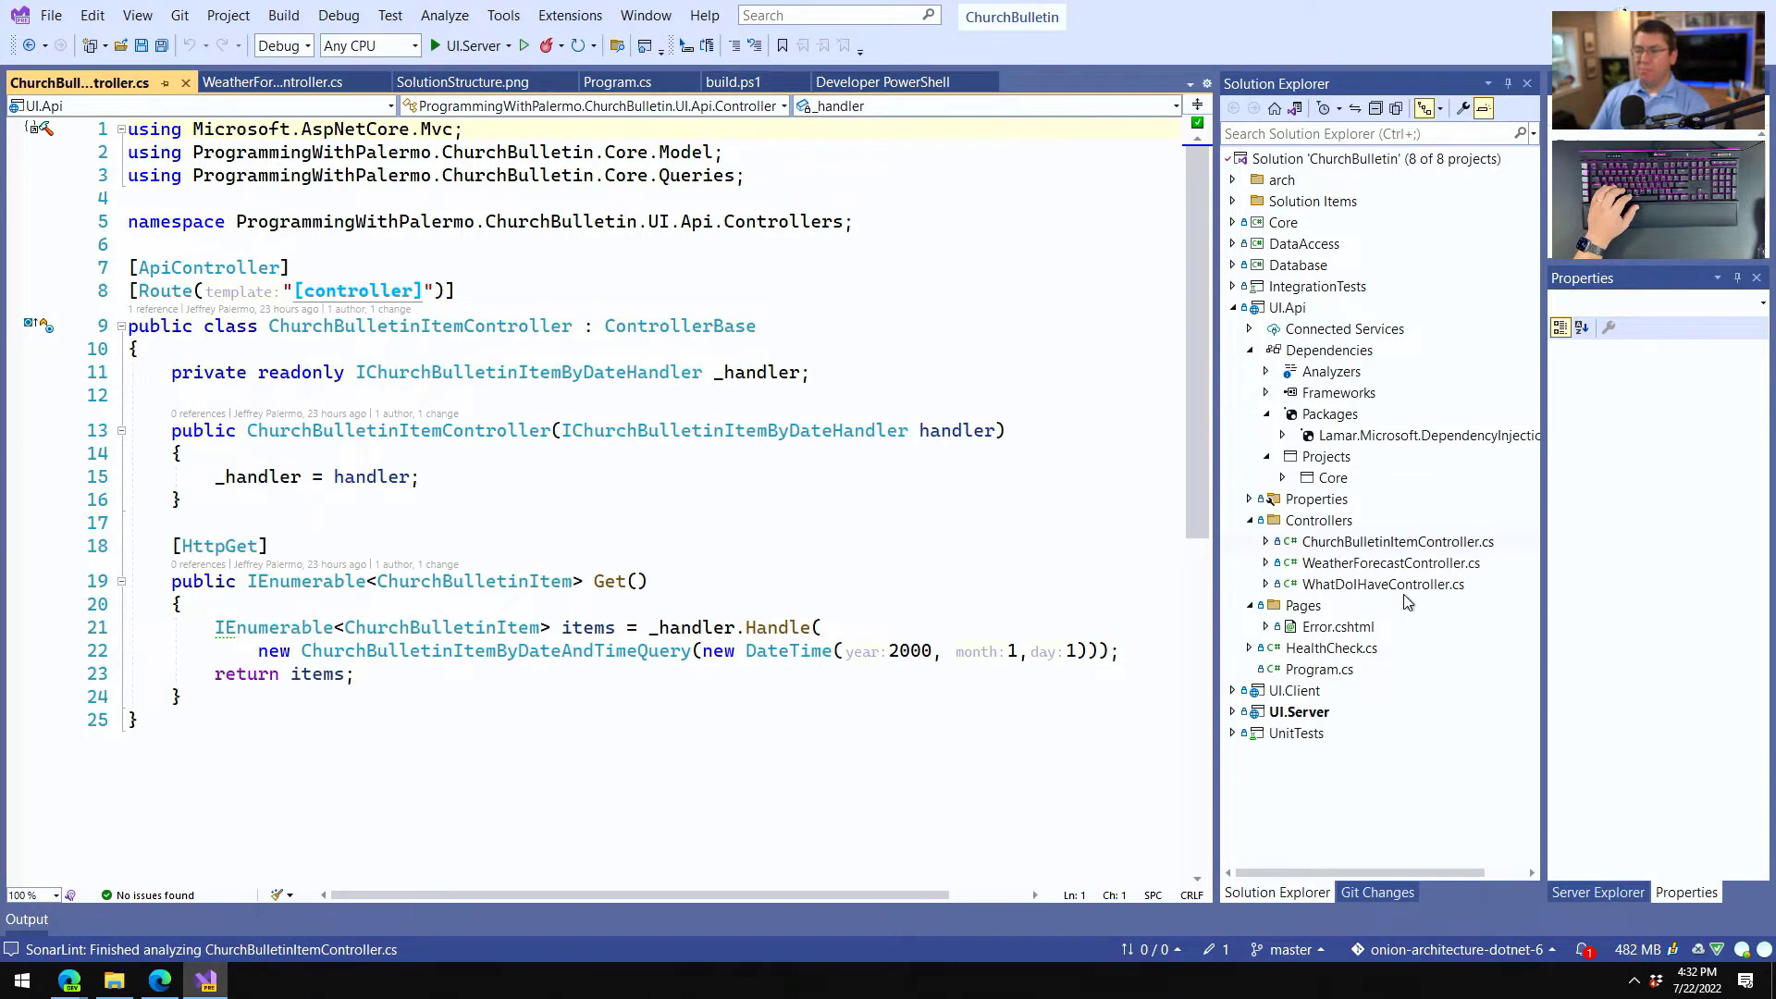
{"action": "mouse_move", "coordinate": [1308, 588]}
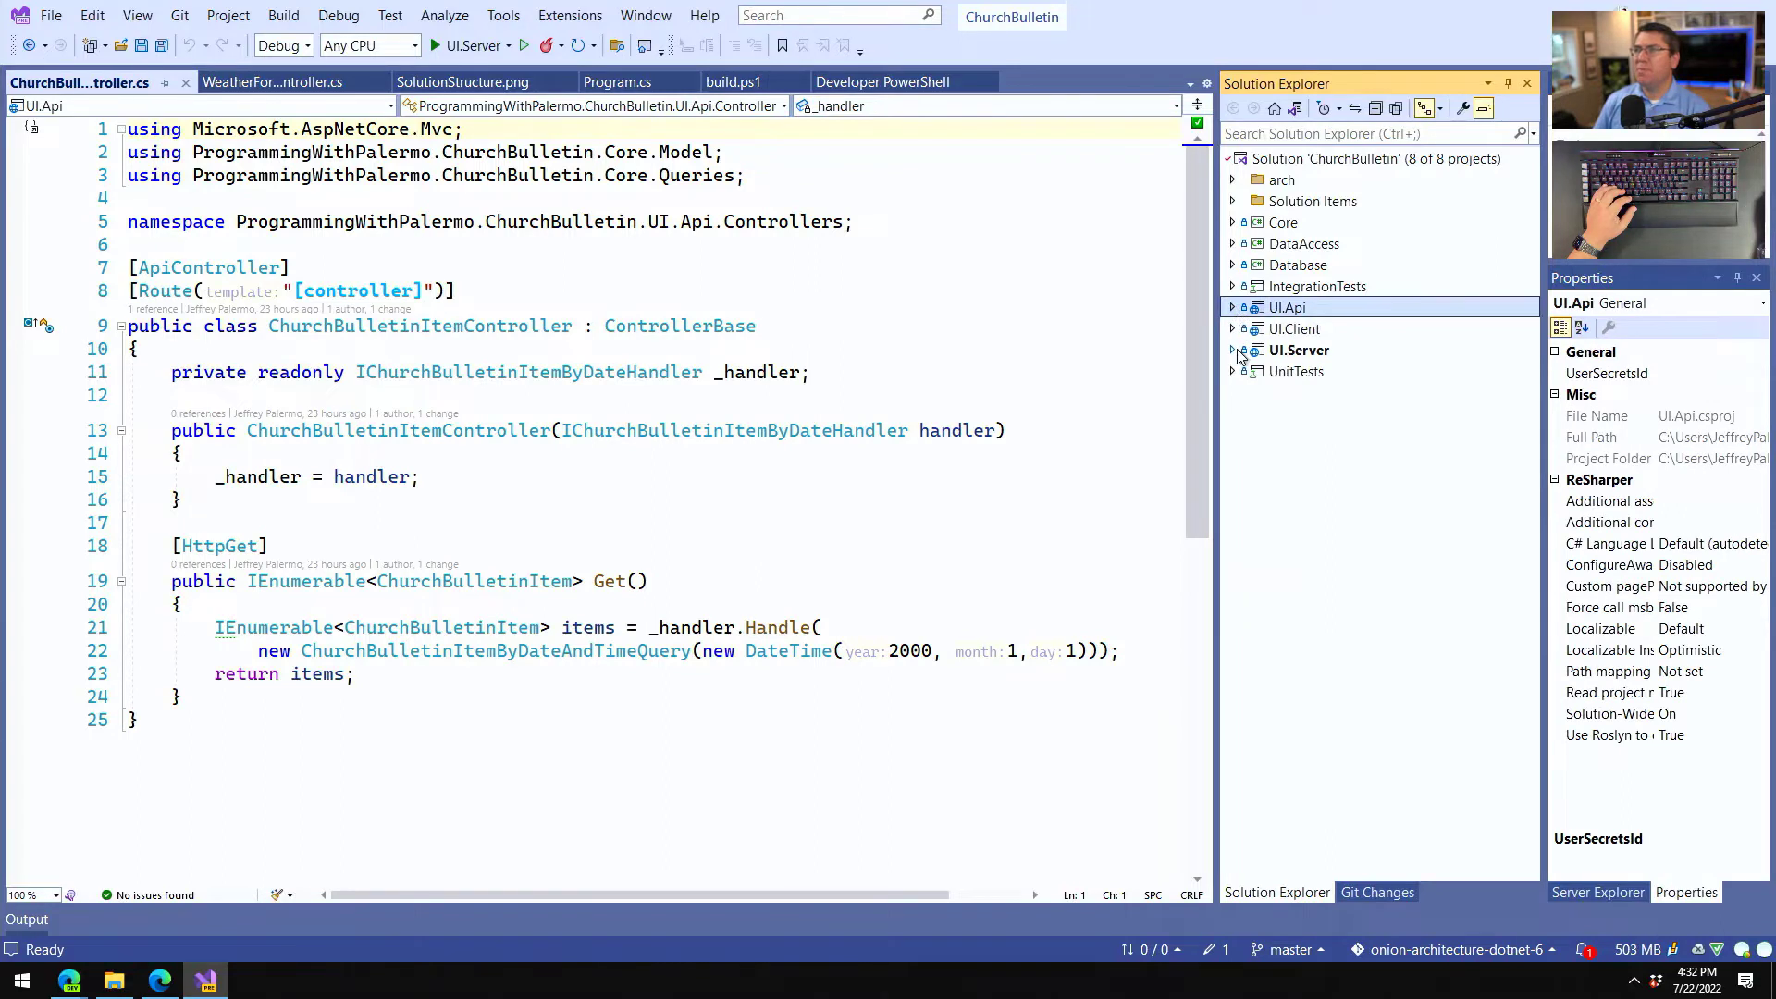
Expand the UI.Server project and open UiServiceRegistry.cs with its Lamar registrations.
{"action": "left_click", "coordinate": [1234, 350]}
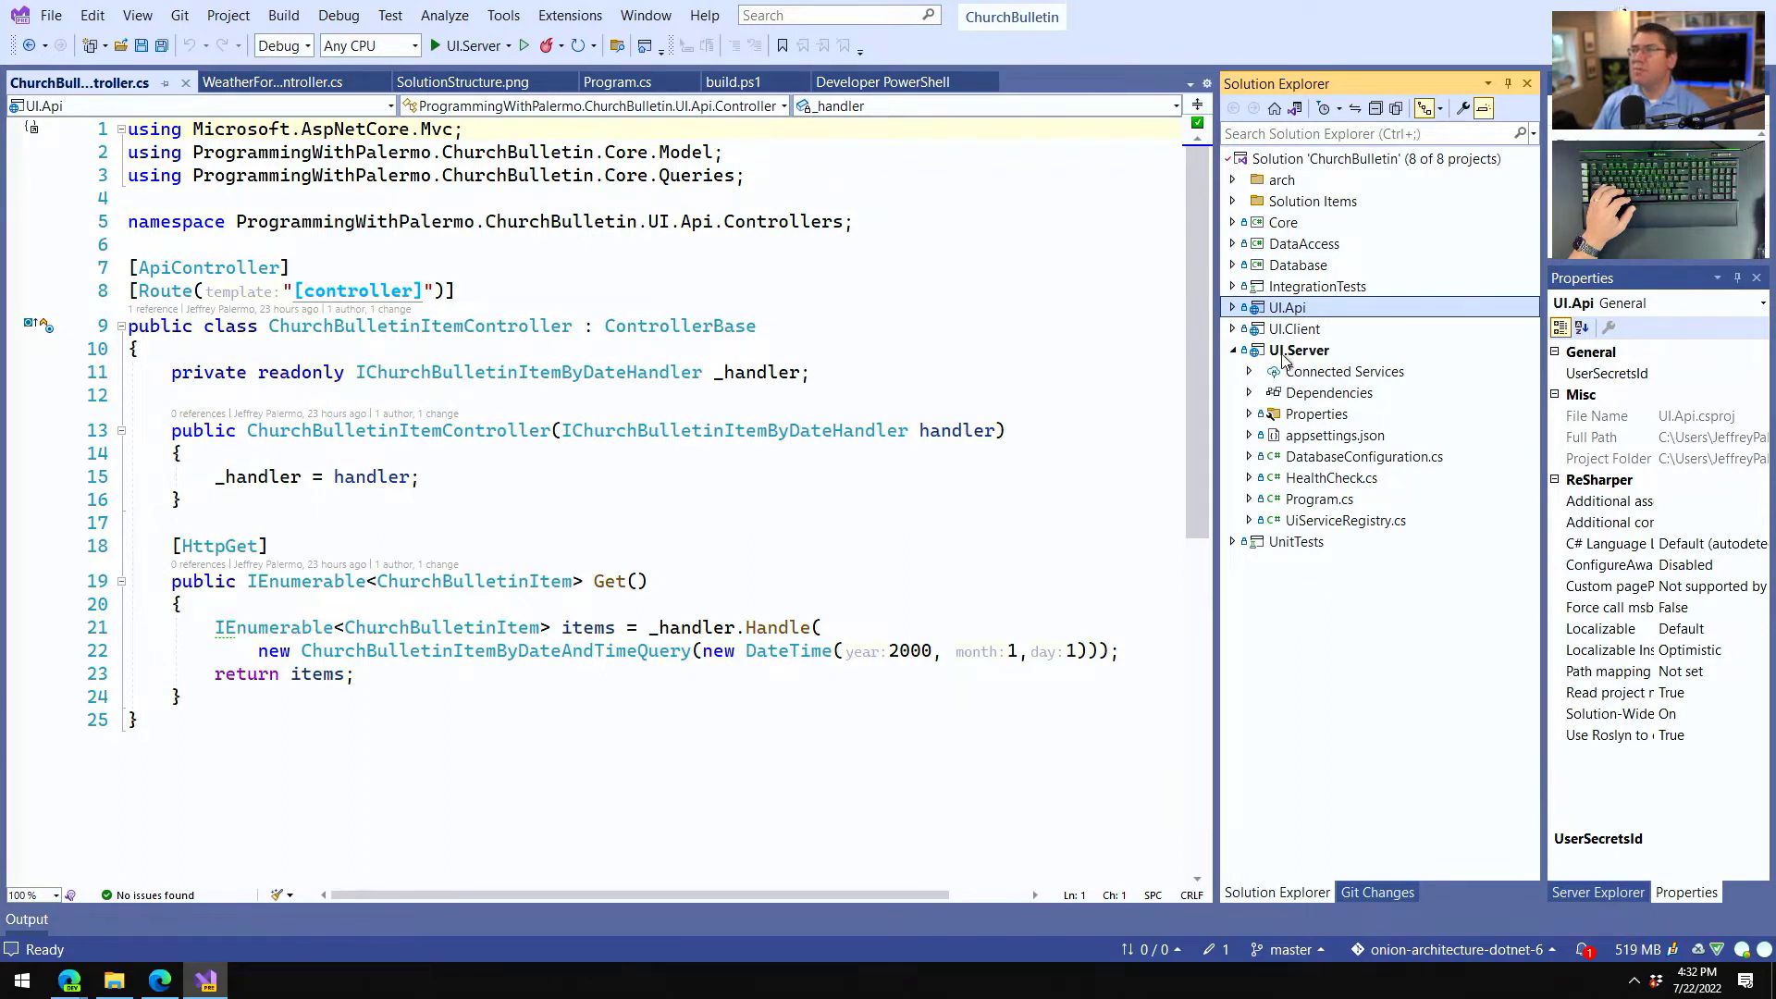
{"action": "double_click", "coordinate": [1319, 498]}
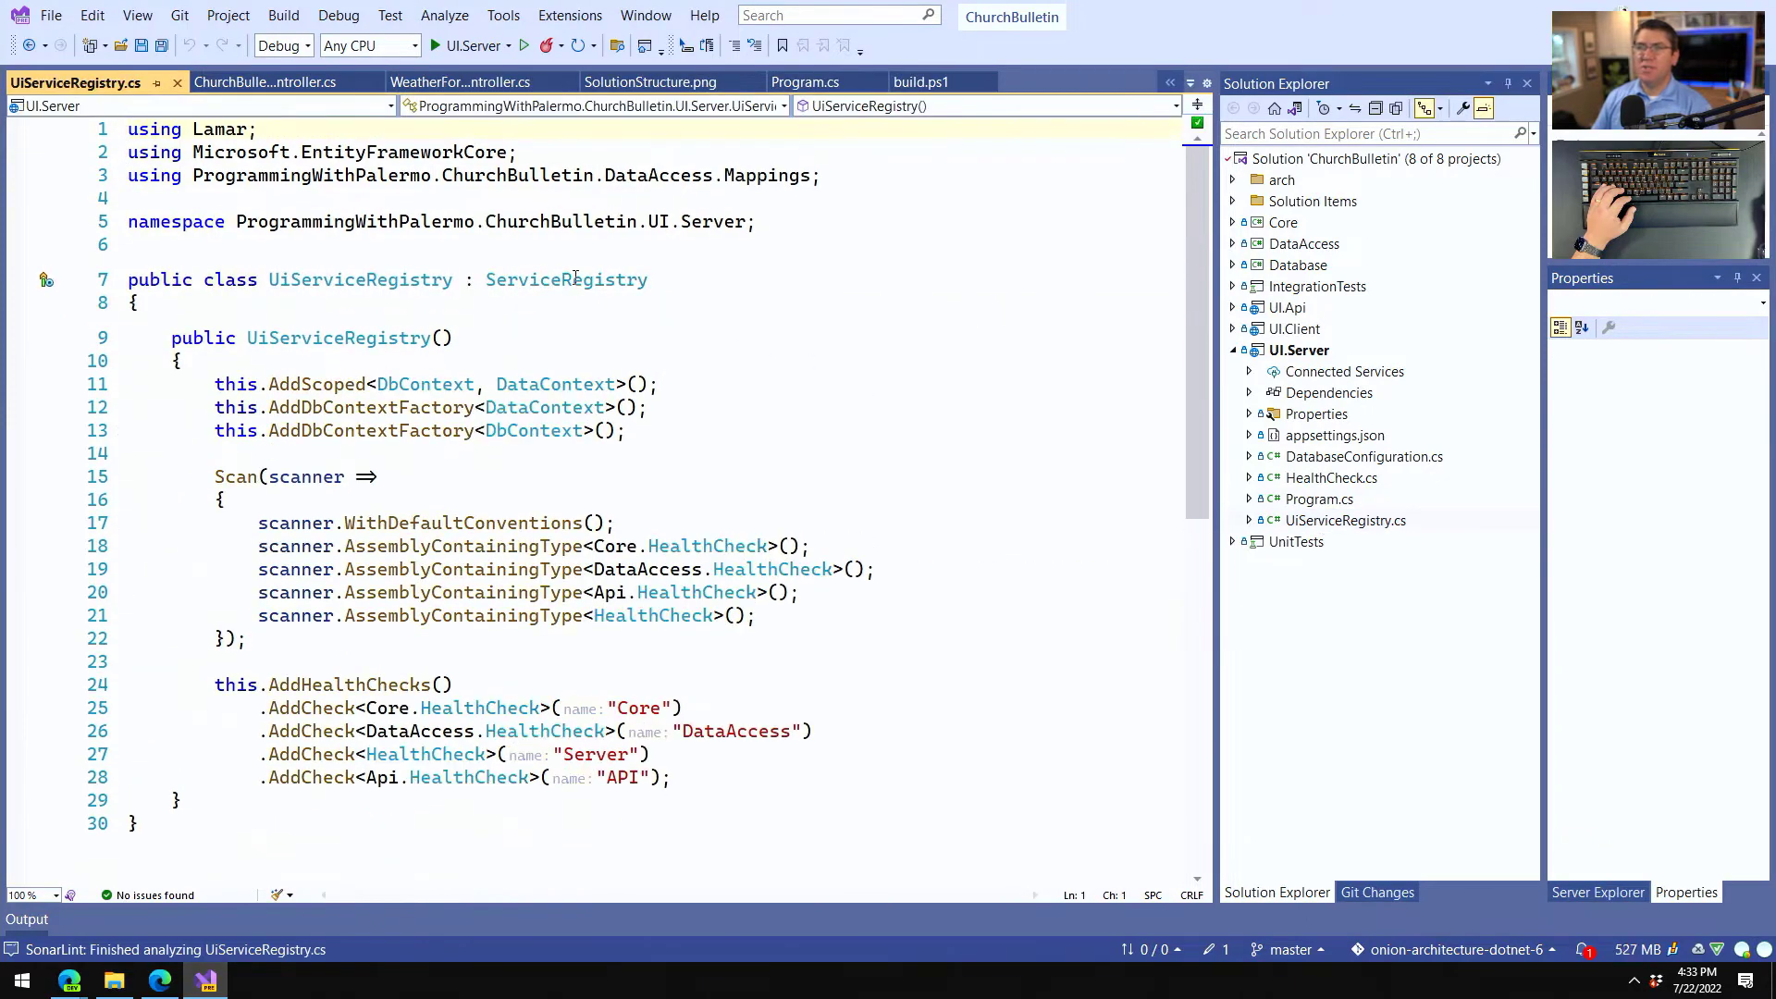
{"action": "mouse_move", "coordinate": [566, 279]}
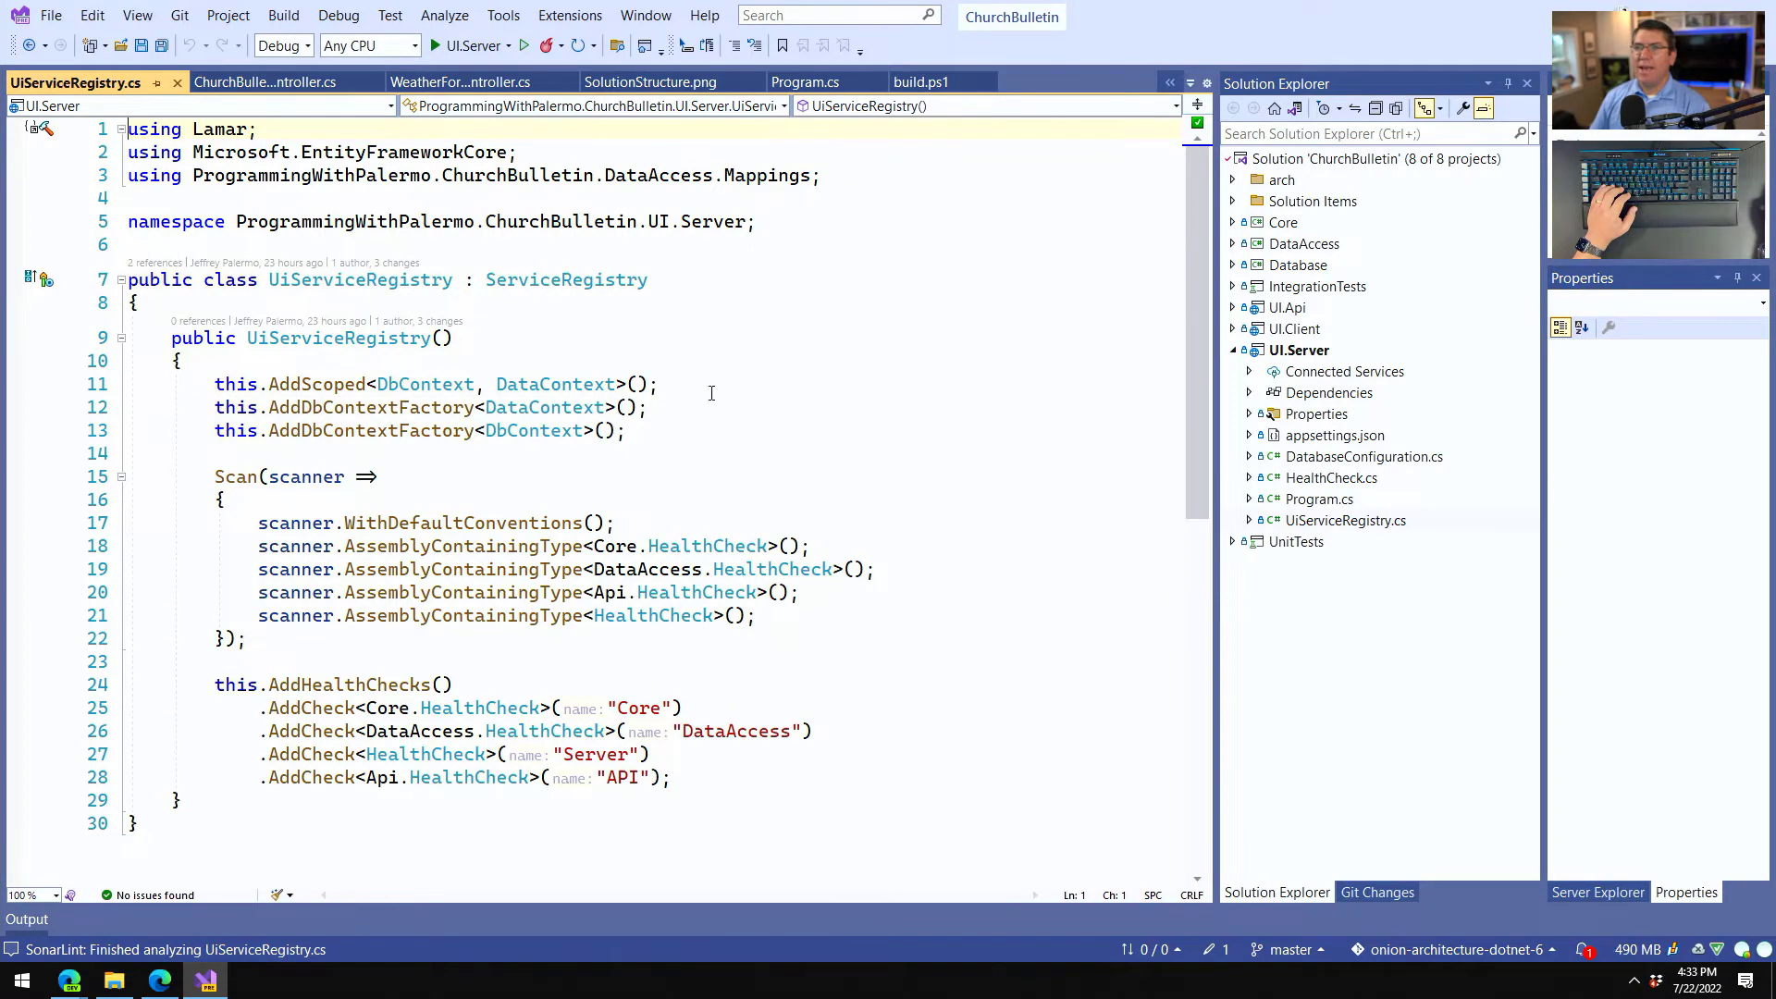
{"action": "left_click", "coordinate": [649, 407]}
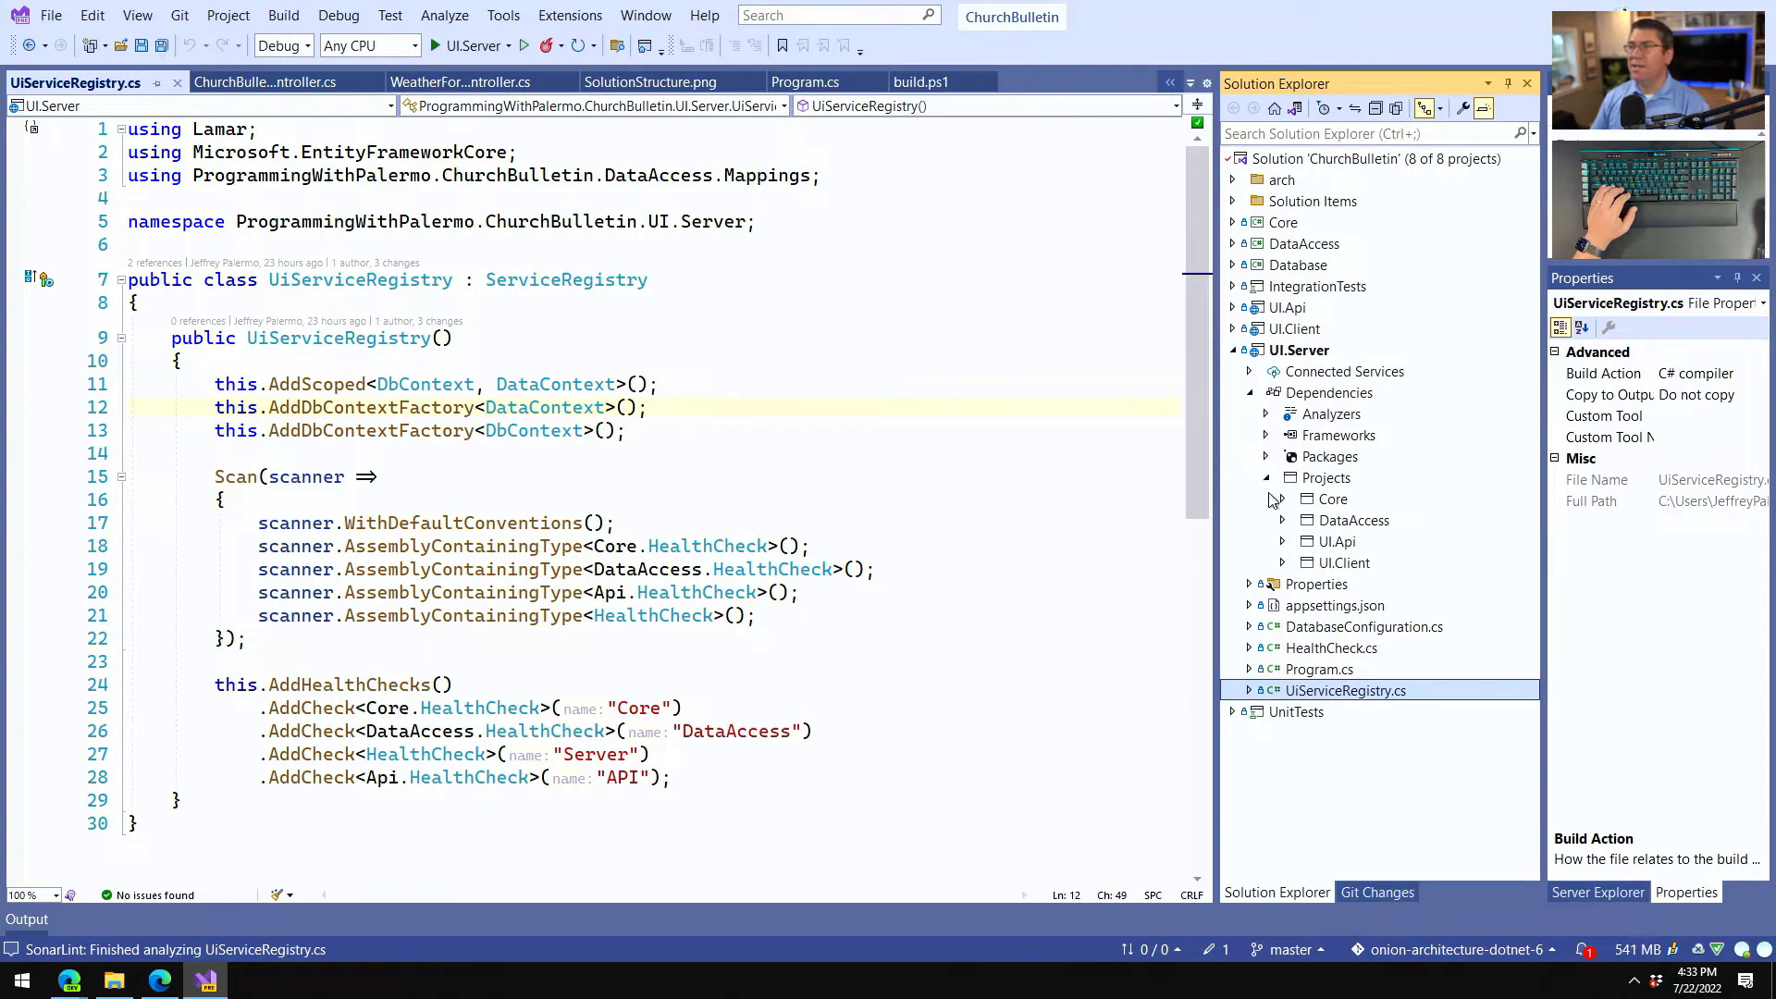
{"action": "mouse_move", "coordinate": [1260, 507]}
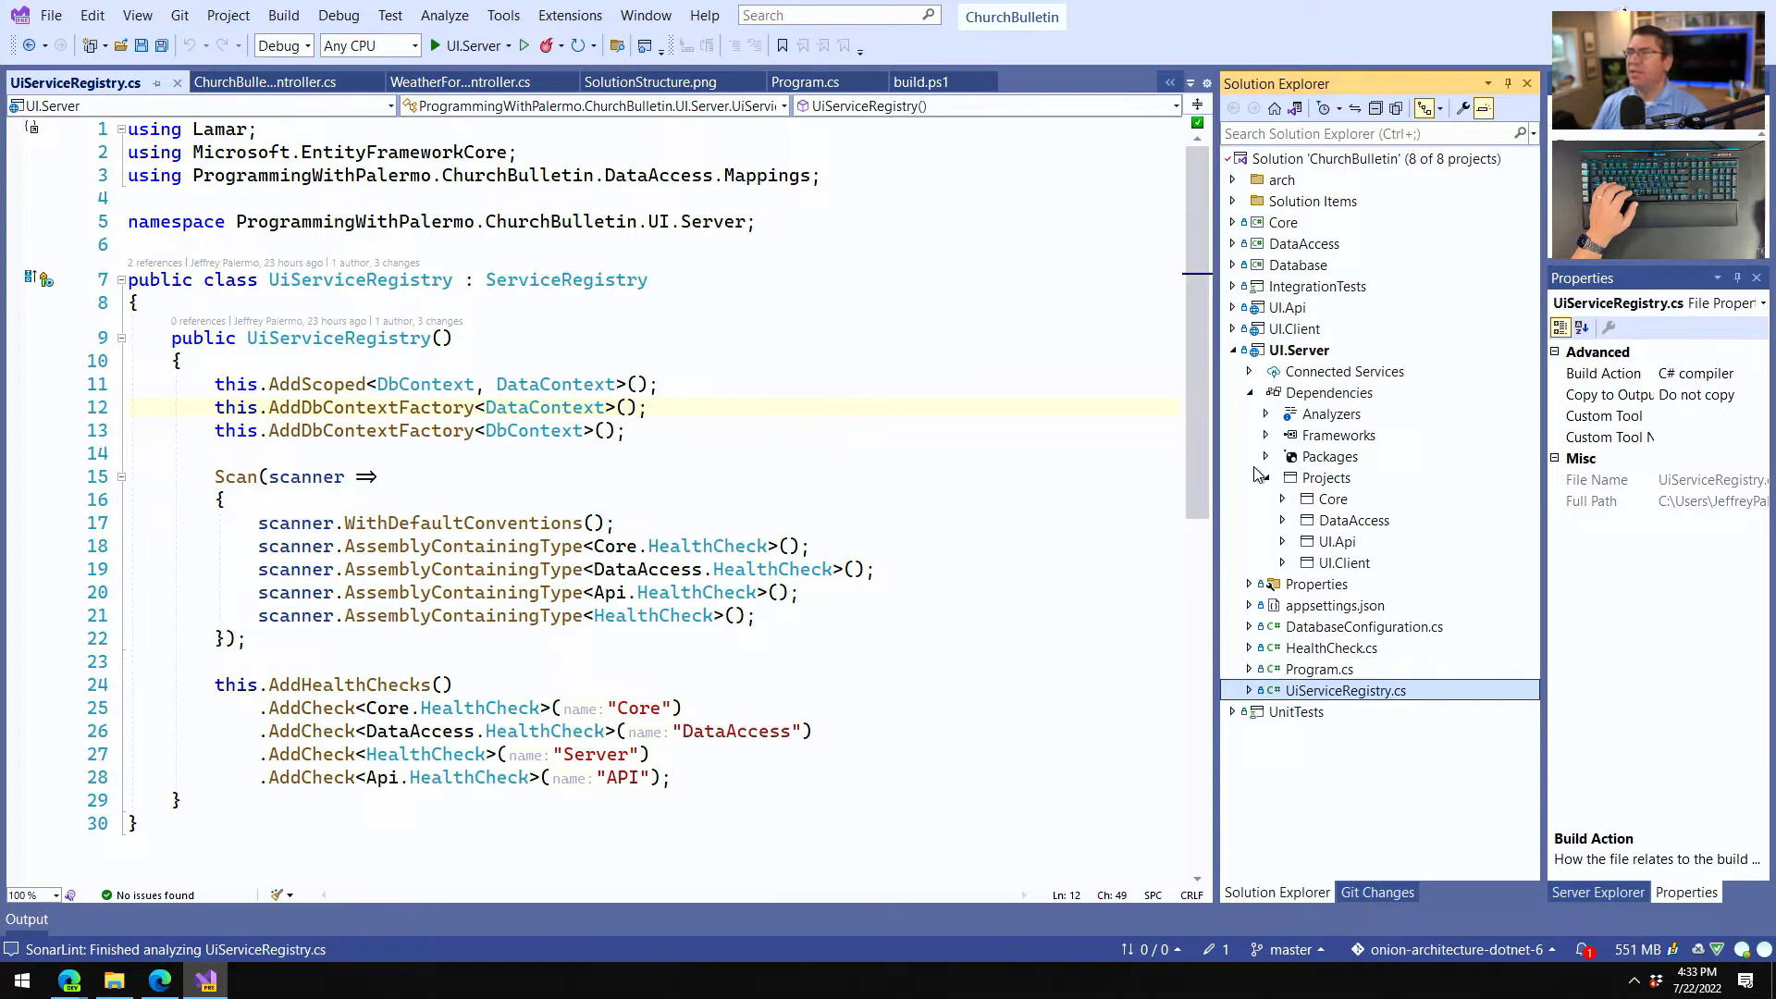
{"action": "mouse_move", "coordinate": [1253, 361]}
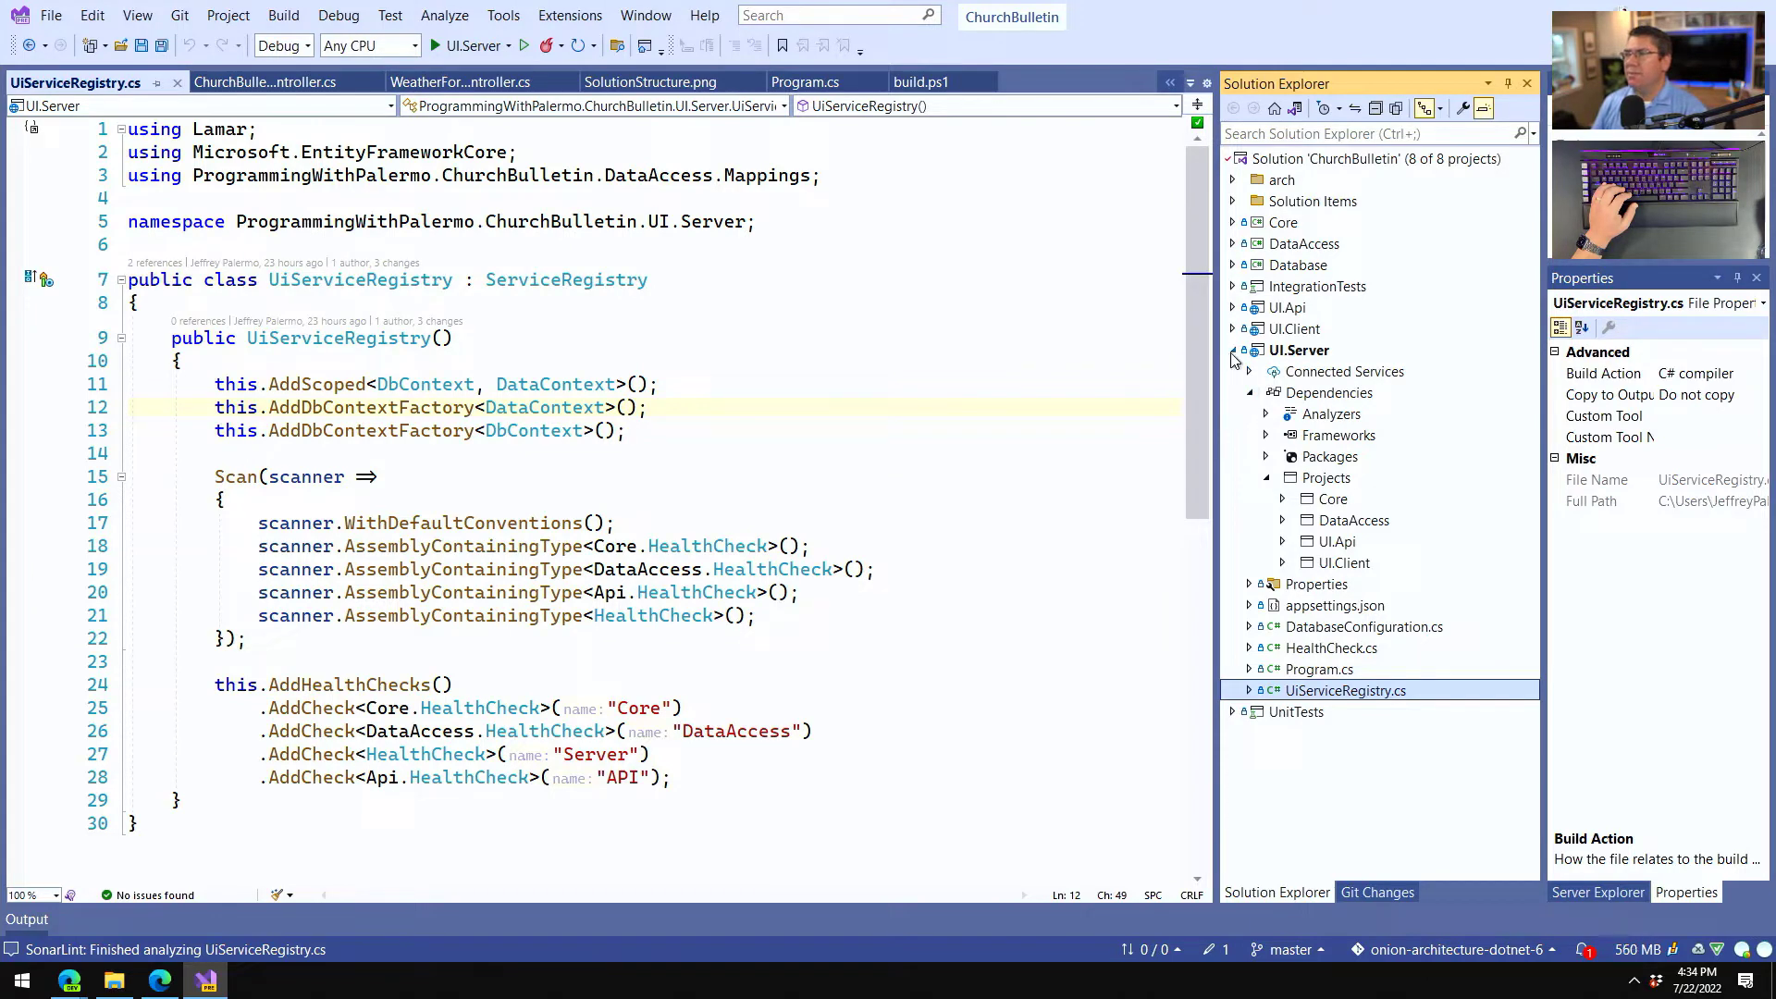
{"action": "left_click", "coordinate": [1300, 350]}
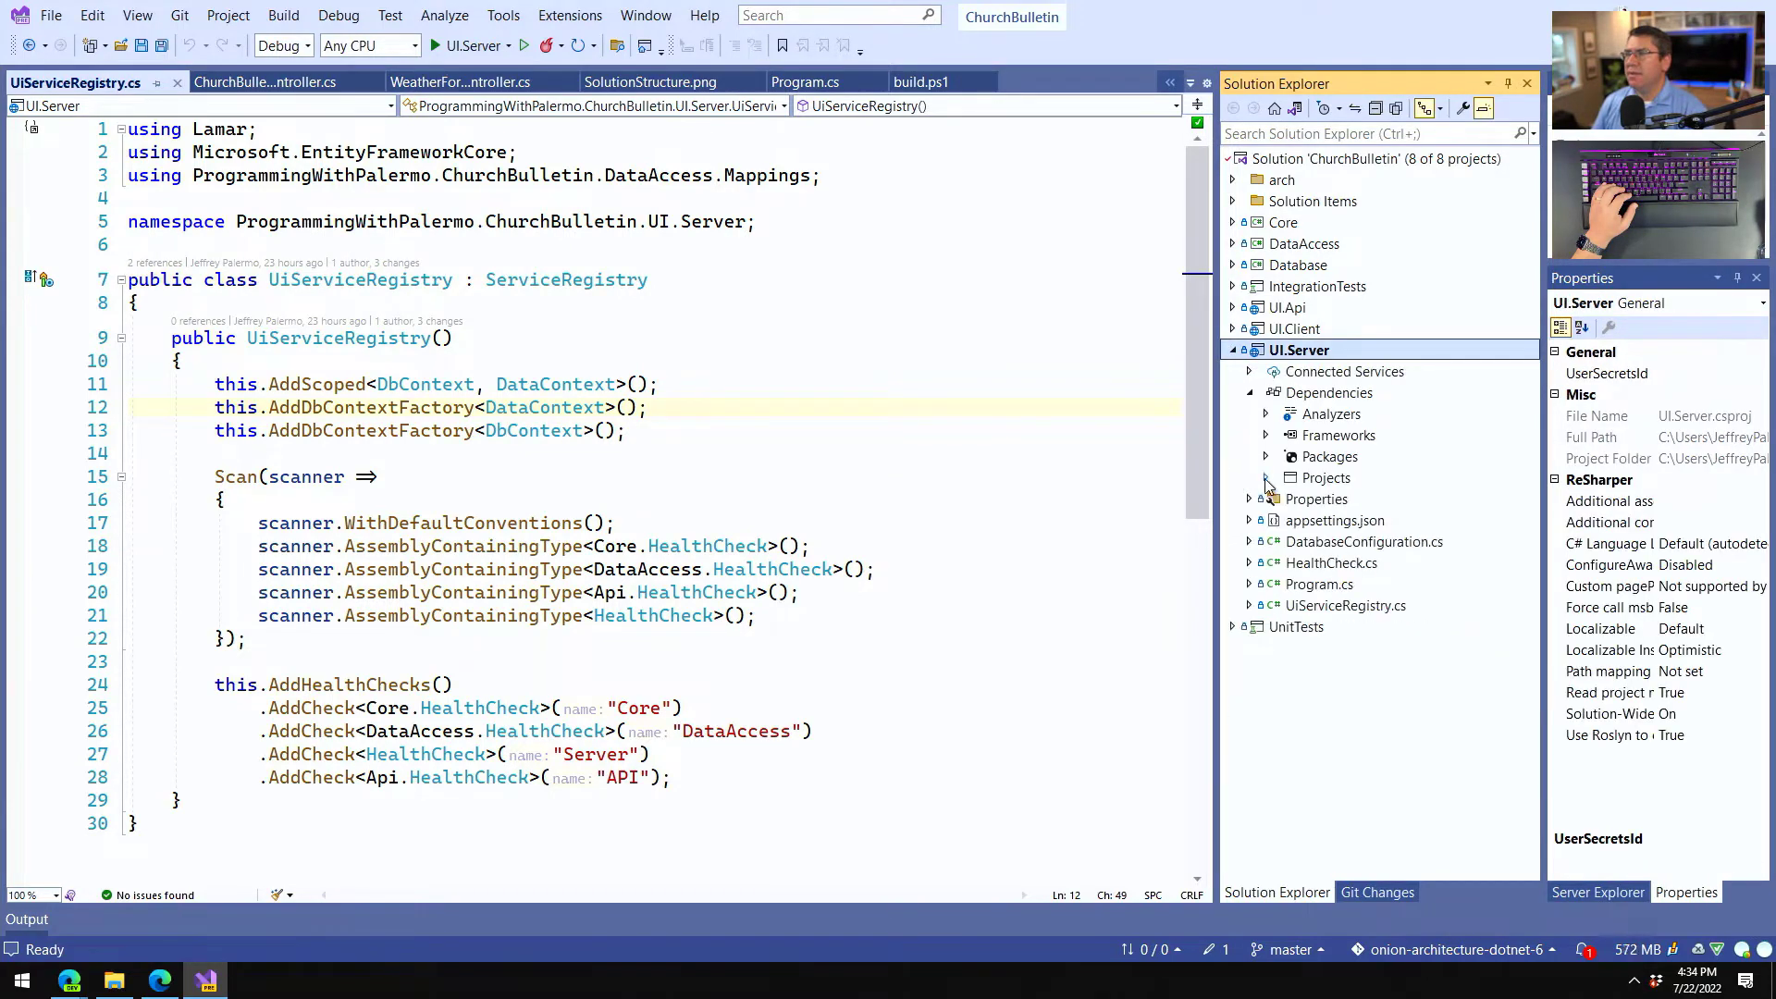
{"action": "left_click", "coordinate": [1249, 392]}
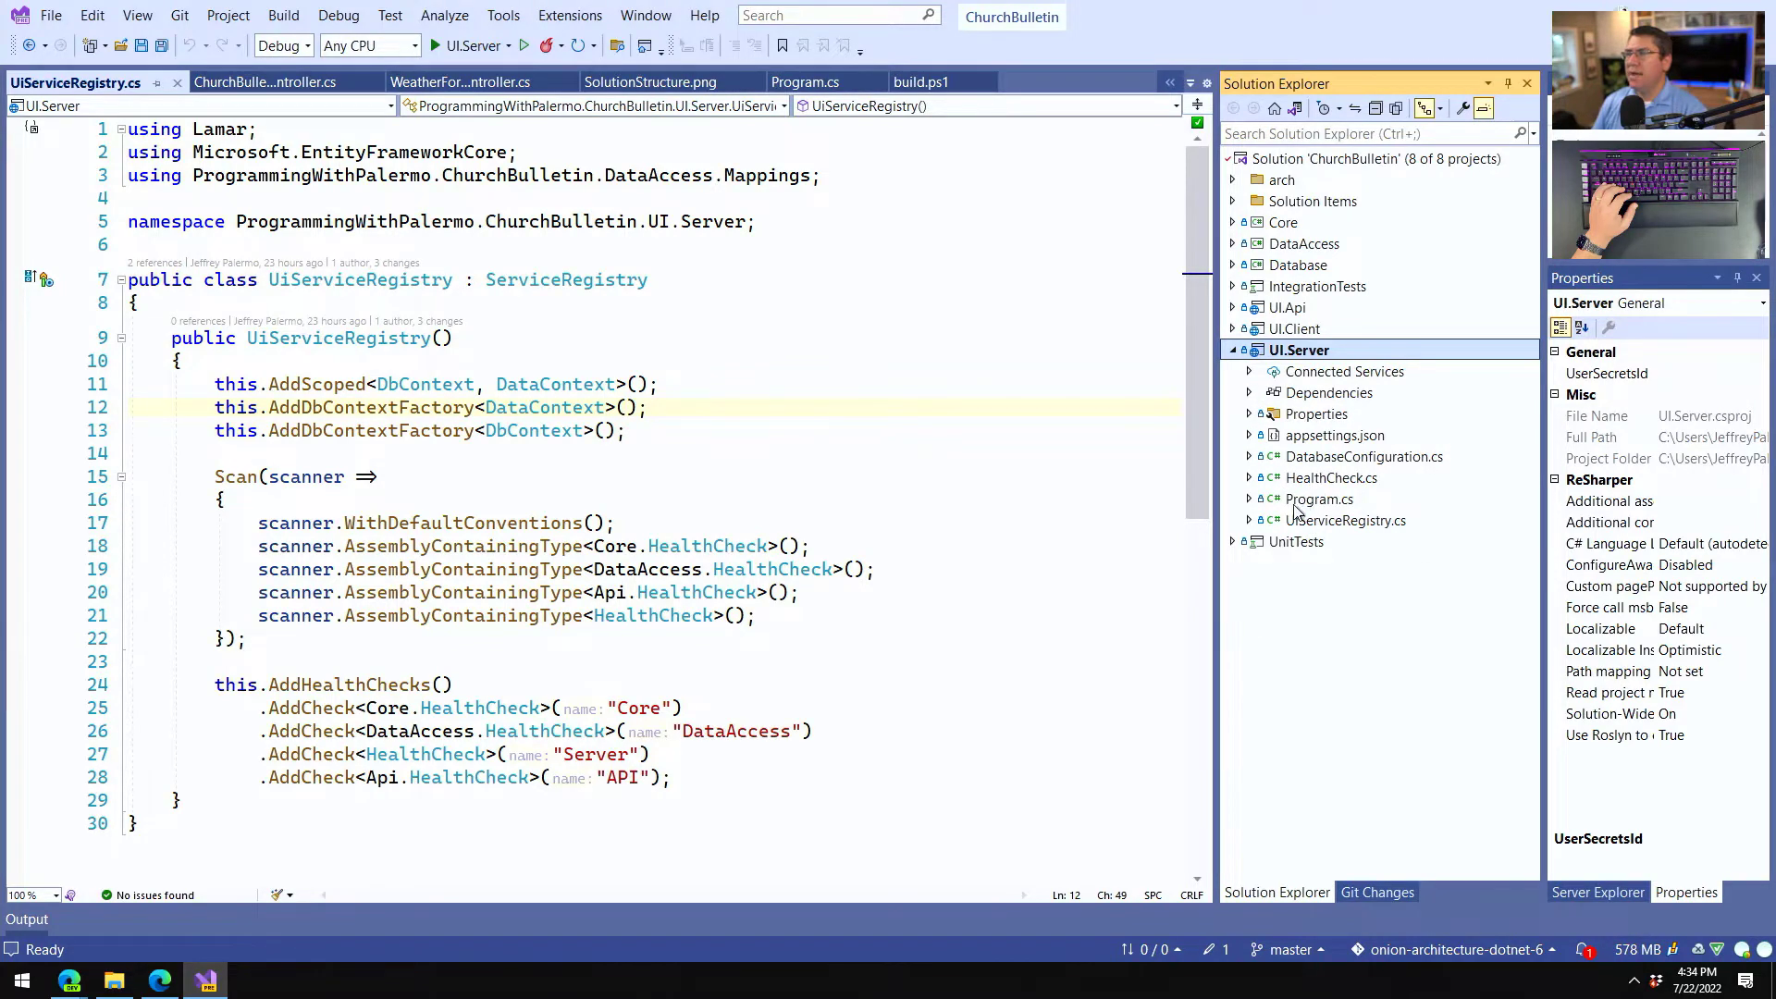
Open UI.Server's Program.cs, highlight the _healthcheck route string, then select UiServiceRegistry.
{"action": "left_click", "coordinate": [1319, 498]}
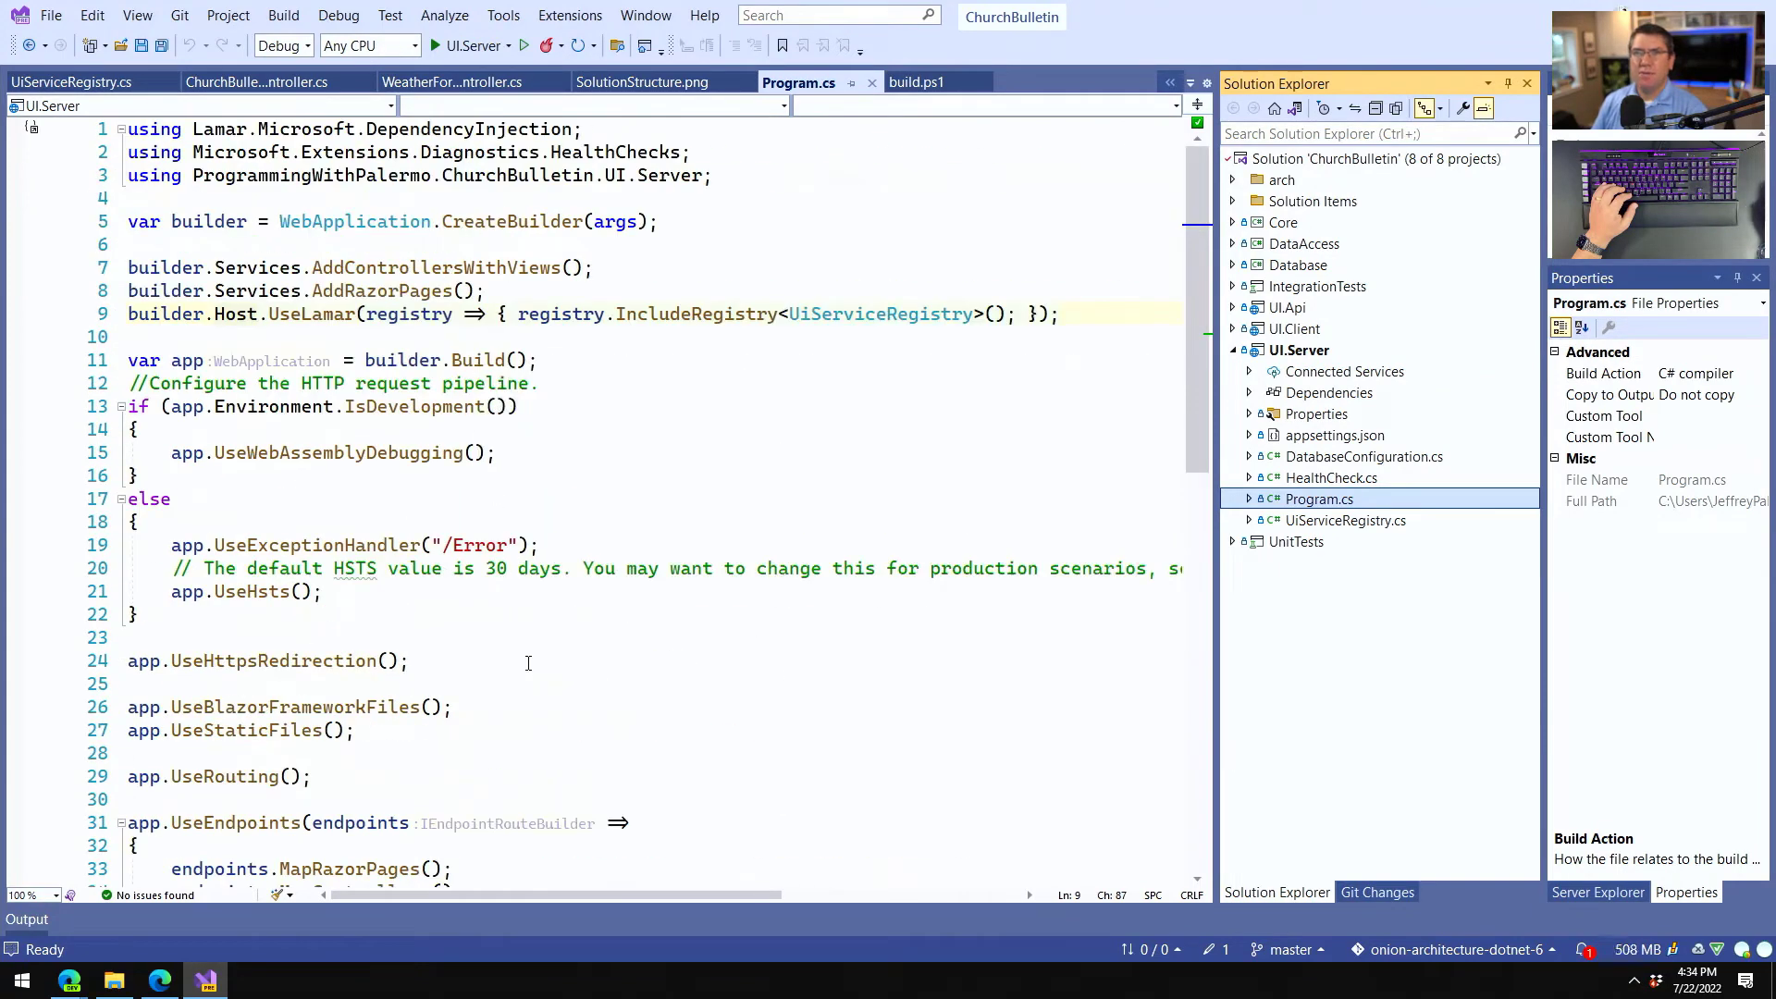
{"action": "scroll", "scroll_direction": "down", "scroll_amount": 3}
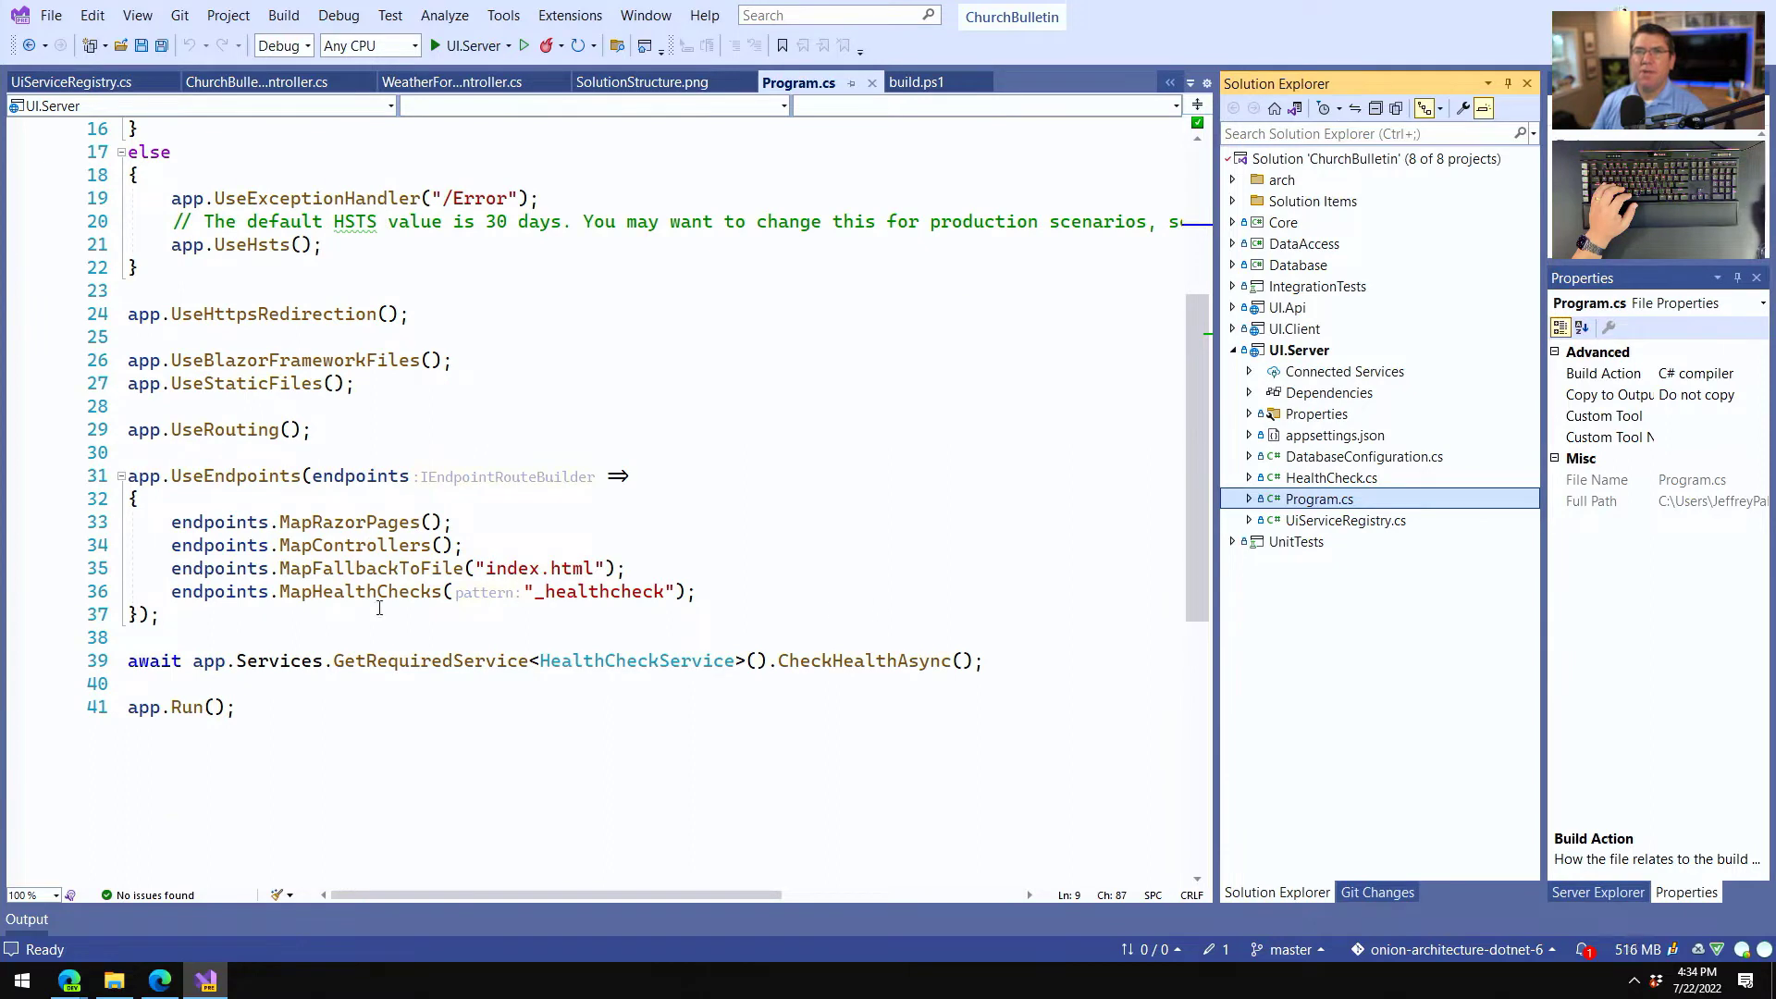
{"action": "left_click", "coordinate": [487, 592]}
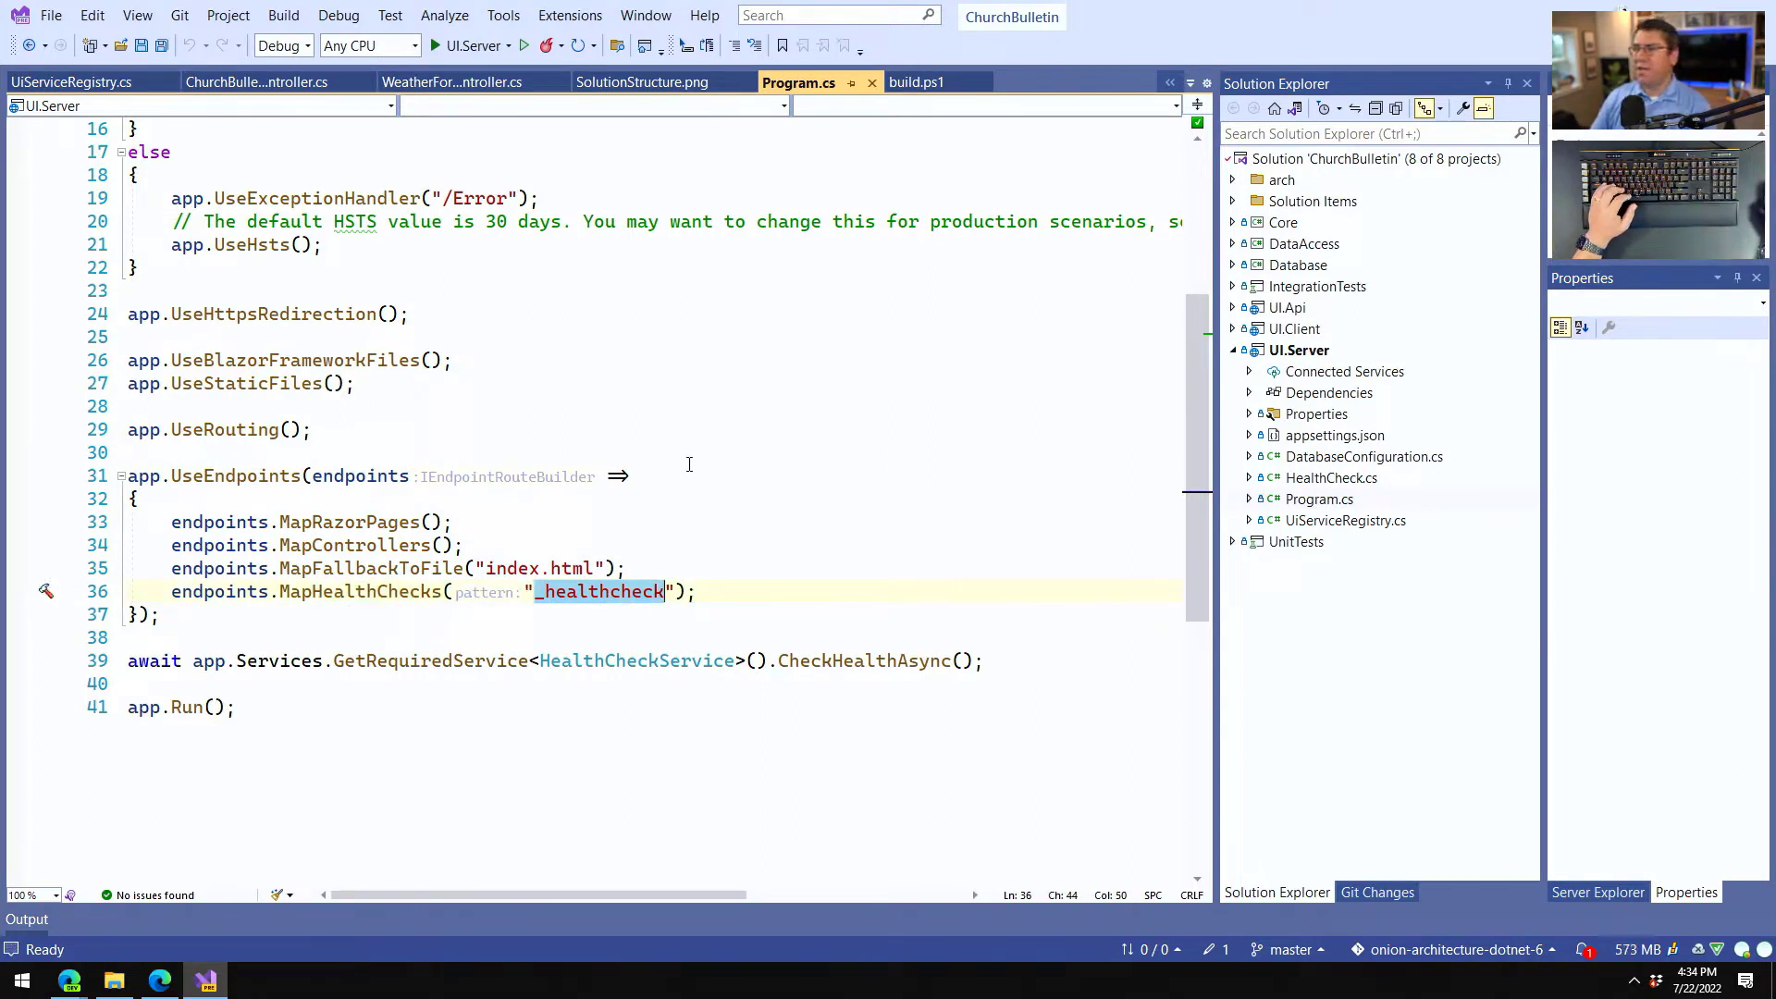
{"action": "left_click", "coordinate": [1345, 520]}
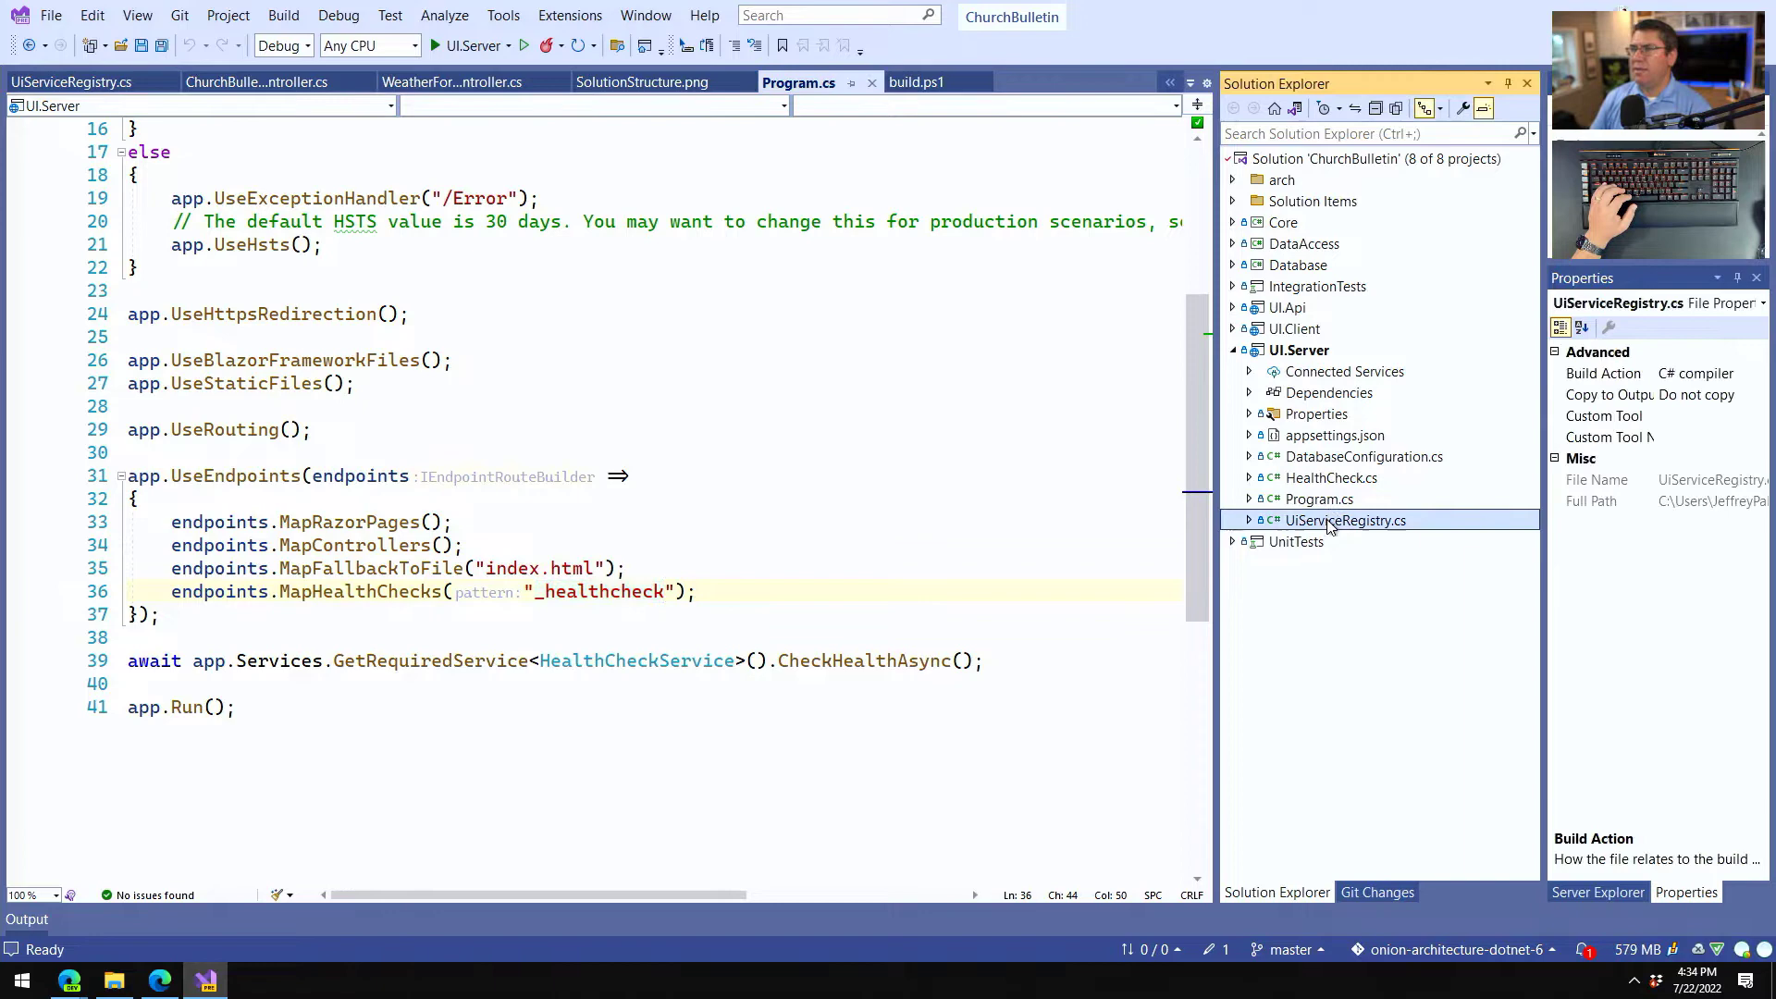
Highlight UiServiceRegistry's assembly scanning block and open Core's IDatabaseConfiguration interface.
{"action": "left_click", "coordinate": [74, 81]}
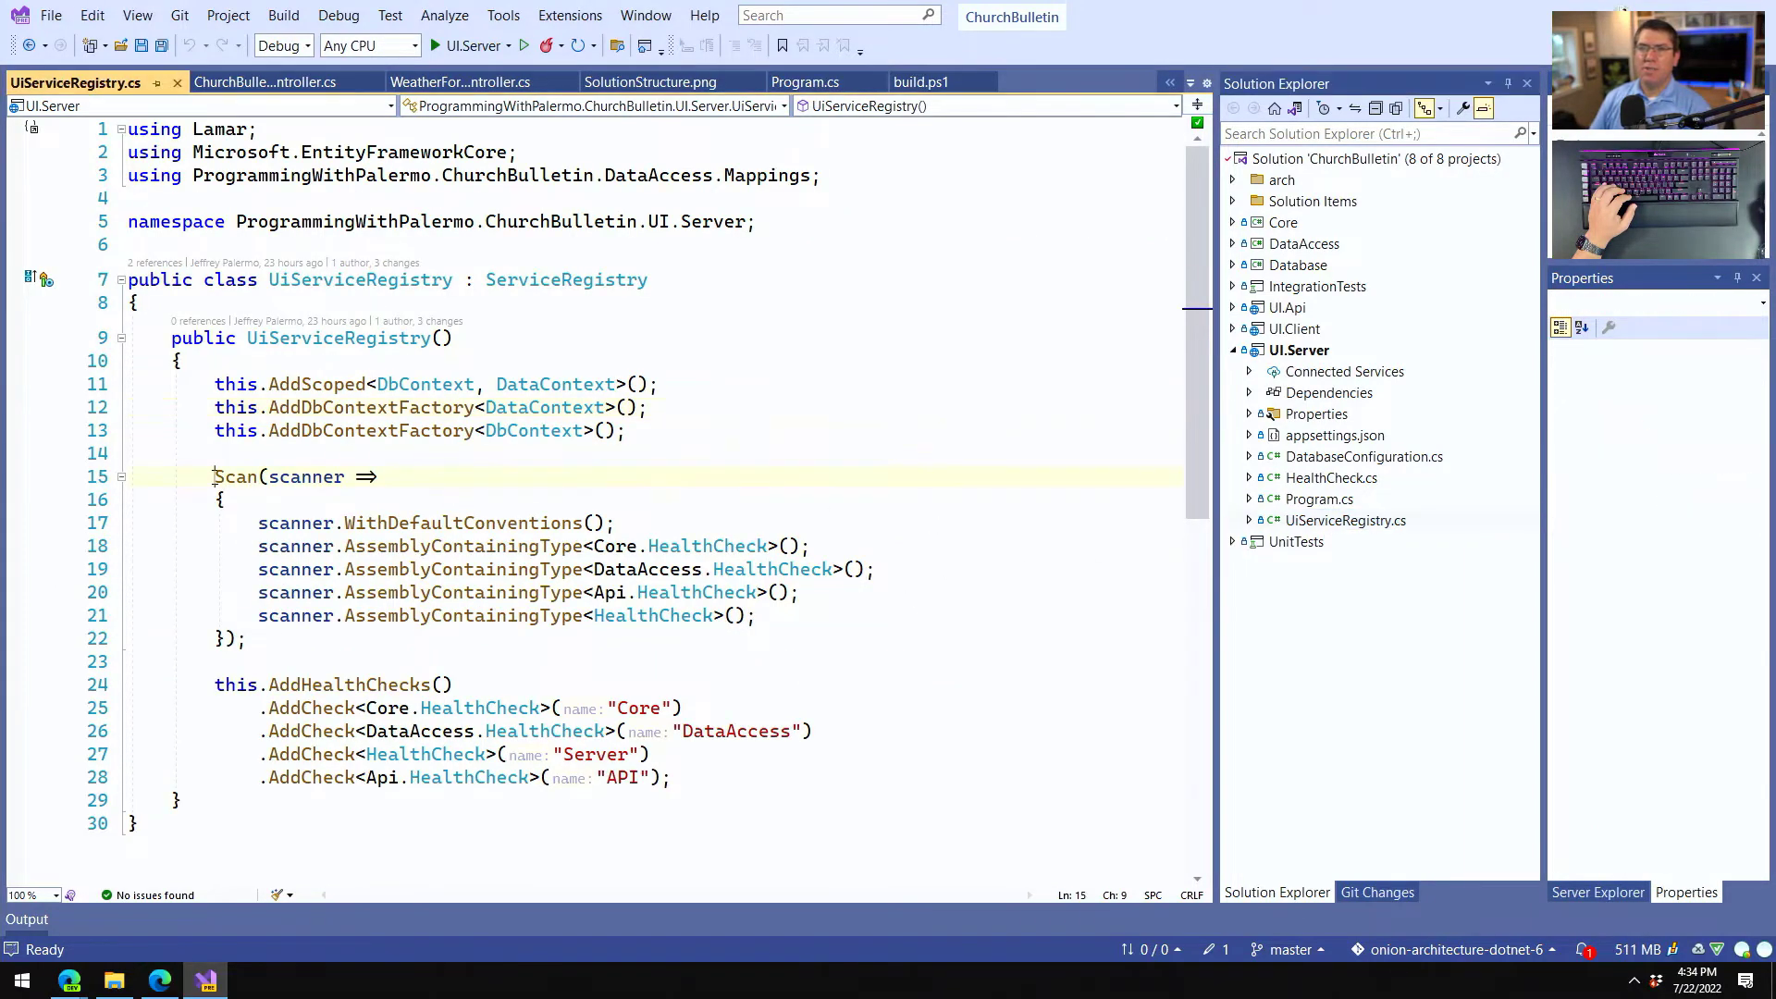
{"action": "left_click_drag", "start_coordinate": [215, 475], "coordinate": [244, 638]}
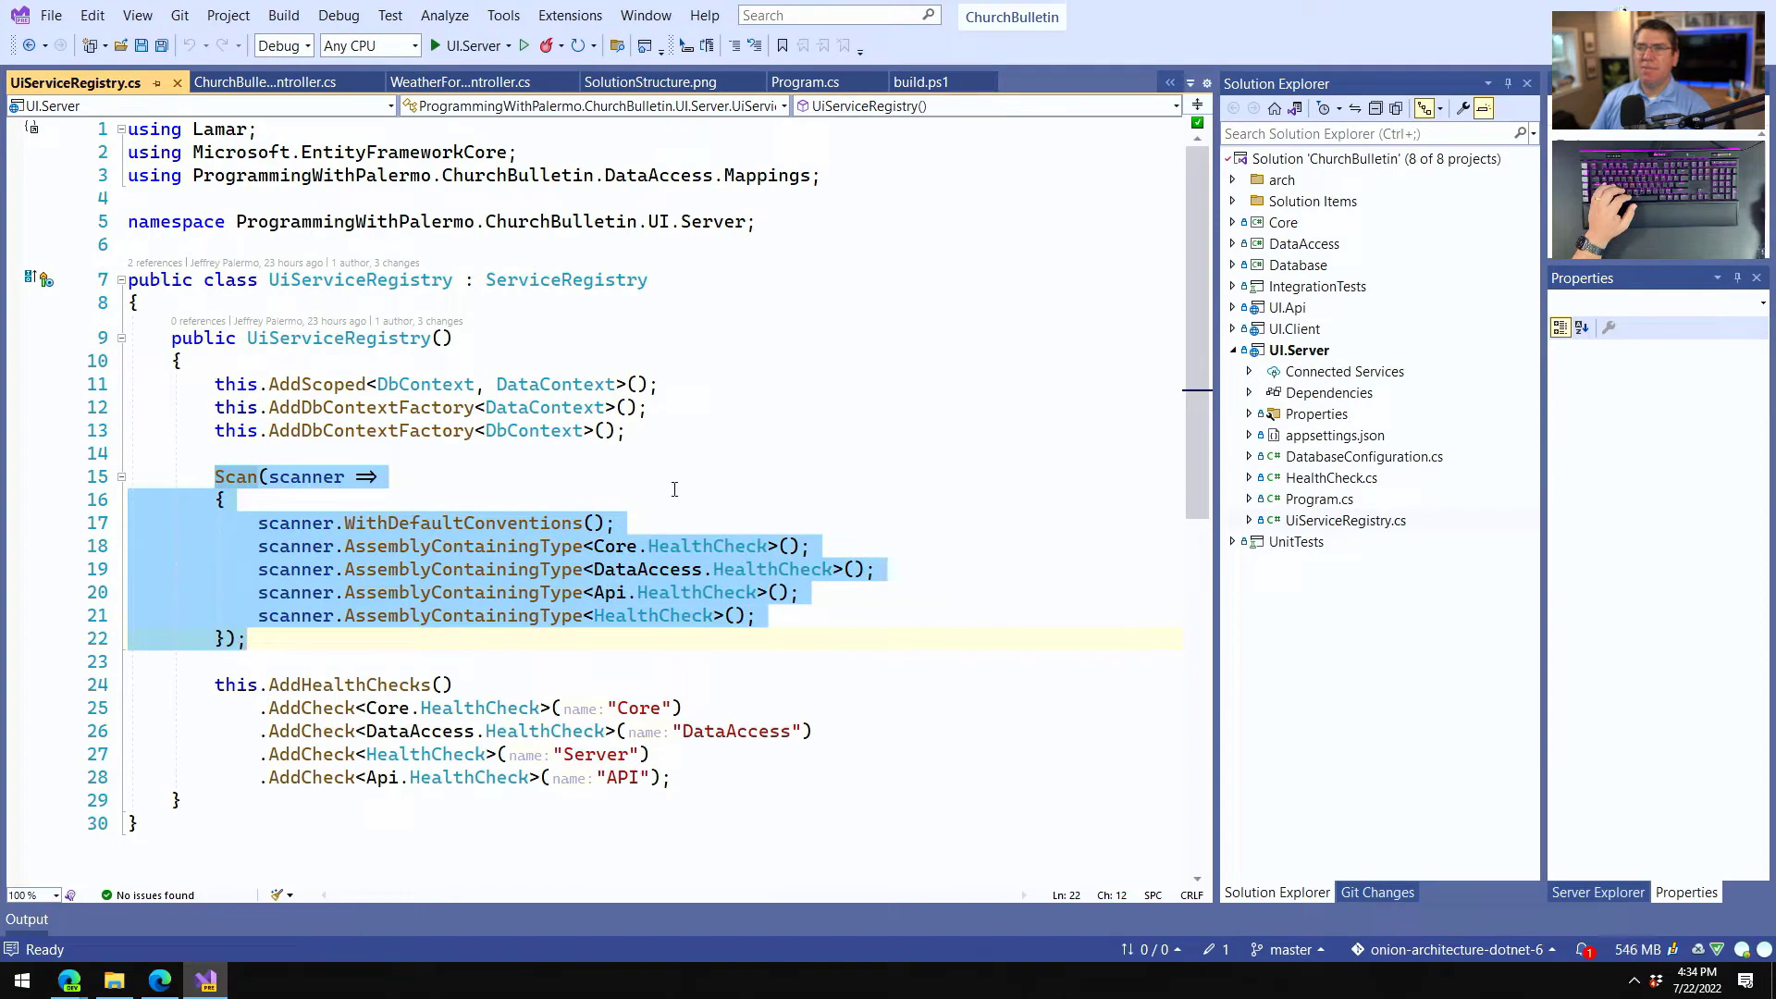
{"action": "left_click", "coordinate": [462, 522]}
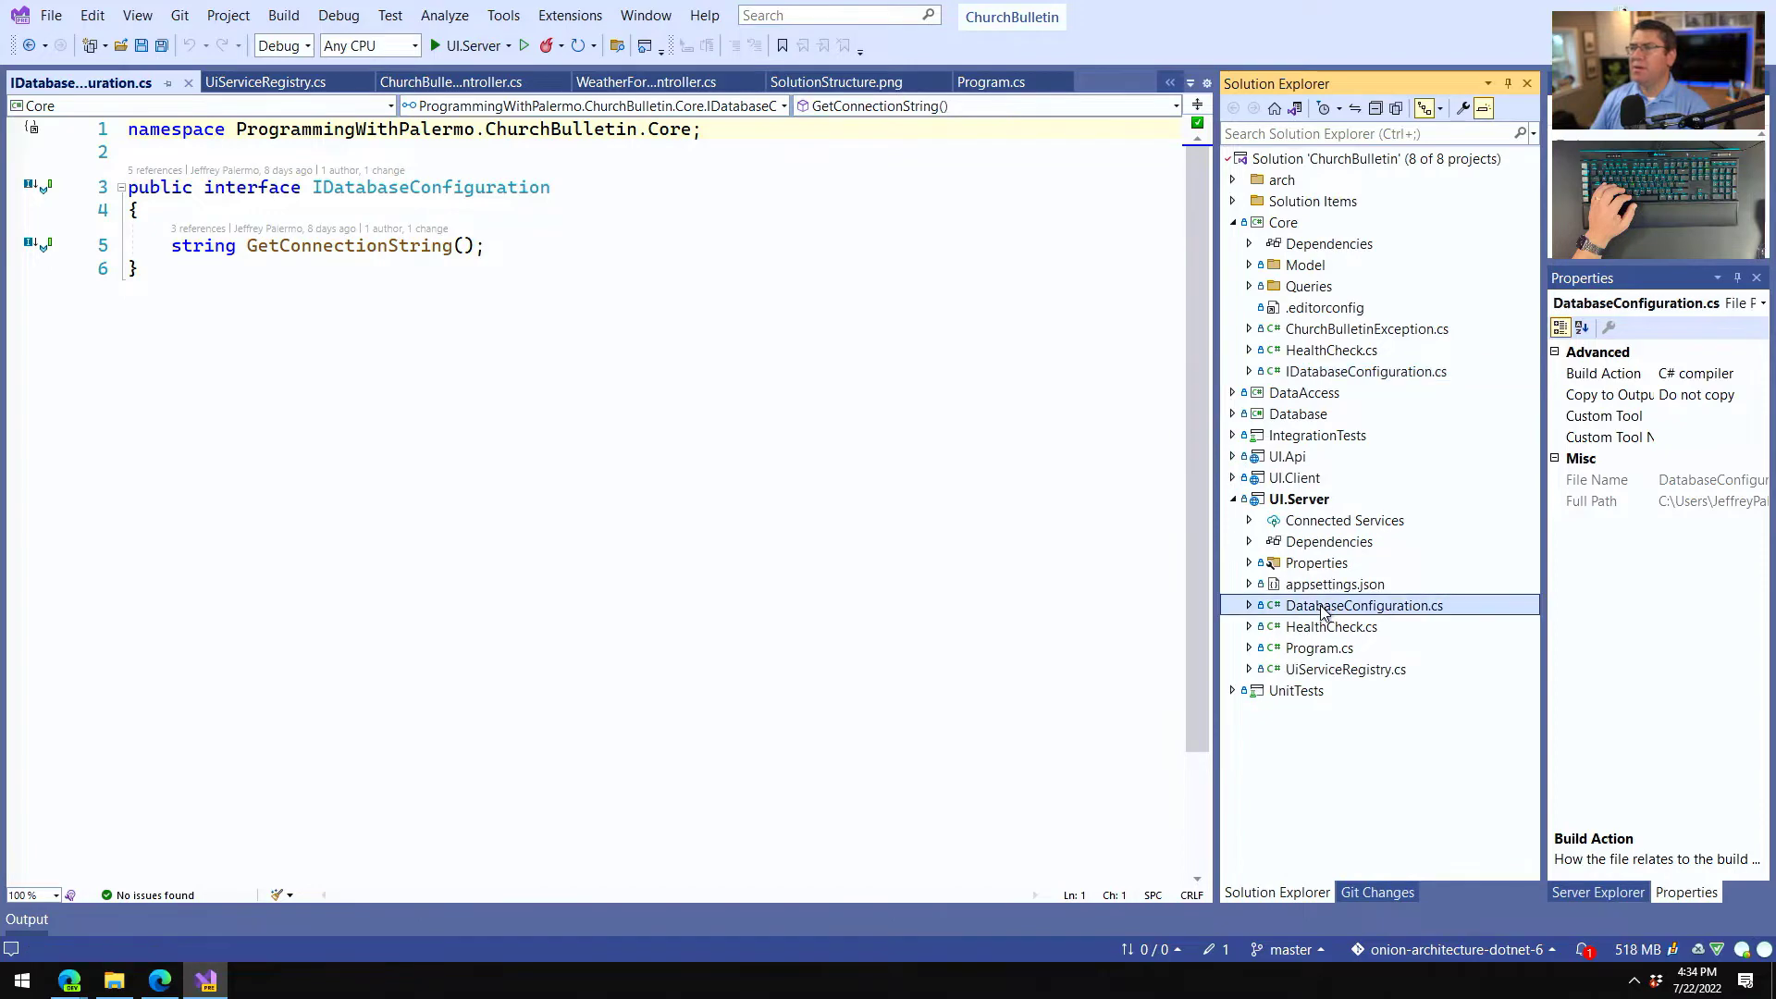
Open UI.Server's DatabaseConfiguration class, point out its IDatabaseConfiguration implementation, and return to UiServiceRegistry.
{"action": "double_click", "coordinate": [1363, 605]}
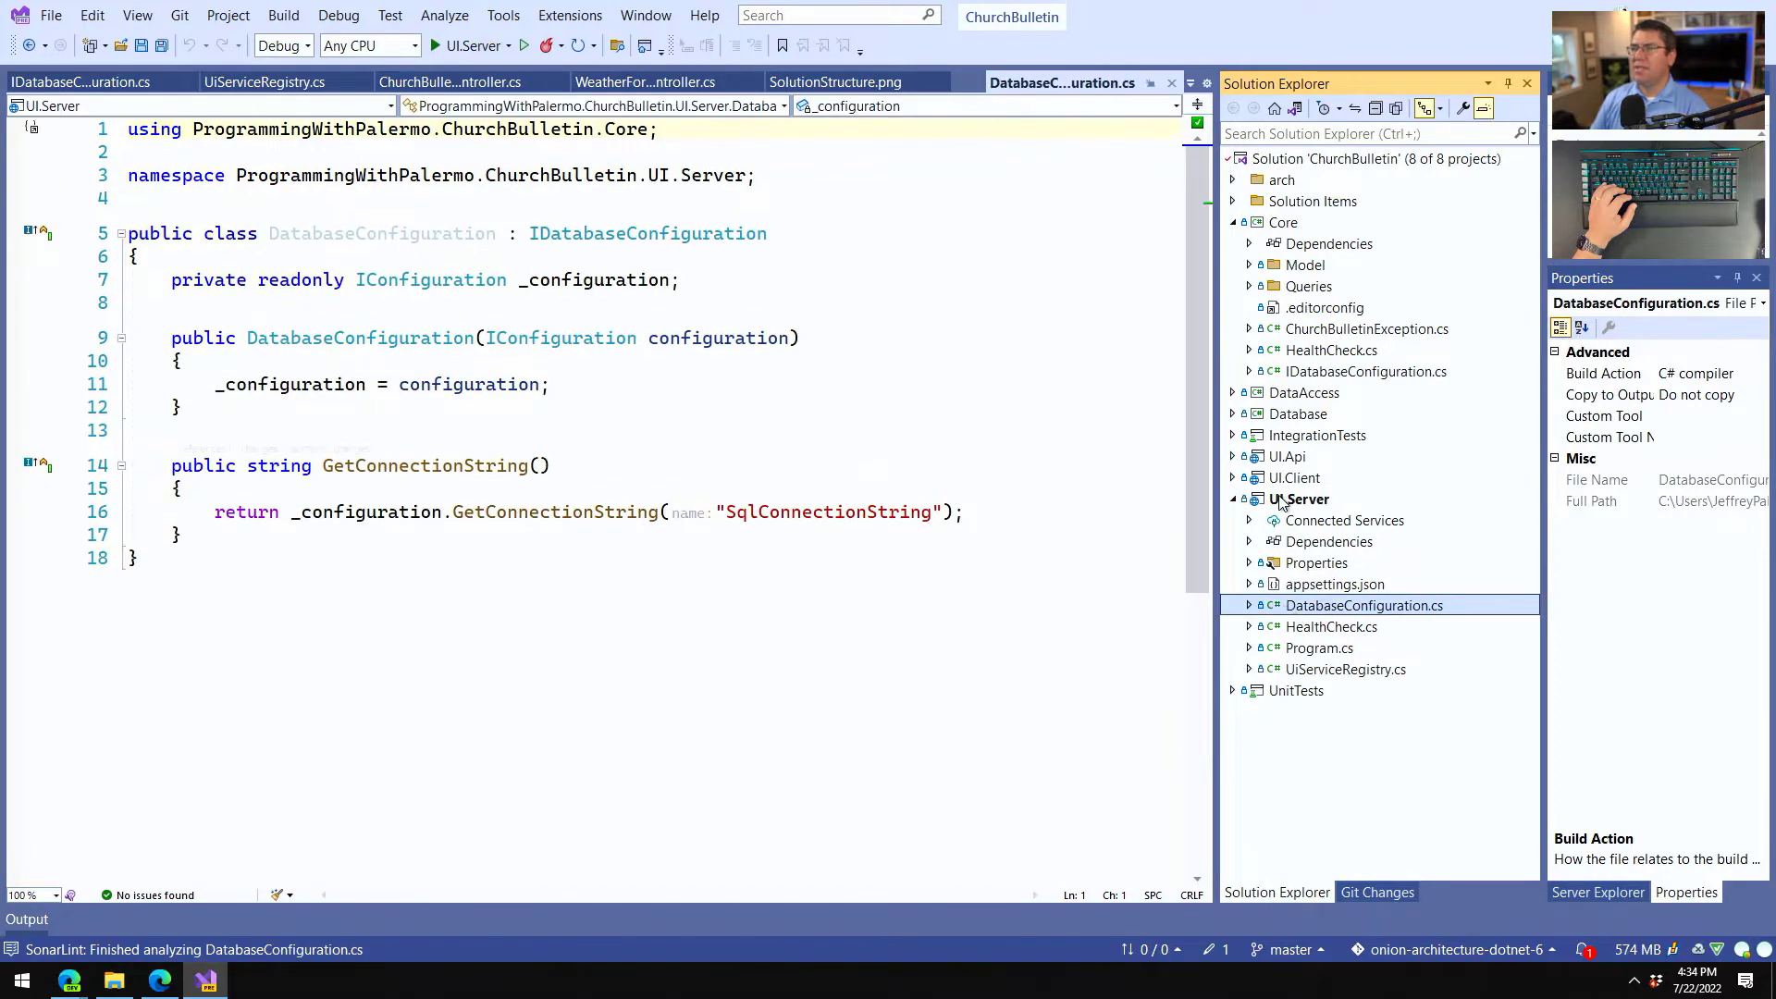
{"action": "left_click", "coordinate": [1334, 583]}
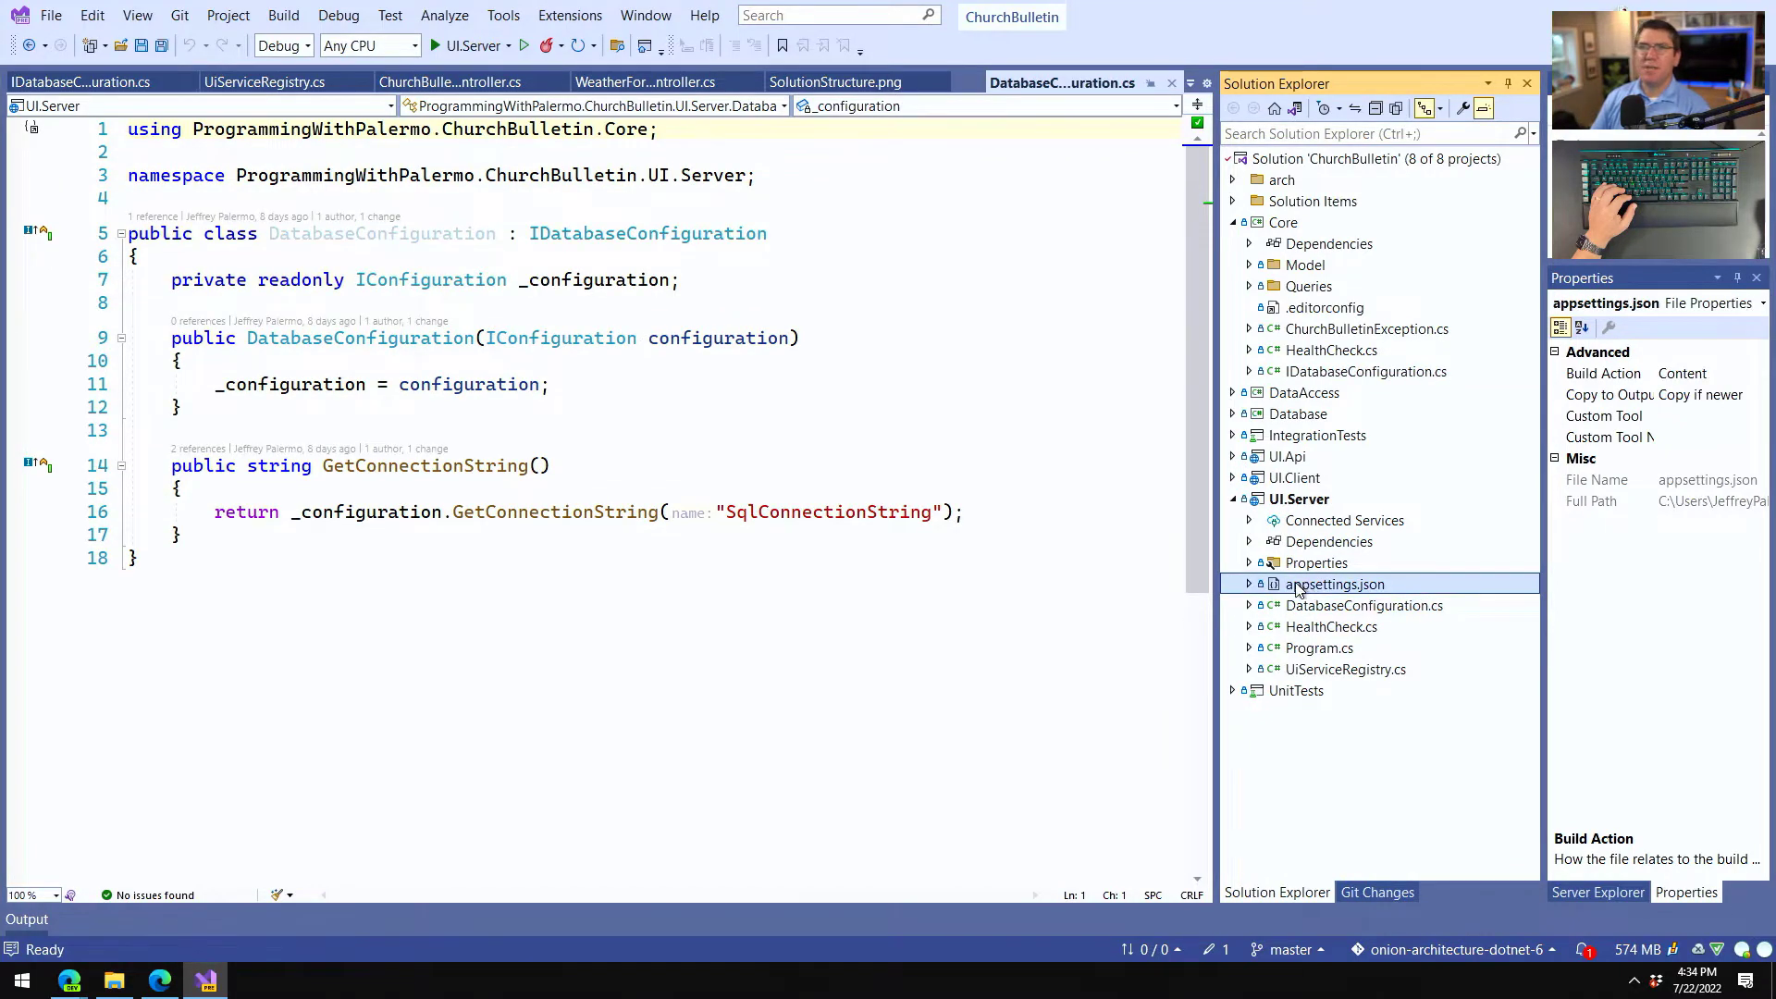
{"action": "double_click", "coordinate": [1333, 583]}
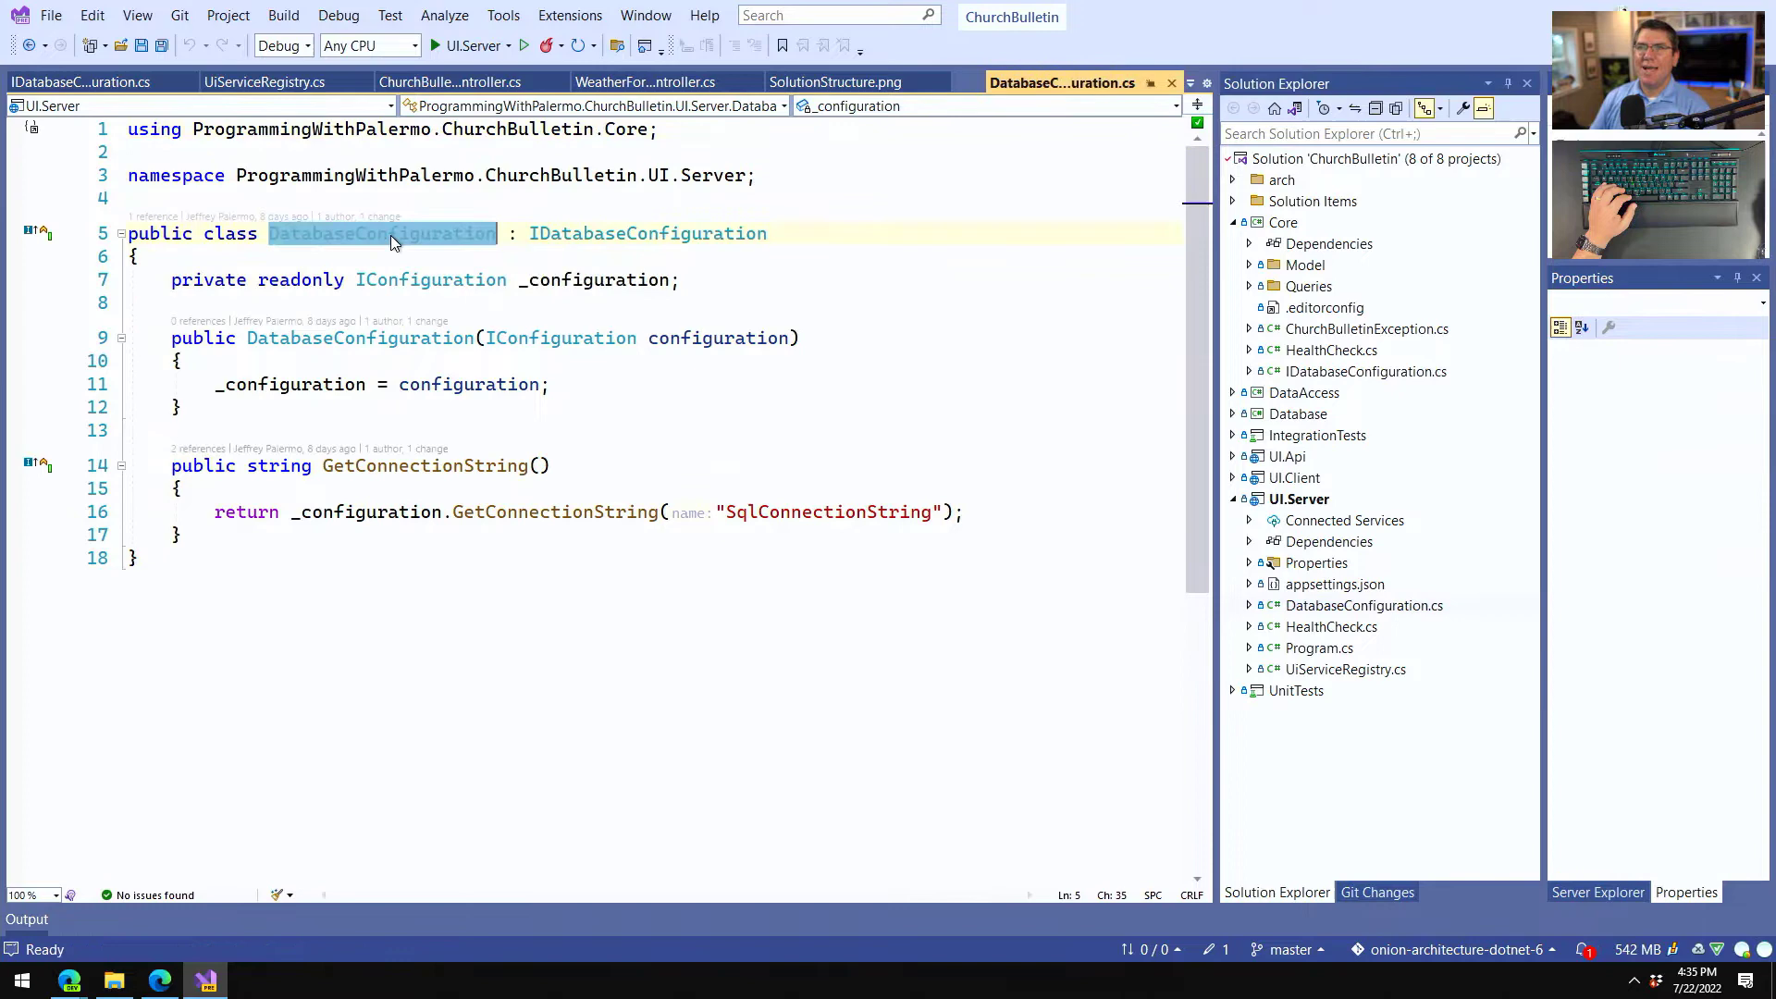
{"action": "left_click", "coordinate": [533, 233]}
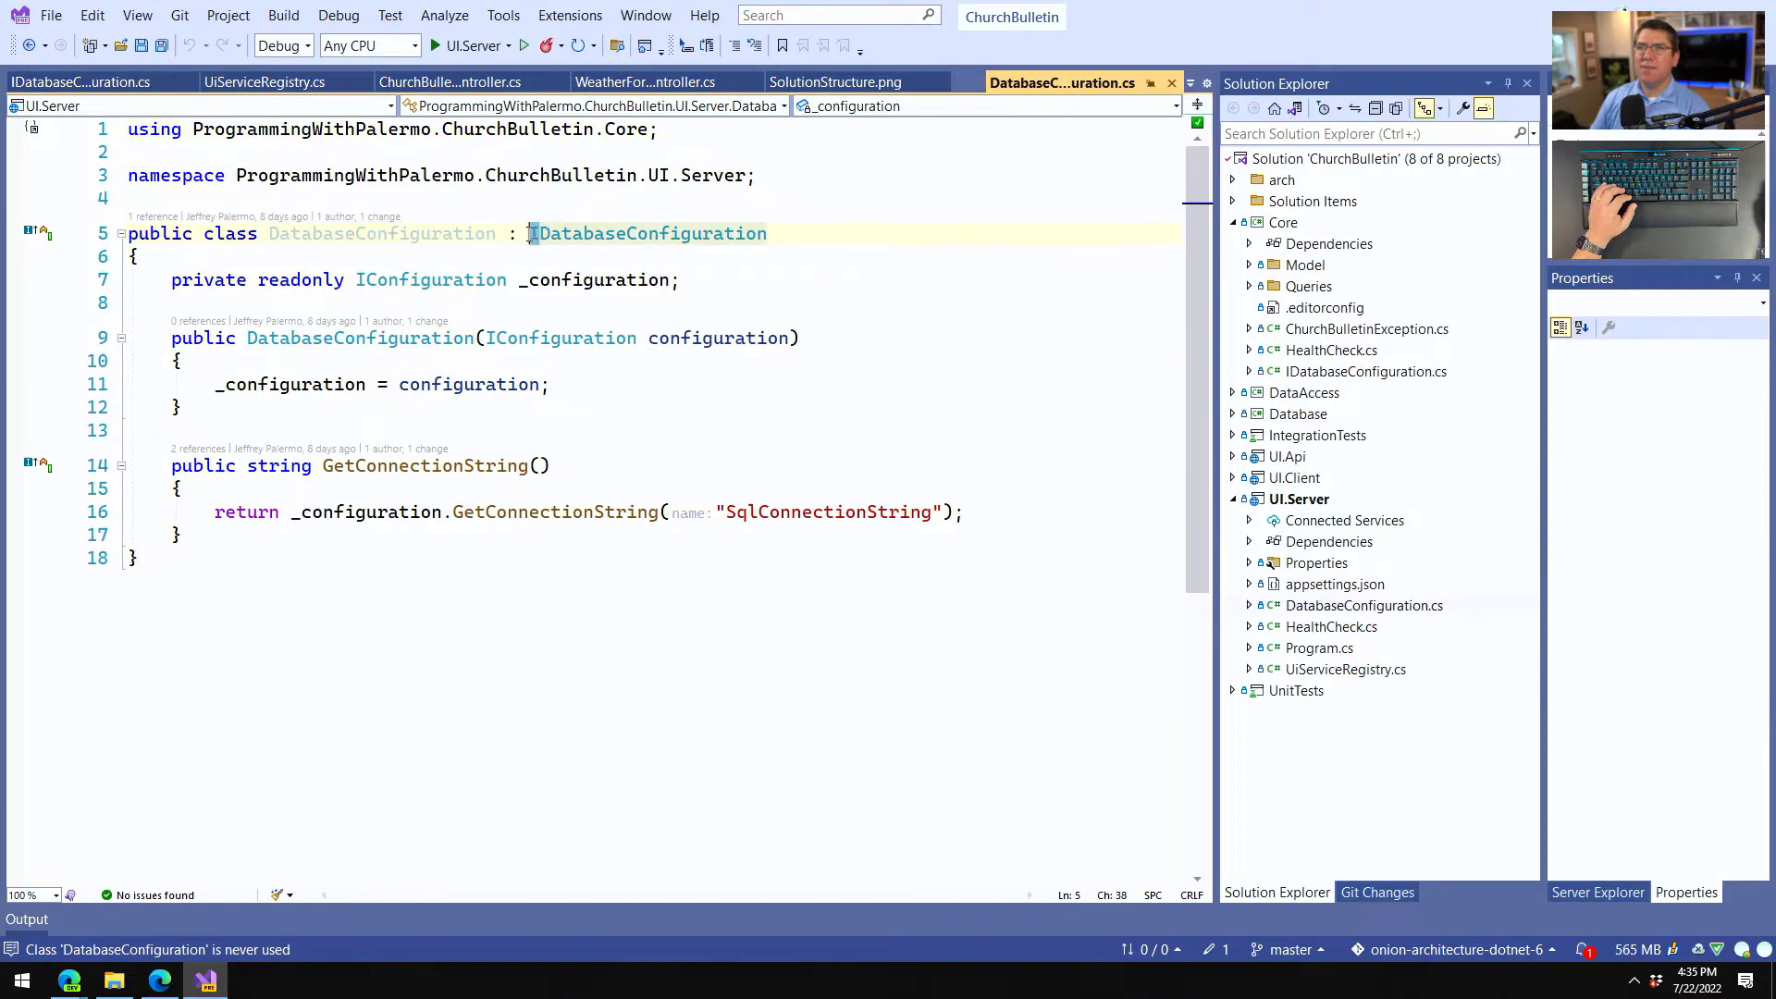
{"action": "left_click", "coordinate": [1345, 668]}
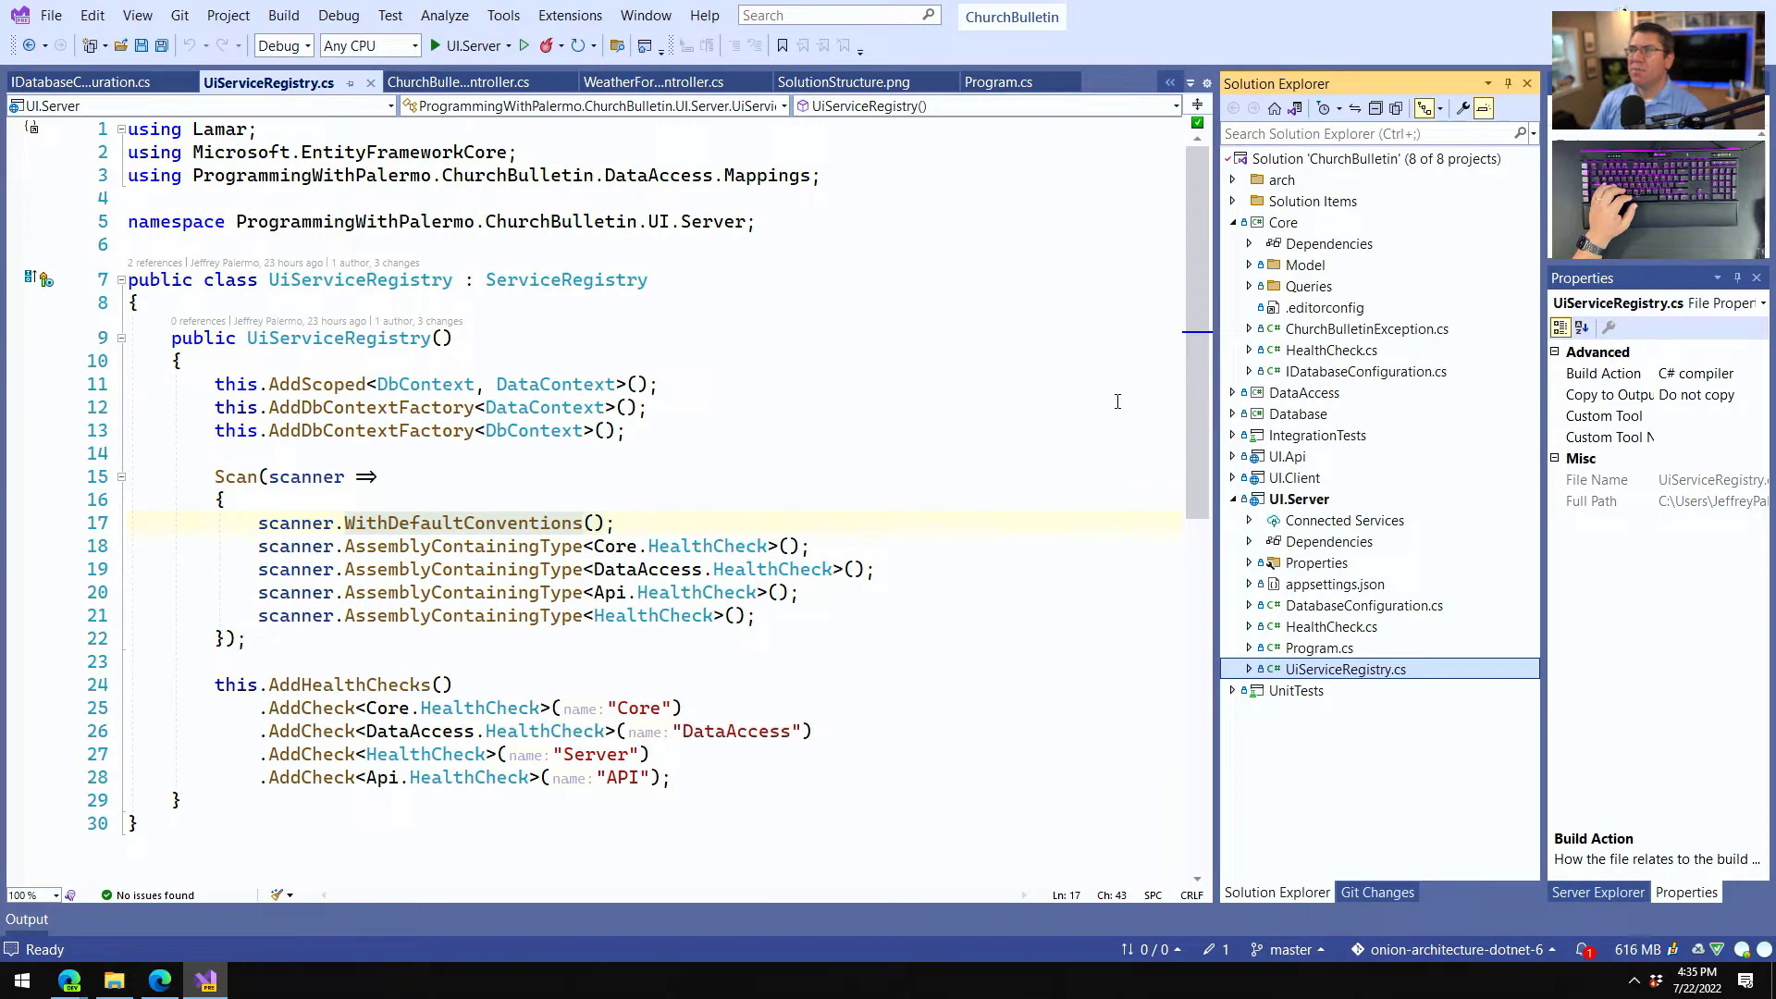
{"action": "mouse_move", "coordinate": [1262, 300]}
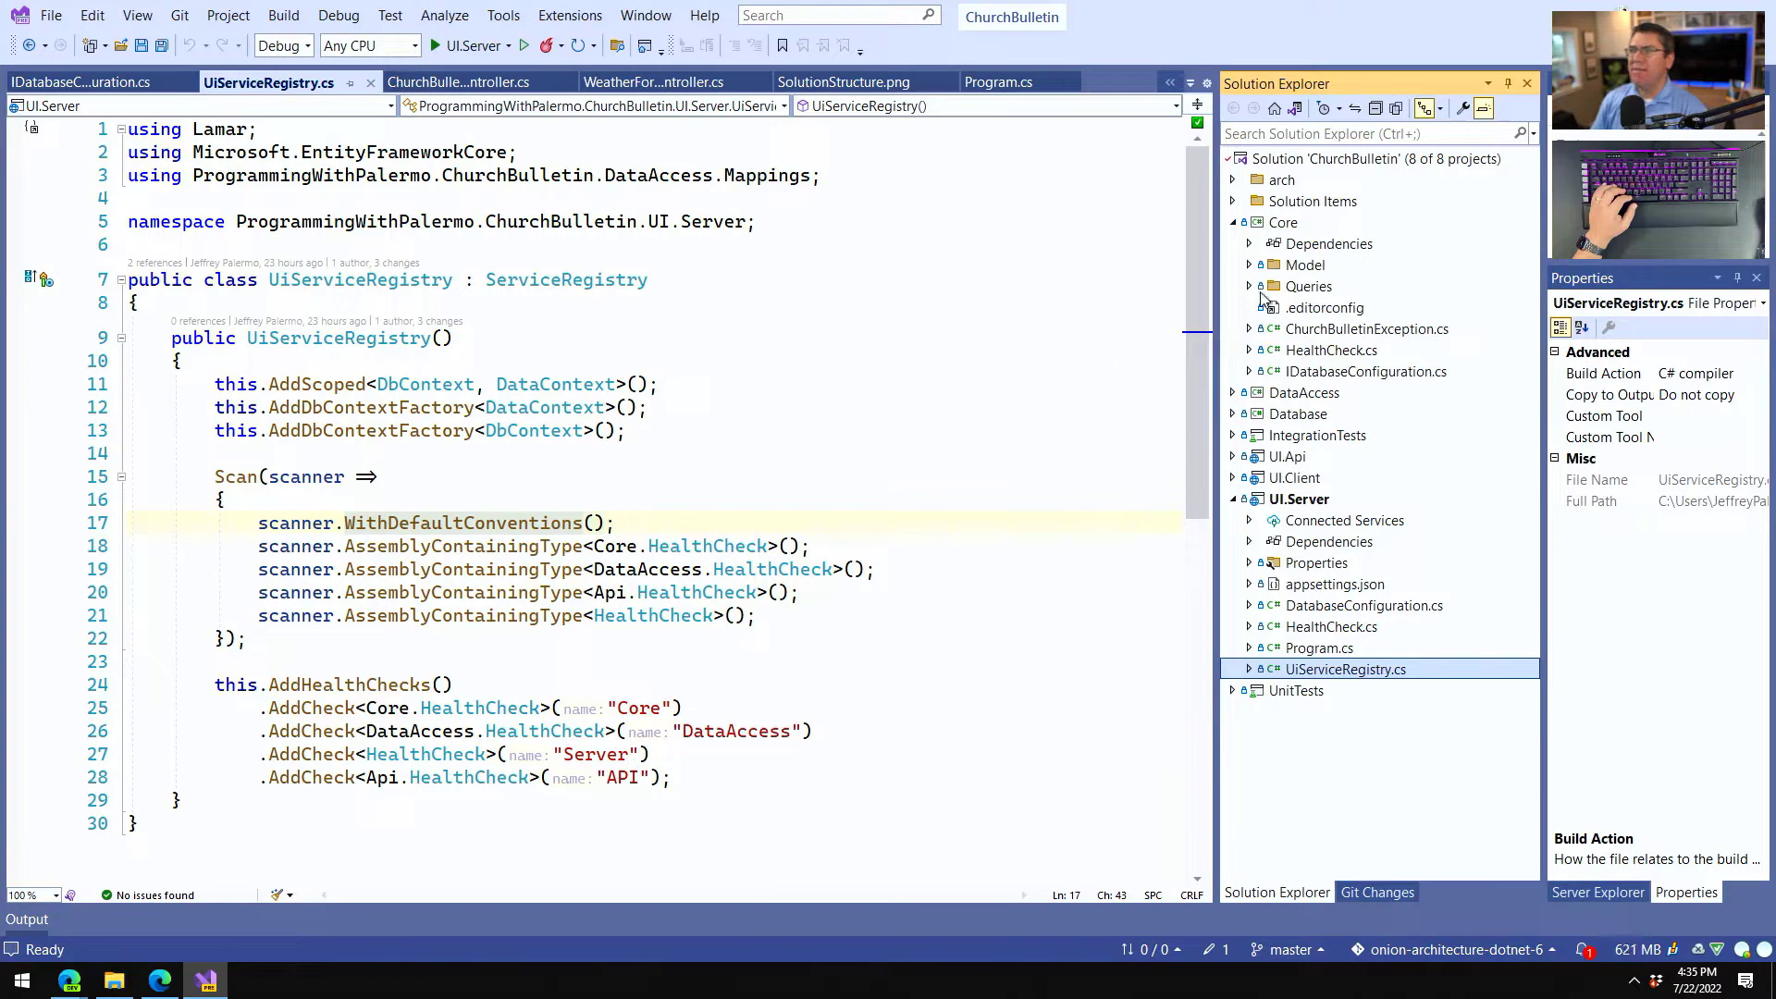
Expand Core's Queries folder for IChurchBulletinItemByDateHandler and reveal the Database project's contents.
{"action": "left_click", "coordinate": [1251, 285]}
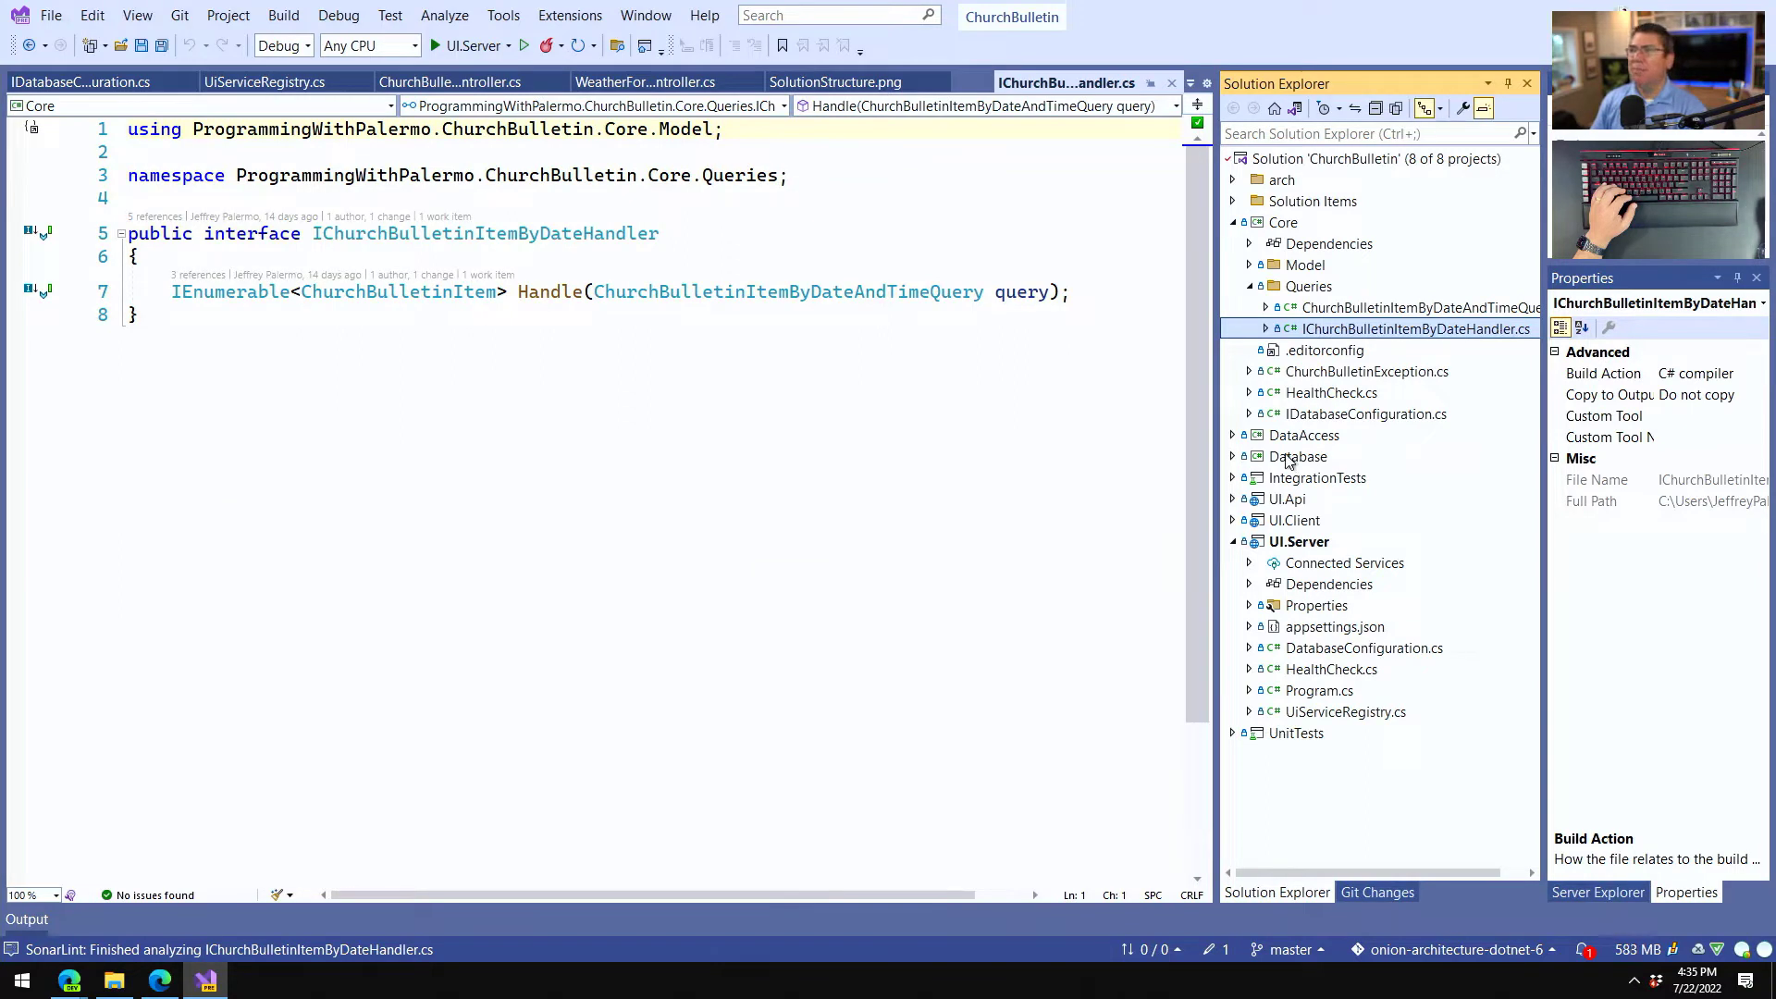
{"action": "left_click", "coordinate": [1234, 457]}
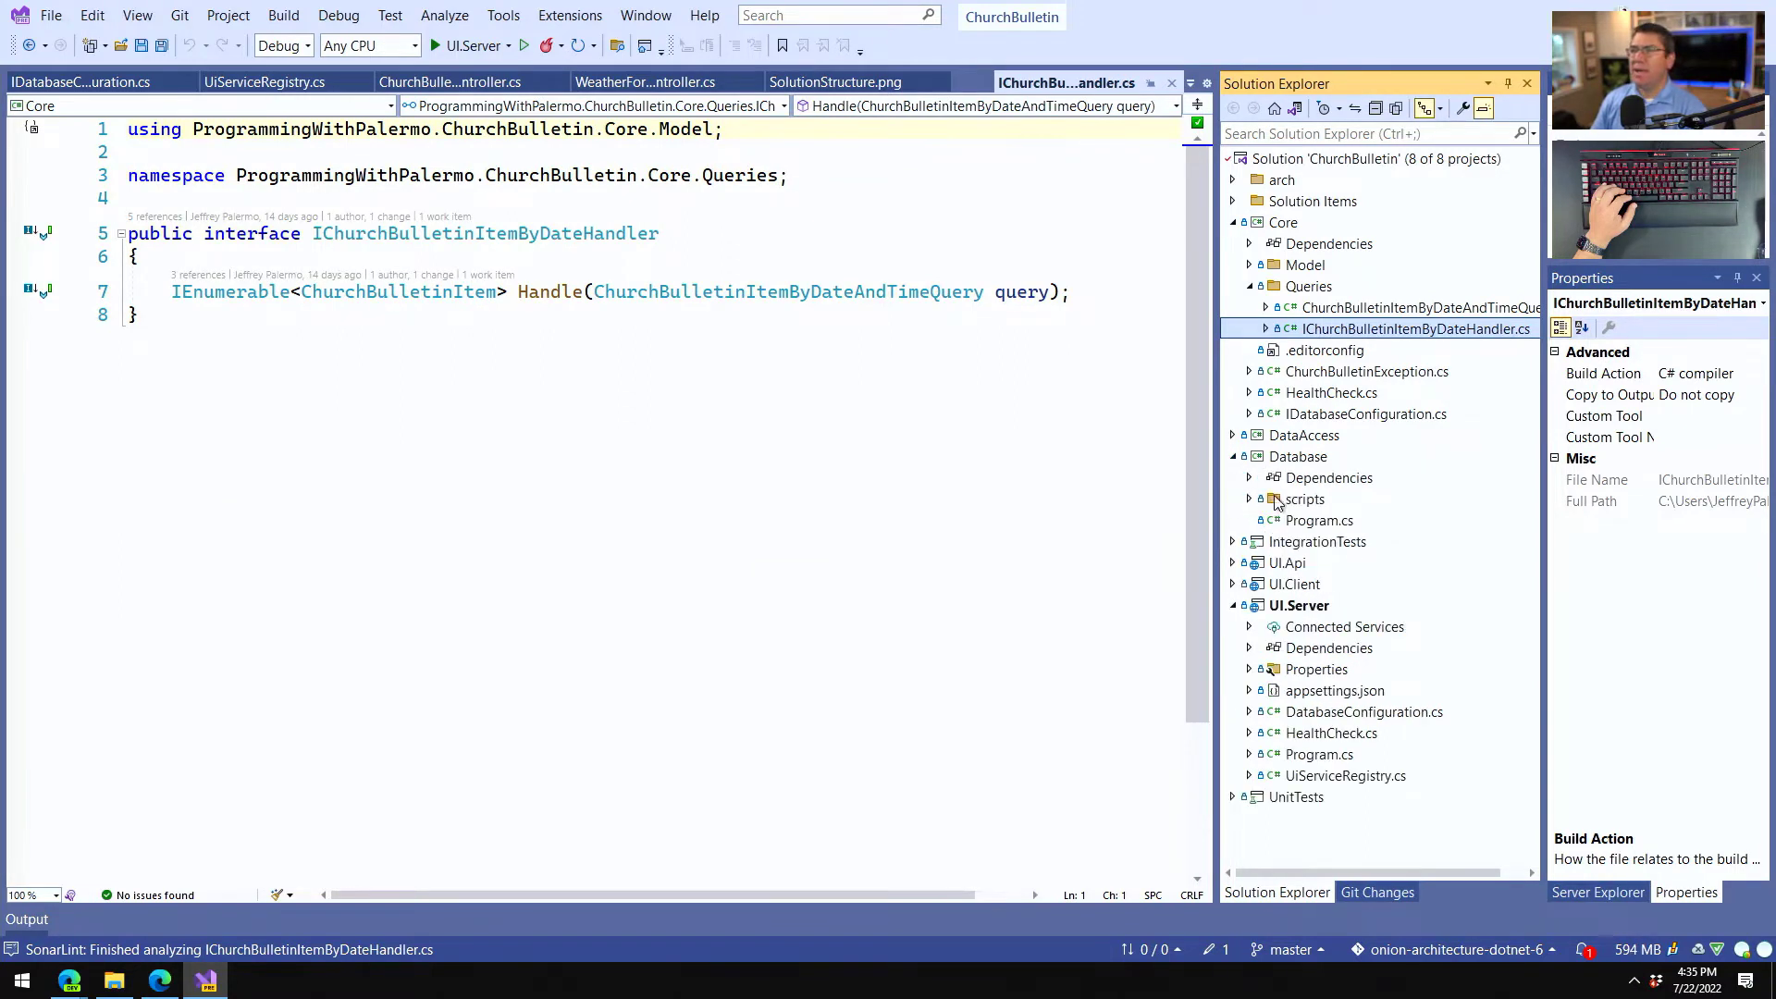